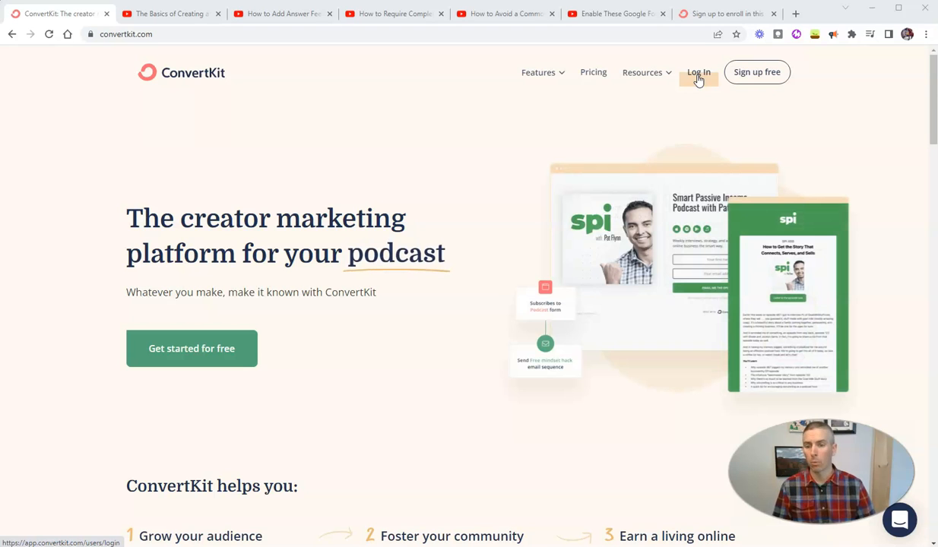
# - Log in from convertkit.com and open the Landing Pages & Forms list
pyautogui.click(698, 72)
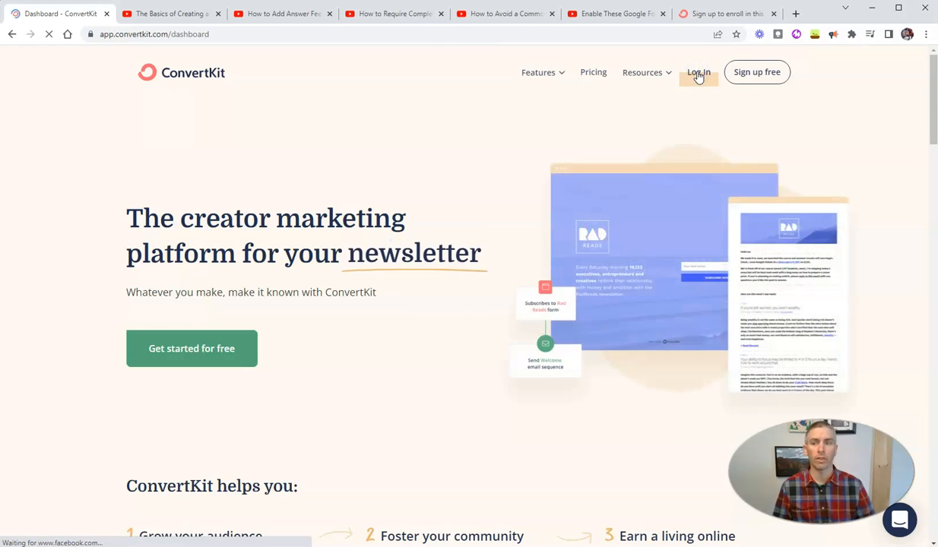
pyautogui.click(698, 71)
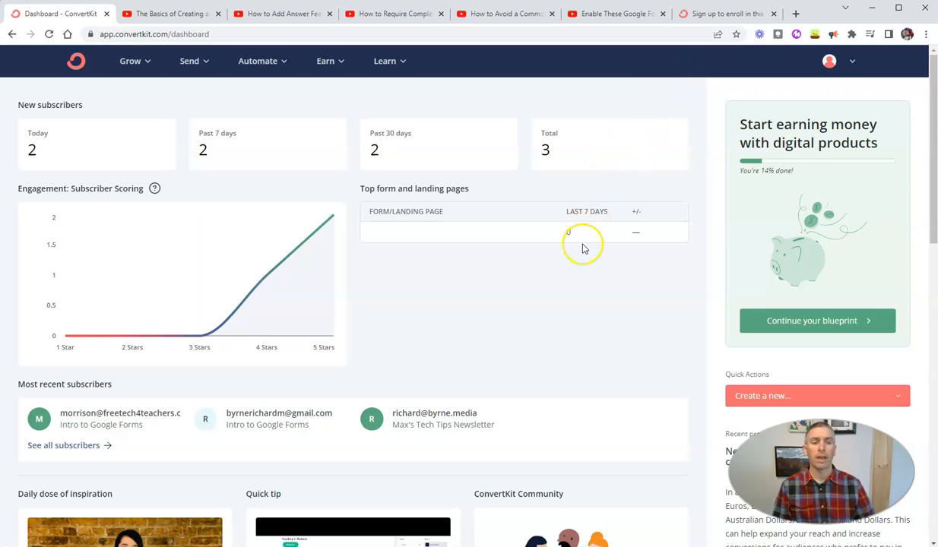
pyautogui.moveTo(582, 249)
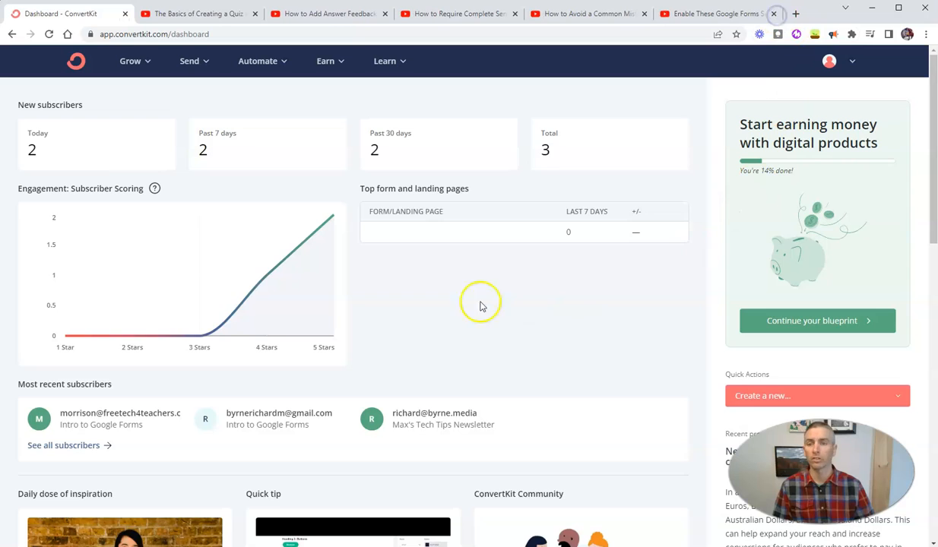
pyautogui.click(131, 62)
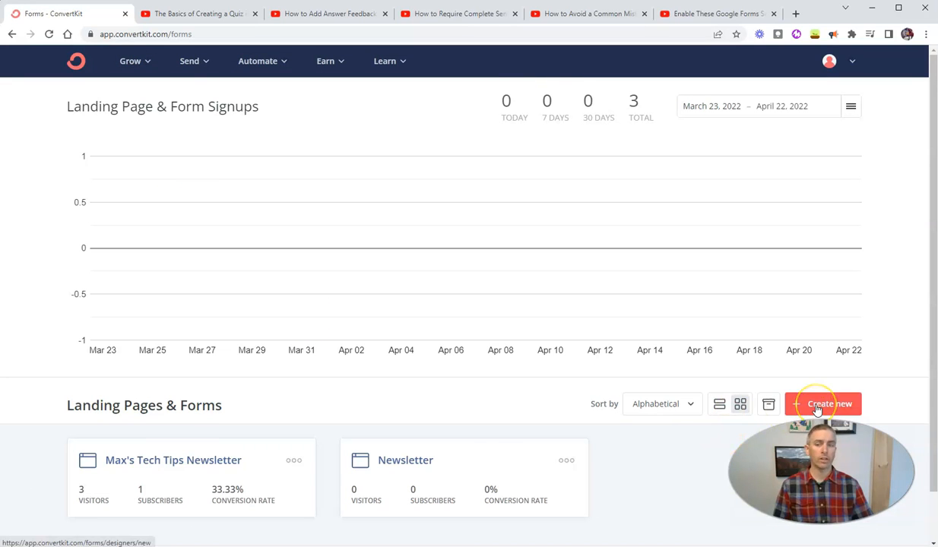
# - Create a new Landing Page and browse the Abbey, Academy, Alberta and Archer templates
pyautogui.click(823, 403)
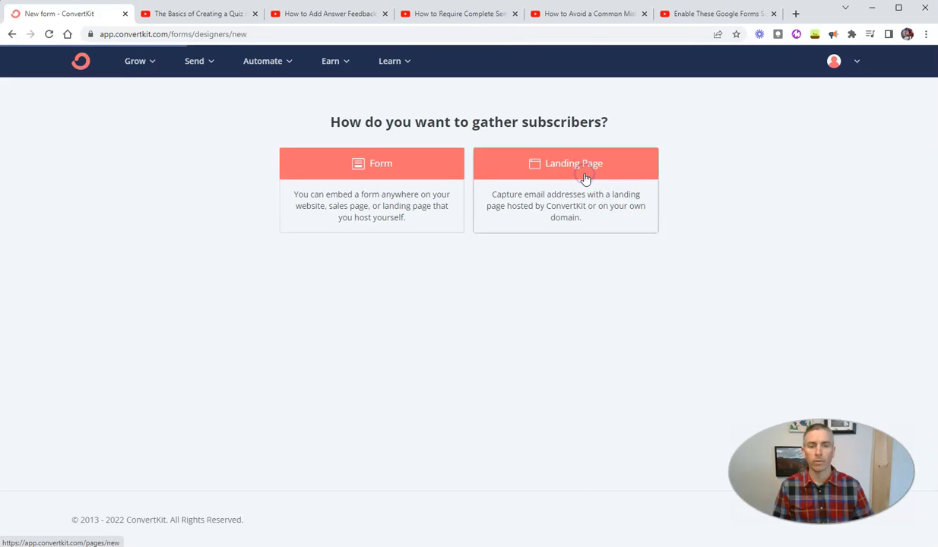
pyautogui.click(586, 163)
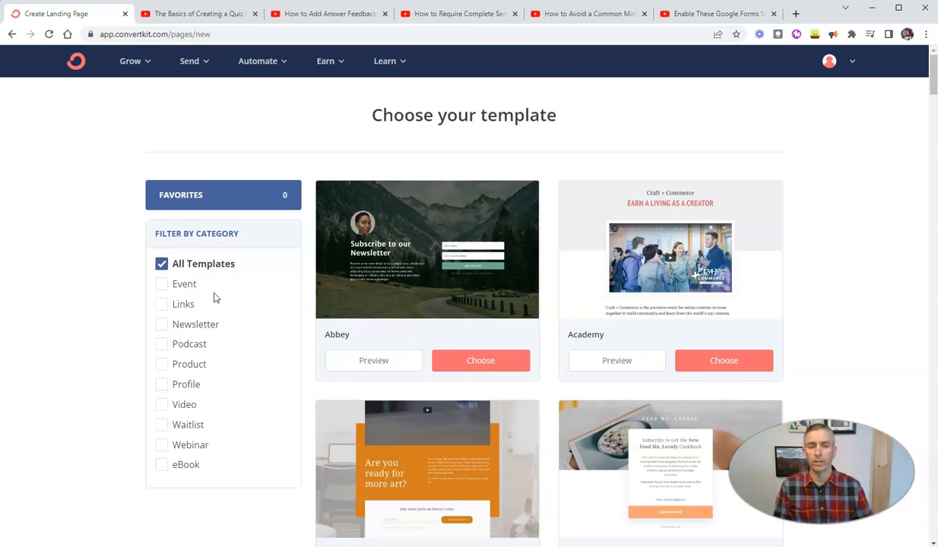
pyautogui.scroll(-3)
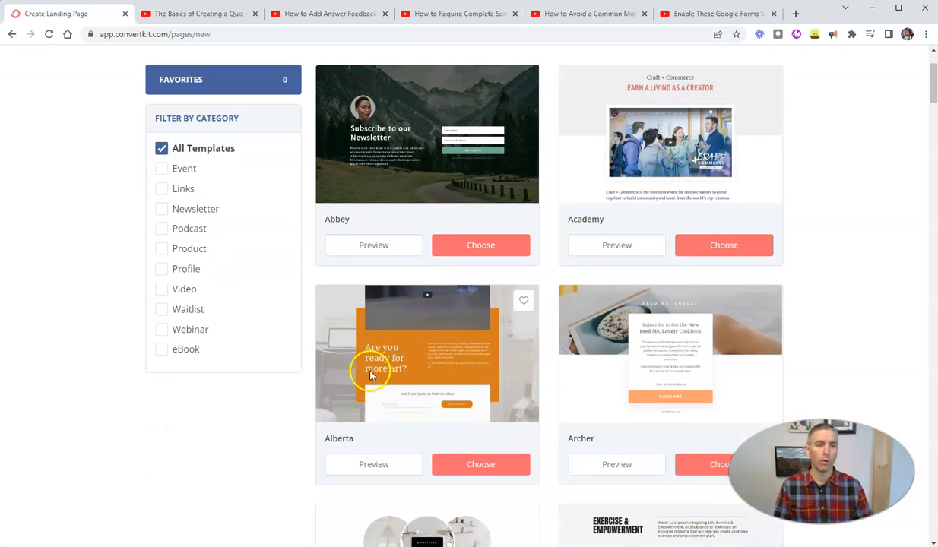
pyautogui.moveTo(286, 418)
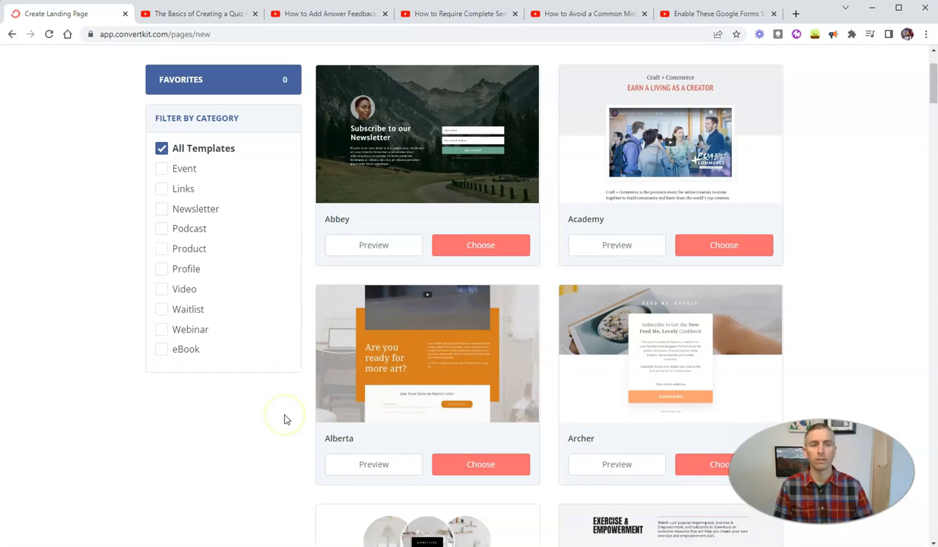
pyautogui.moveTo(286, 419)
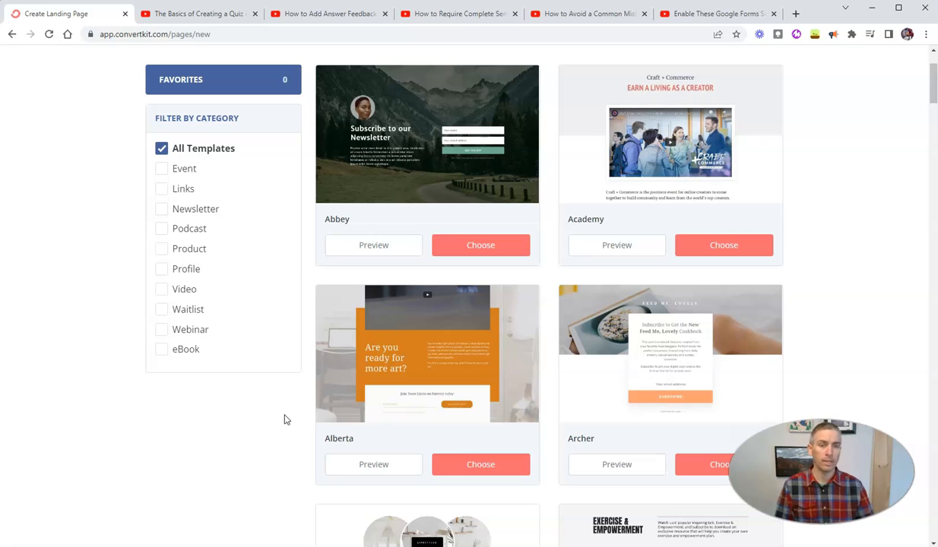
pyautogui.moveTo(628, 419)
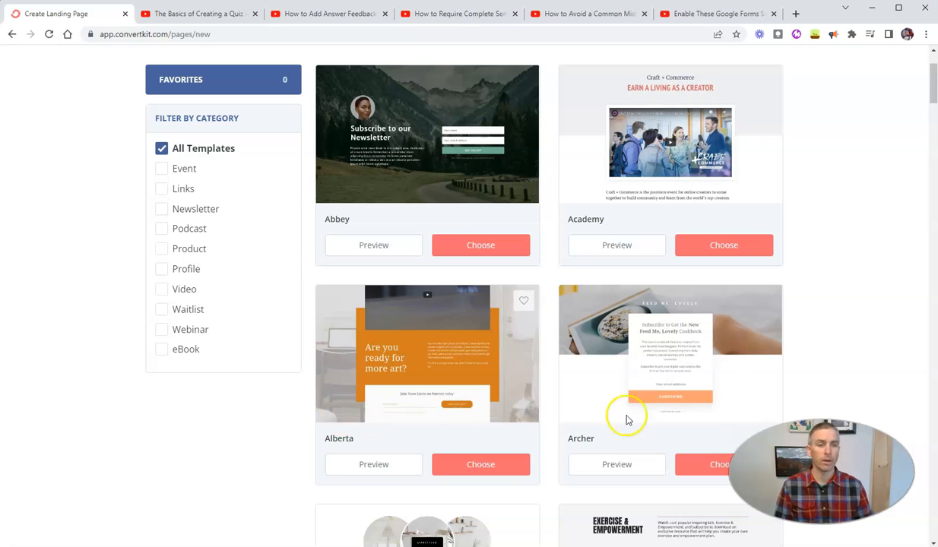
pyautogui.moveTo(831, 329)
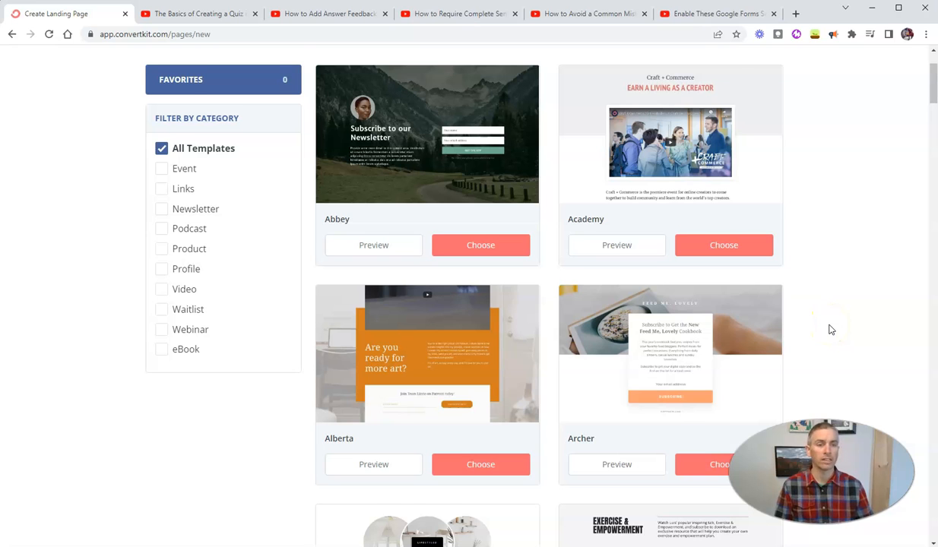
pyautogui.scroll(-3)
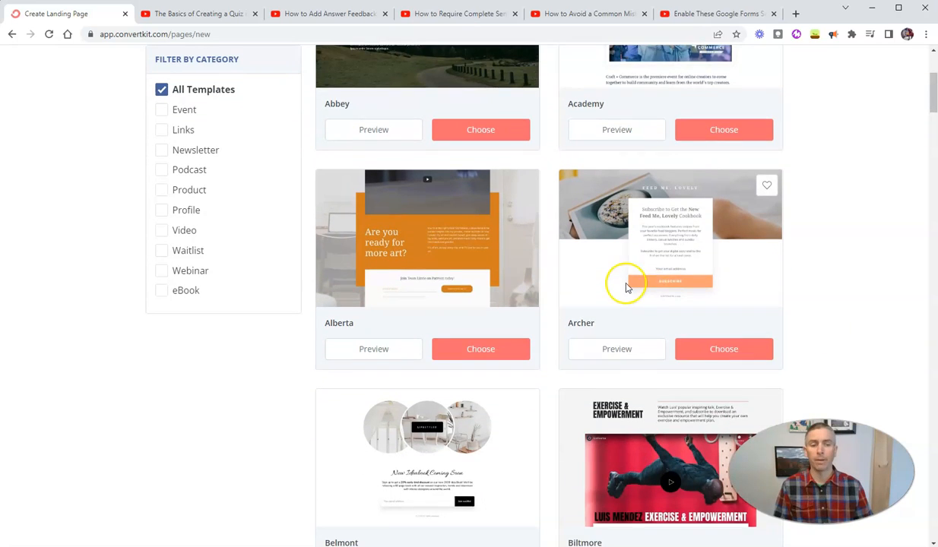
pyautogui.scroll(-3)
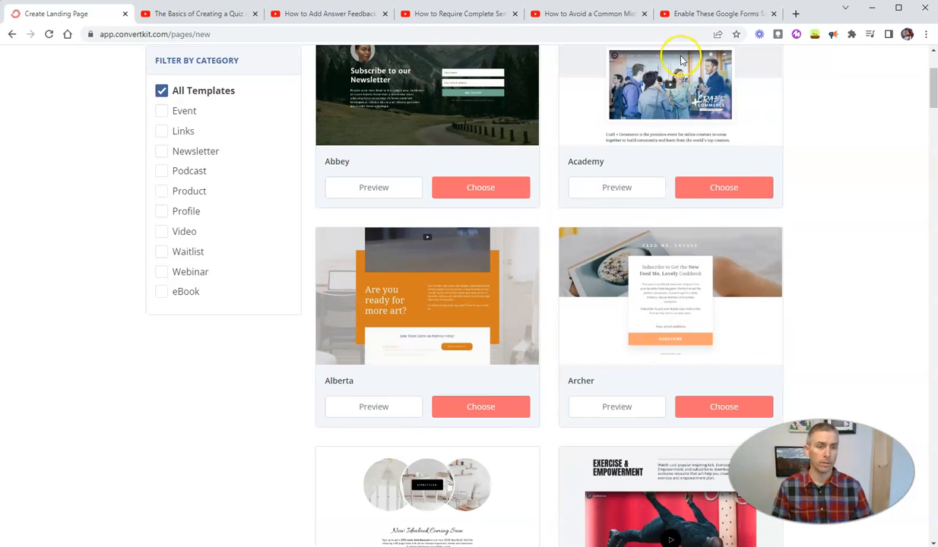
pyautogui.moveTo(655, 141)
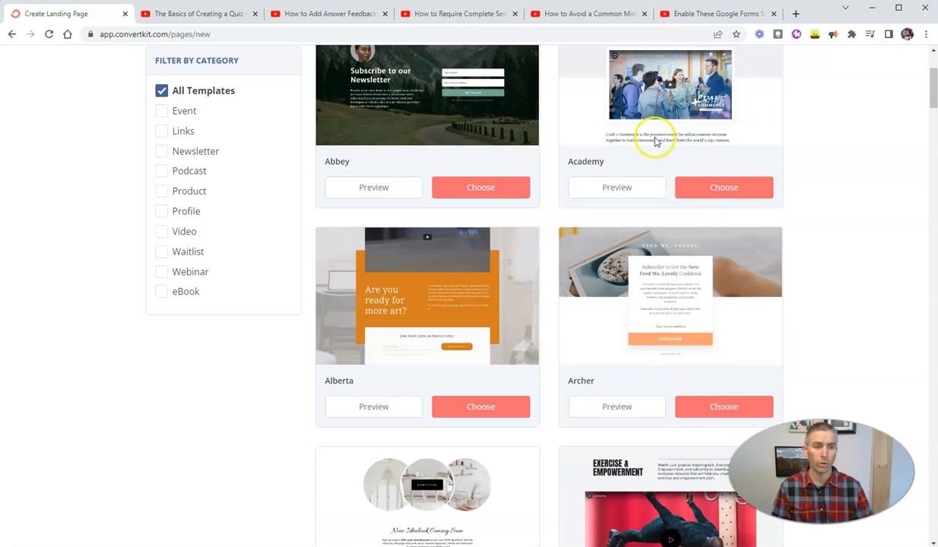
pyautogui.moveTo(670, 152)
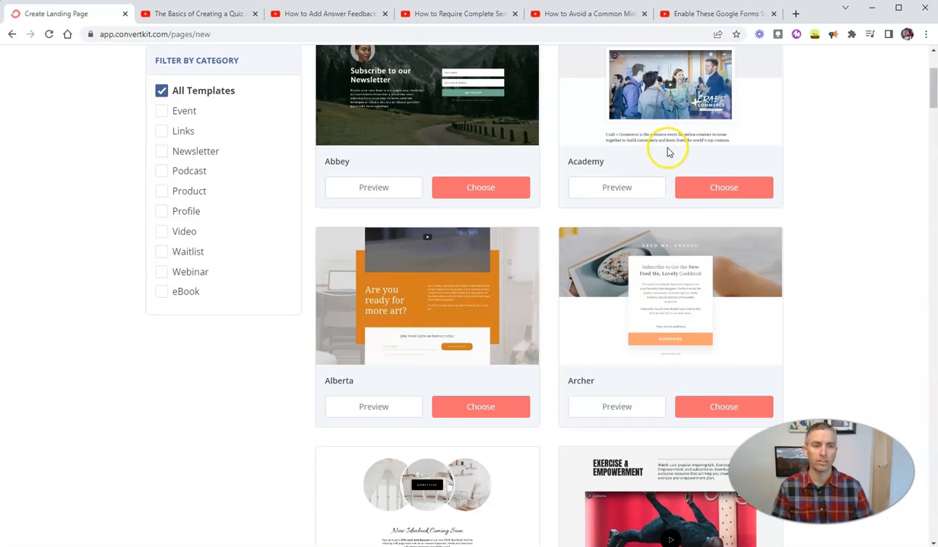
pyautogui.scroll(-3)
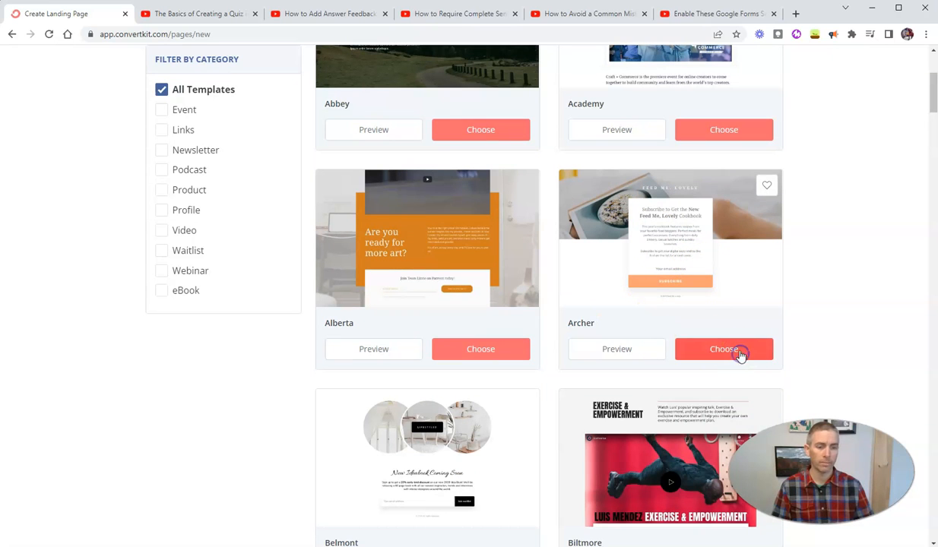
# - Choose Archer, name it 'Introduction to Google Forms for Teachers', preheader 'Google Forms is Awesome!'
pyautogui.click(724, 349)
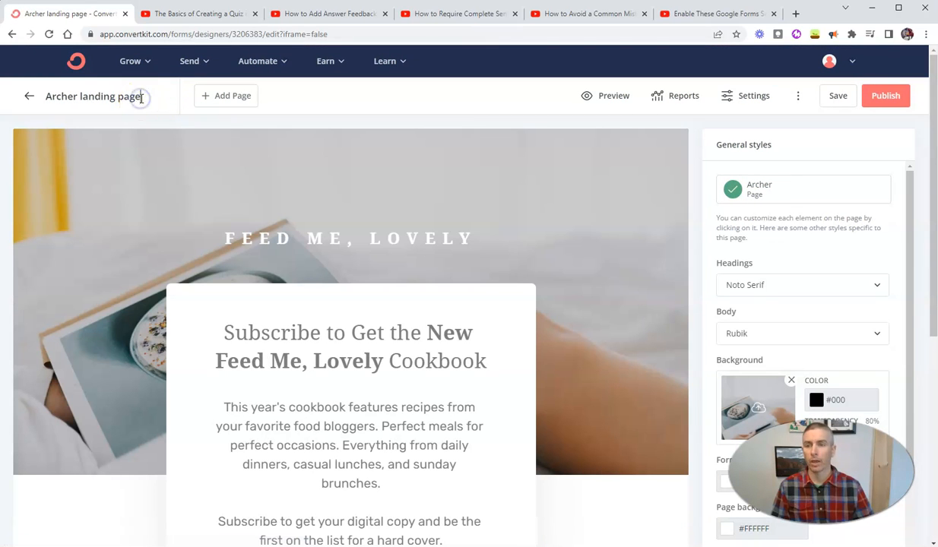
pyautogui.doubleClick(91, 96)
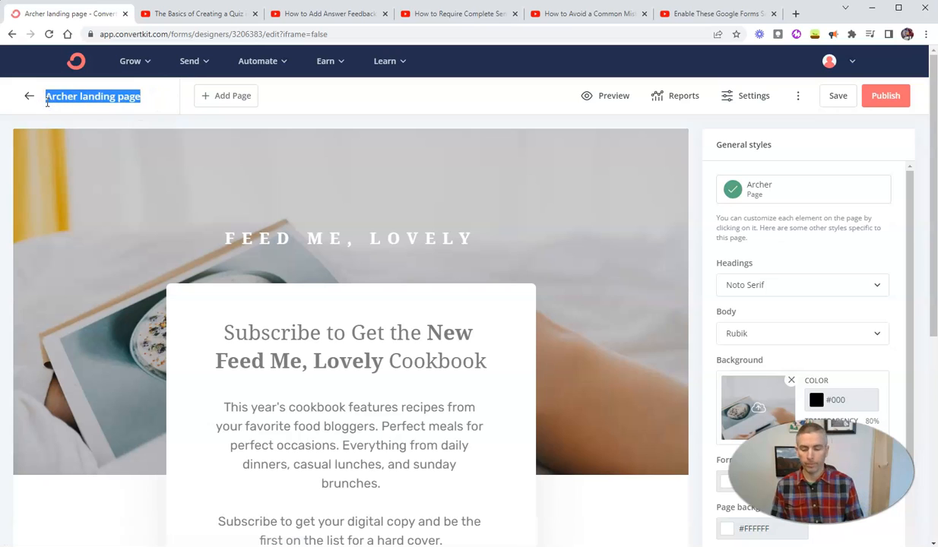
pyautogui.write('Introduction to')
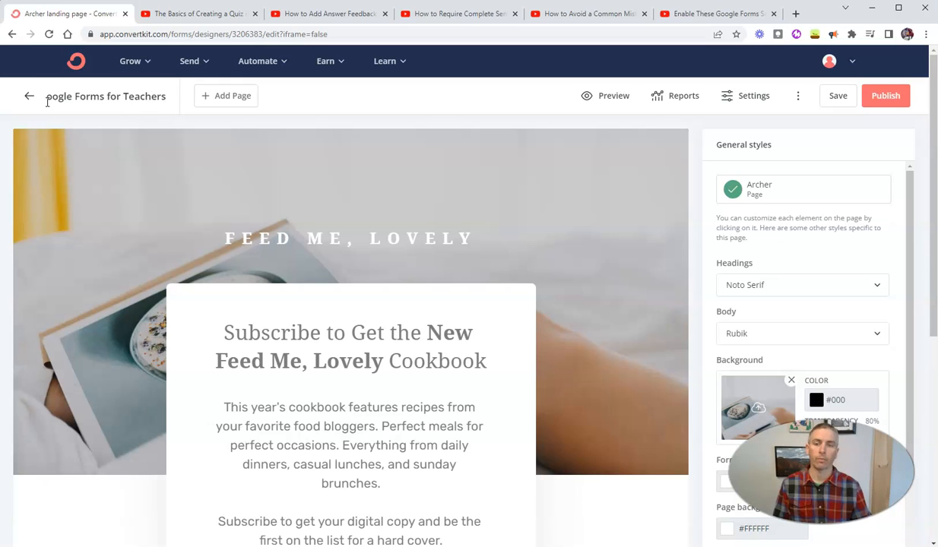
pyautogui.click(305, 238)
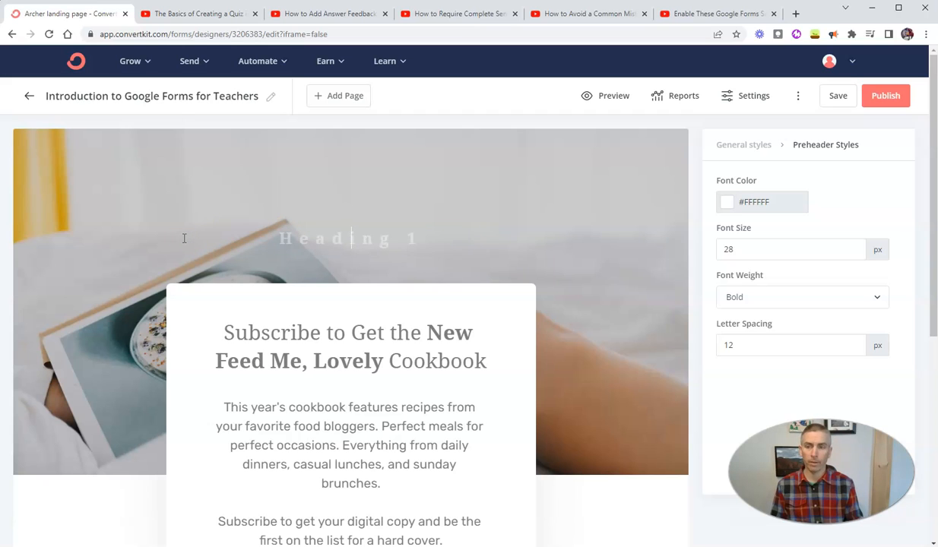
pyautogui.write('Google Forms is Awesome!')
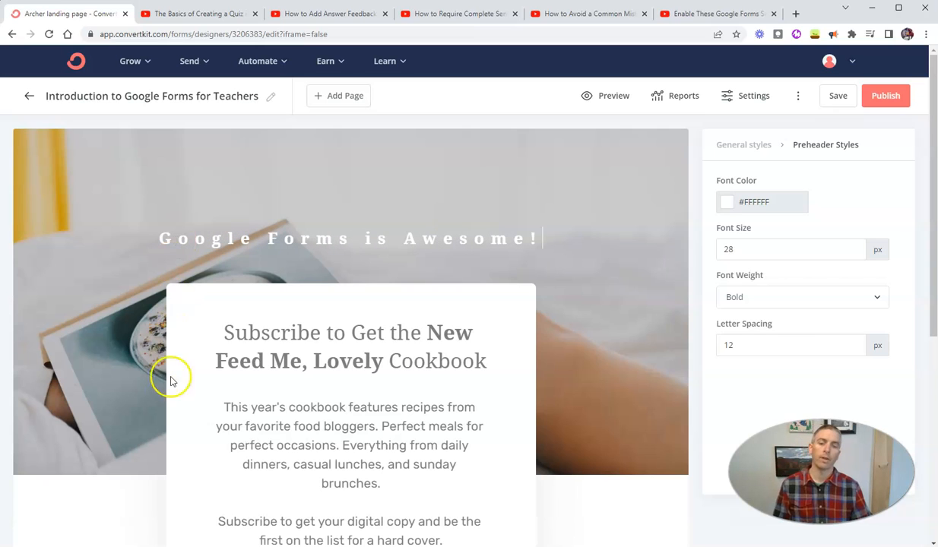
# - Rewrite the headline as a professional development course sign-up and delete the digital copy paragraph
pyautogui.click(346, 347)
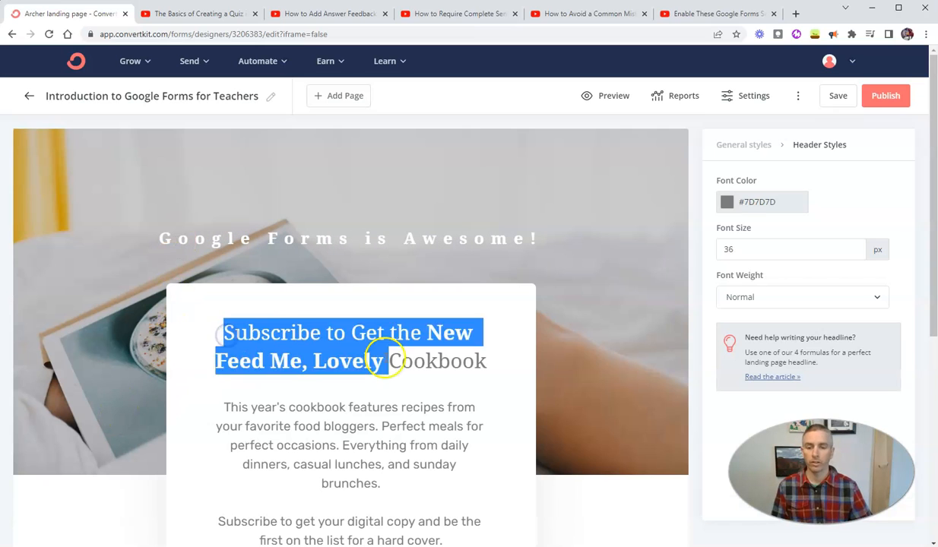
pyautogui.write('Sign up to participate in this')
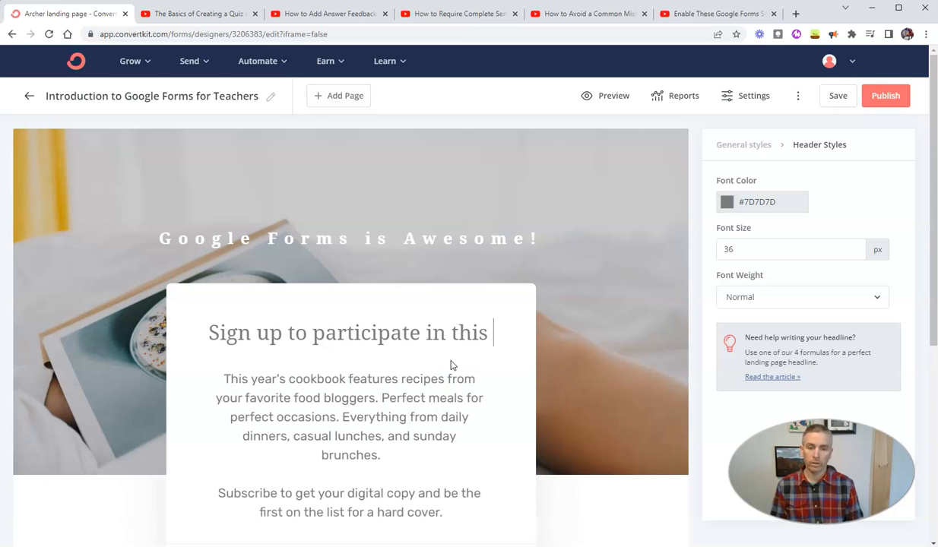
pyautogui.write('professional')
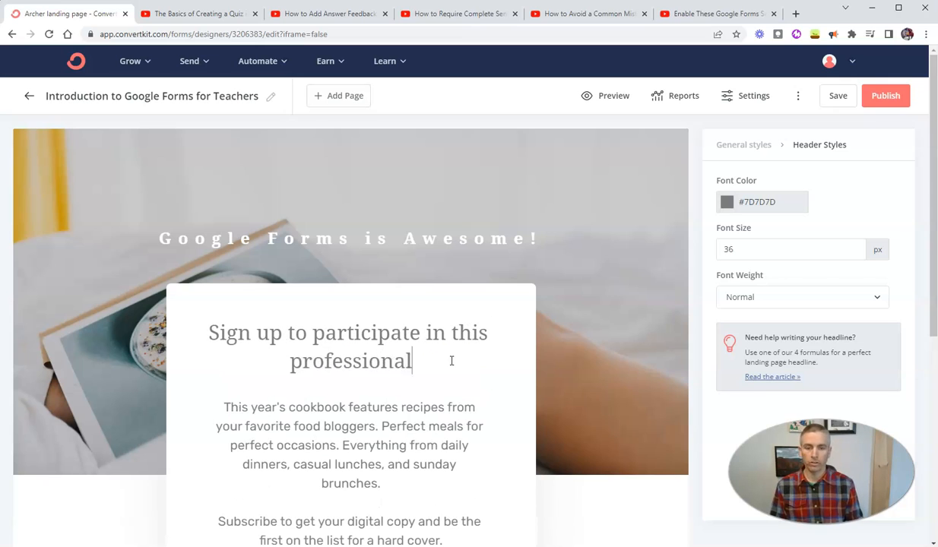
pyautogui.write('development course.')
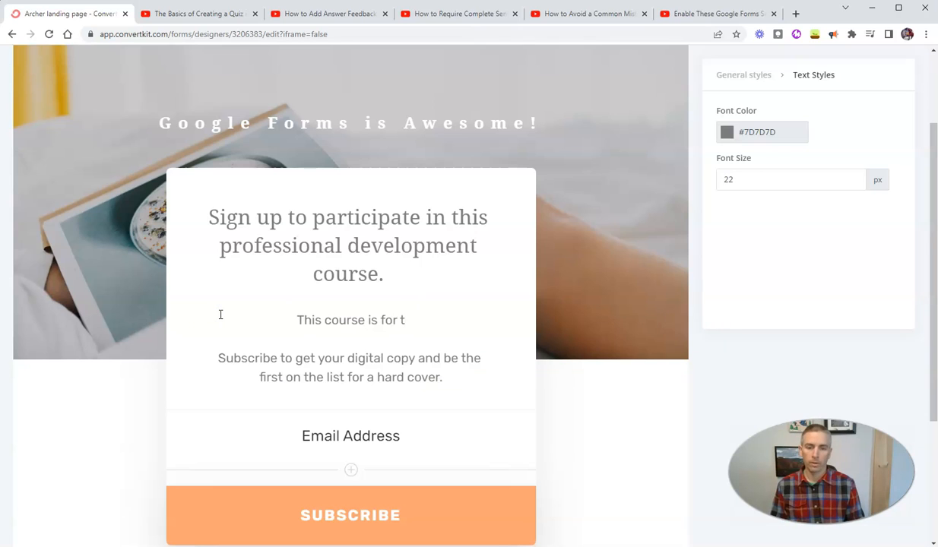
pyautogui.write('hose w')
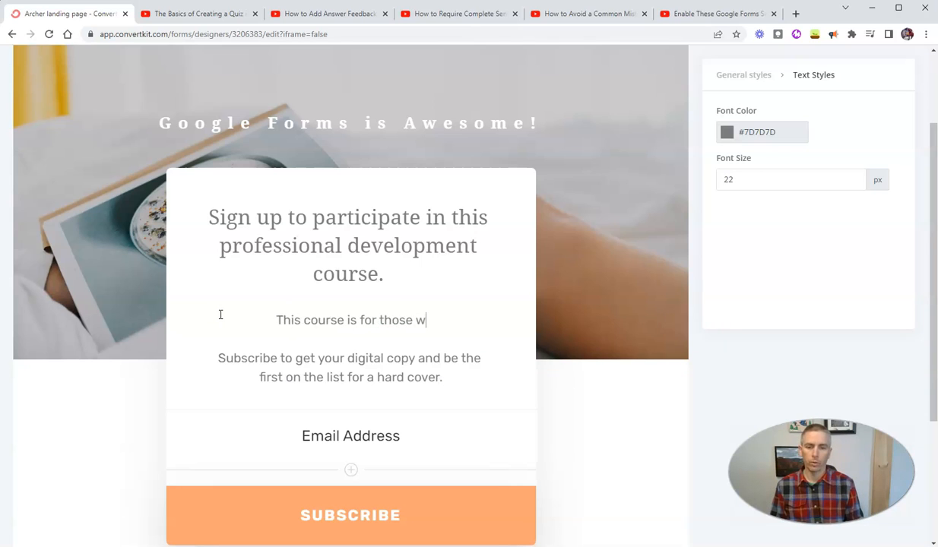
pyautogui.write('ho would like to learn how to use Google Forms in their classrooms.')
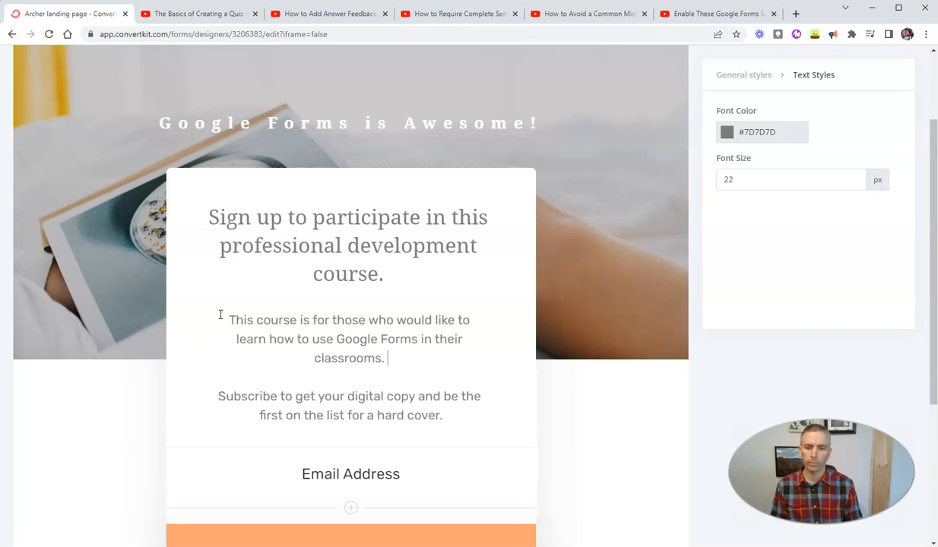
pyautogui.scroll(-3)
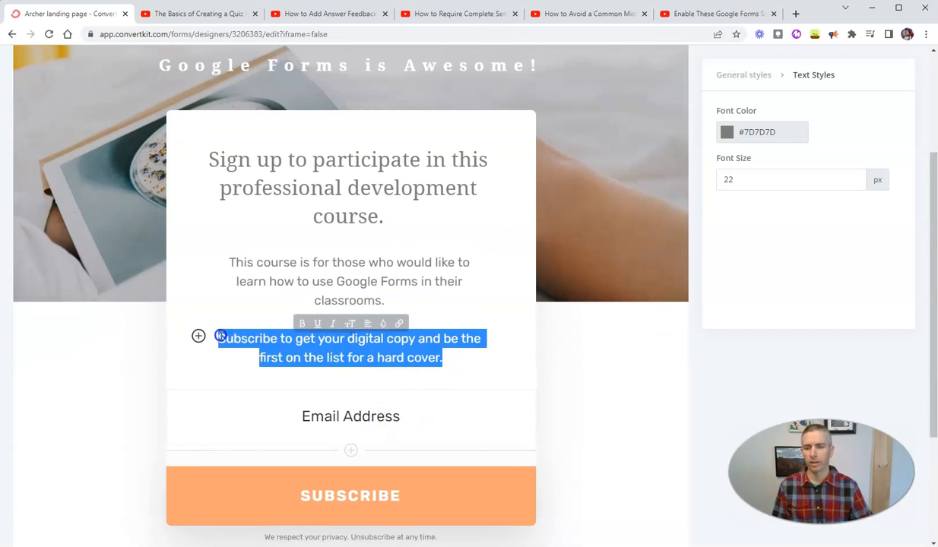
pyautogui.press('Delete')
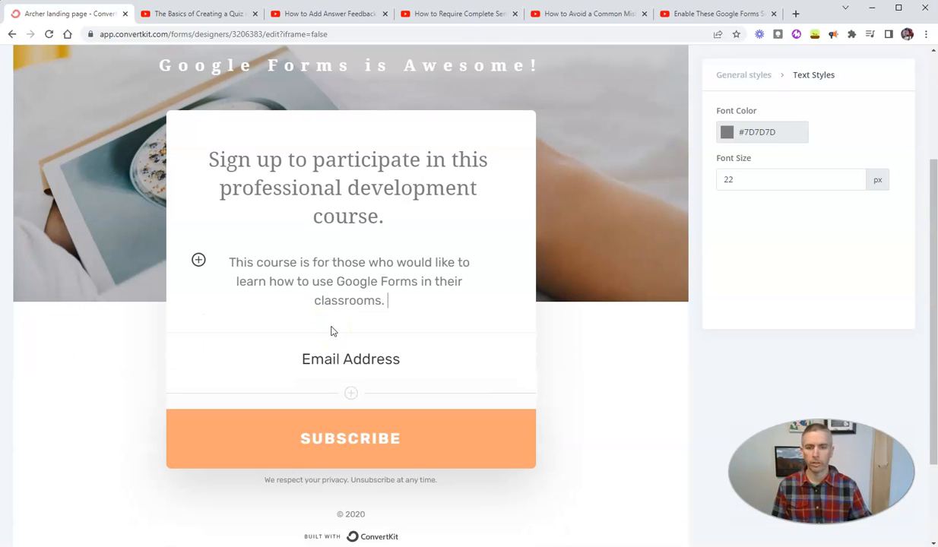
# - Add a First Name custom field above Email Address and relabel the button 'SIGN UP!'
pyautogui.click(351, 359)
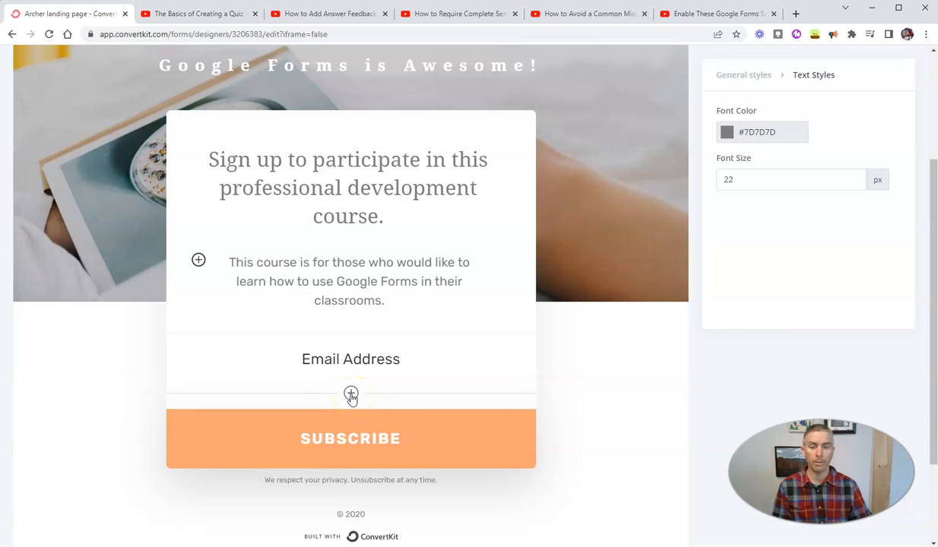
pyautogui.click(351, 395)
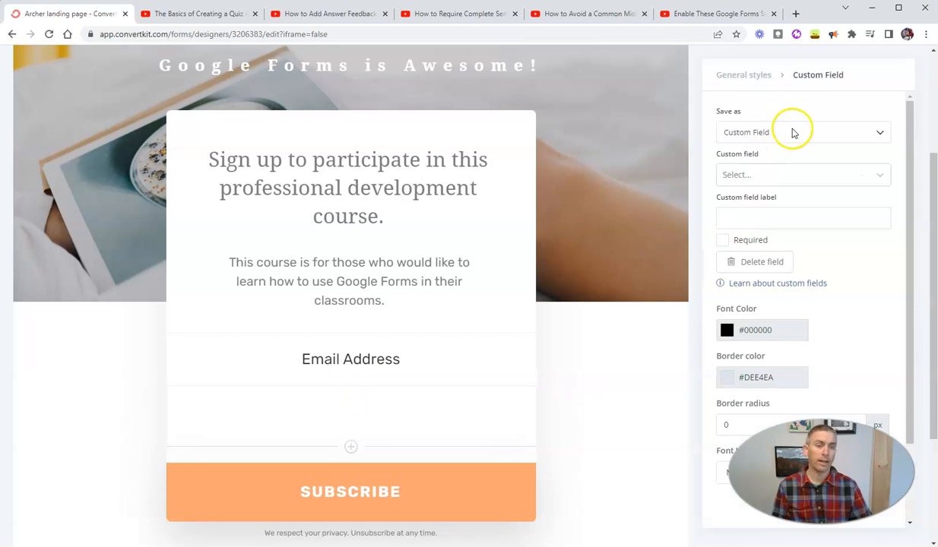
pyautogui.click(802, 174)
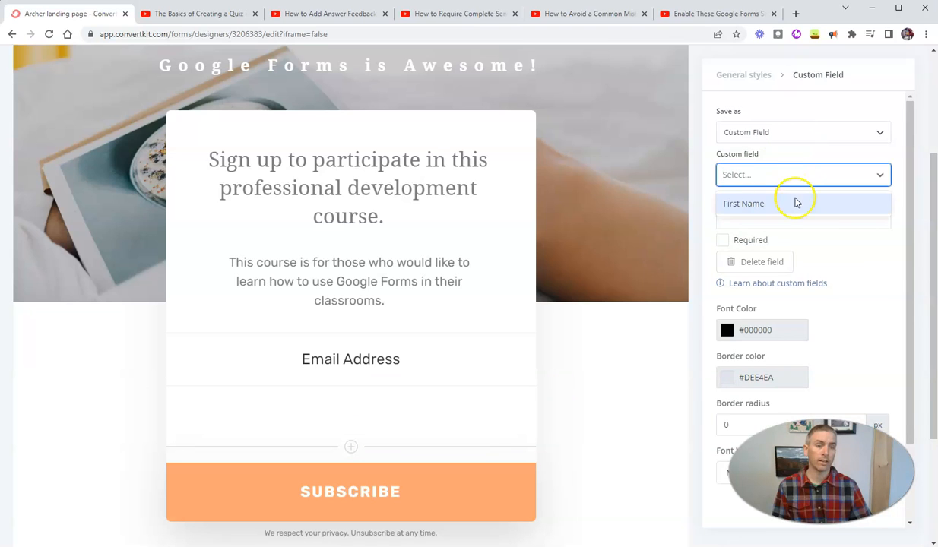
pyautogui.click(743, 203)
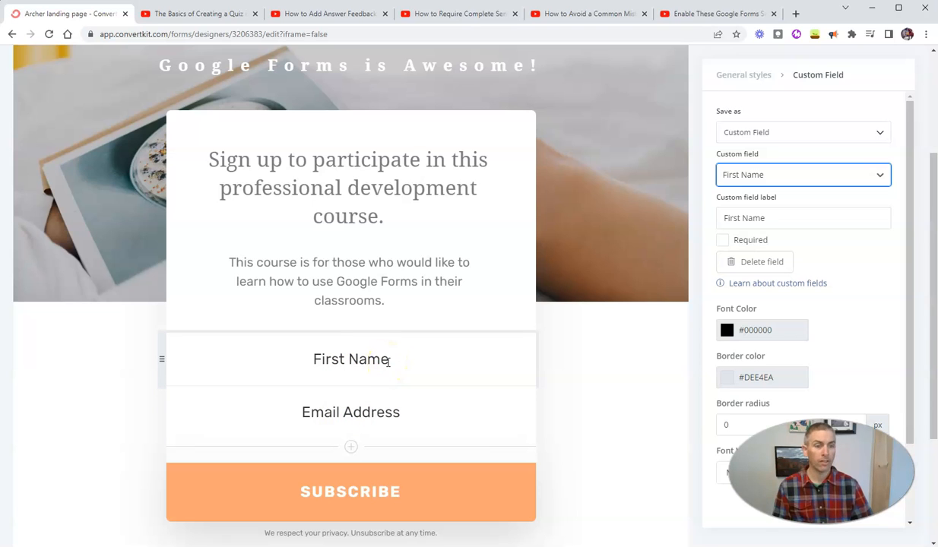
pyautogui.scroll(-3)
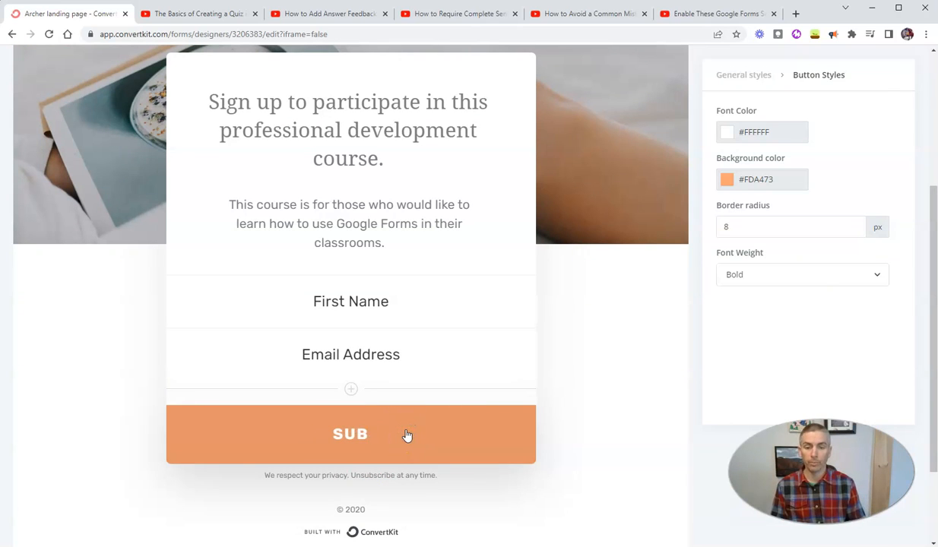
pyautogui.write('SIGN UP!')
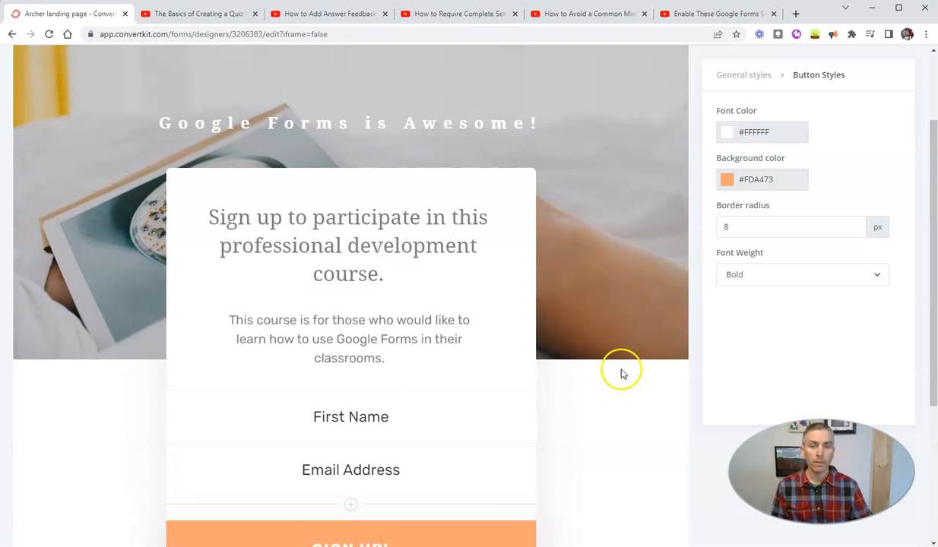
# - Set the page background to the buffalo photo from recent uploads and save
pyautogui.click(743, 74)
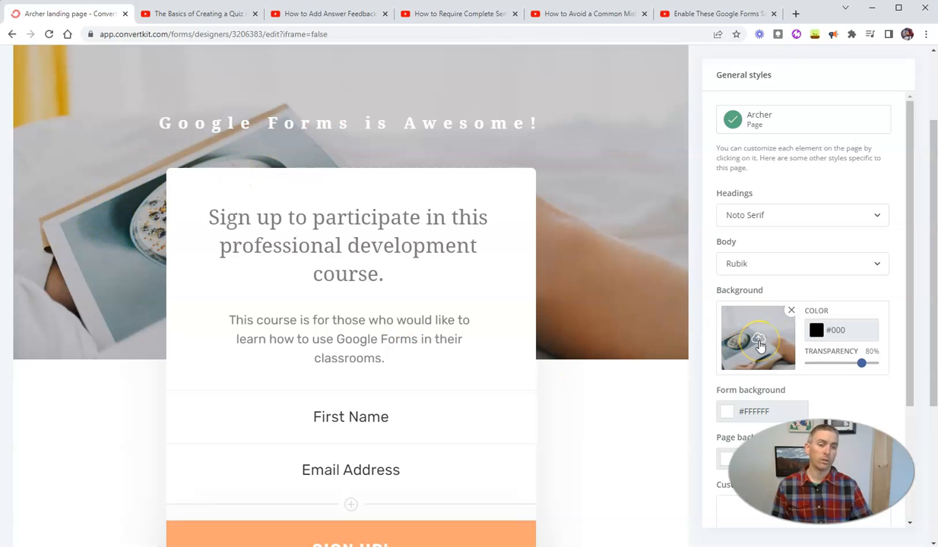
pyautogui.click(758, 341)
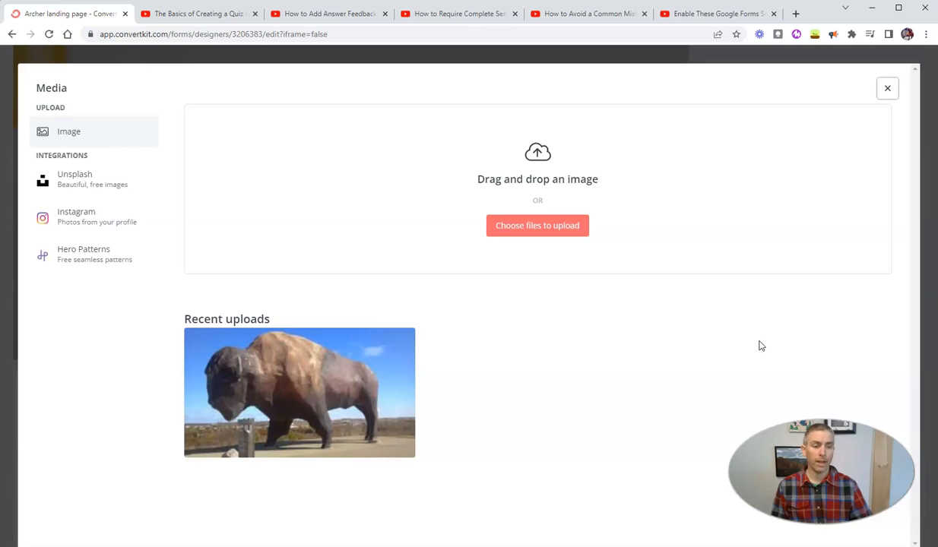
pyautogui.moveTo(91, 184)
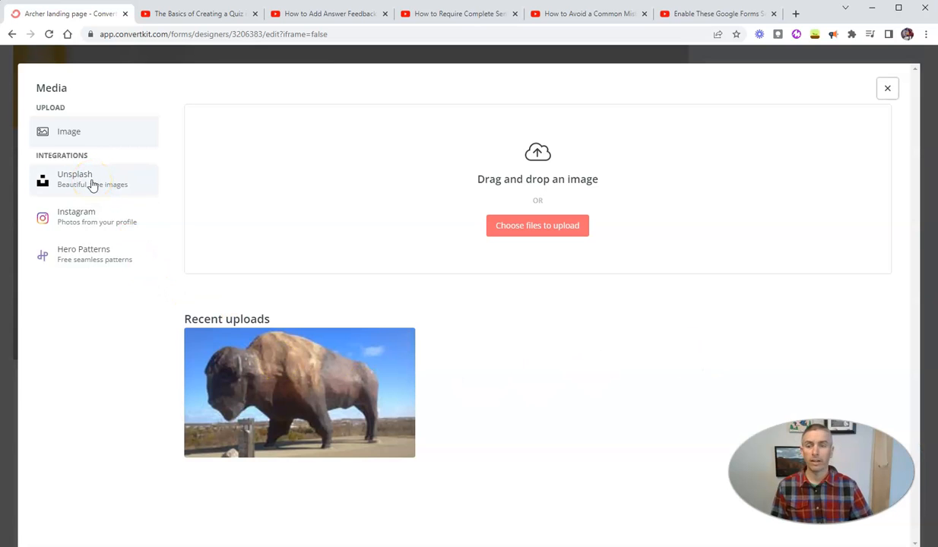
pyautogui.moveTo(134, 264)
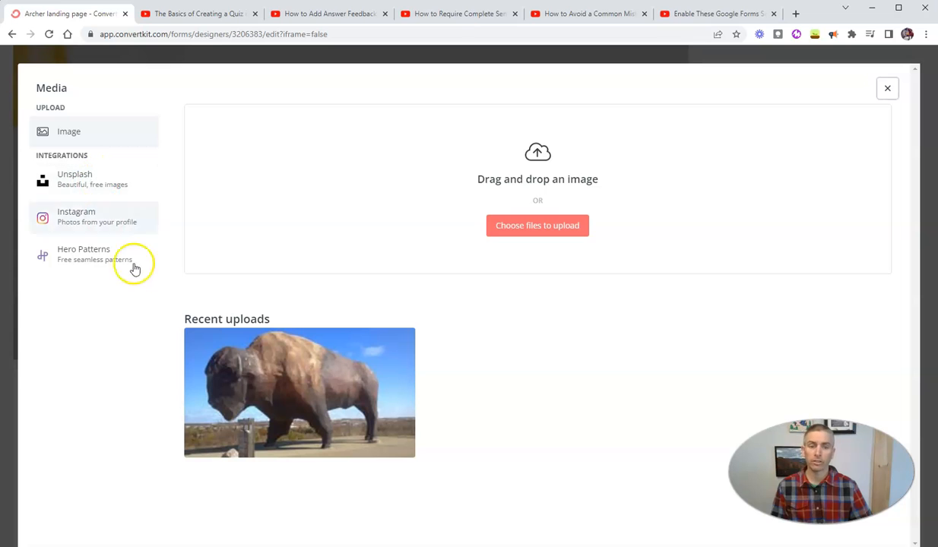
pyautogui.moveTo(369, 442)
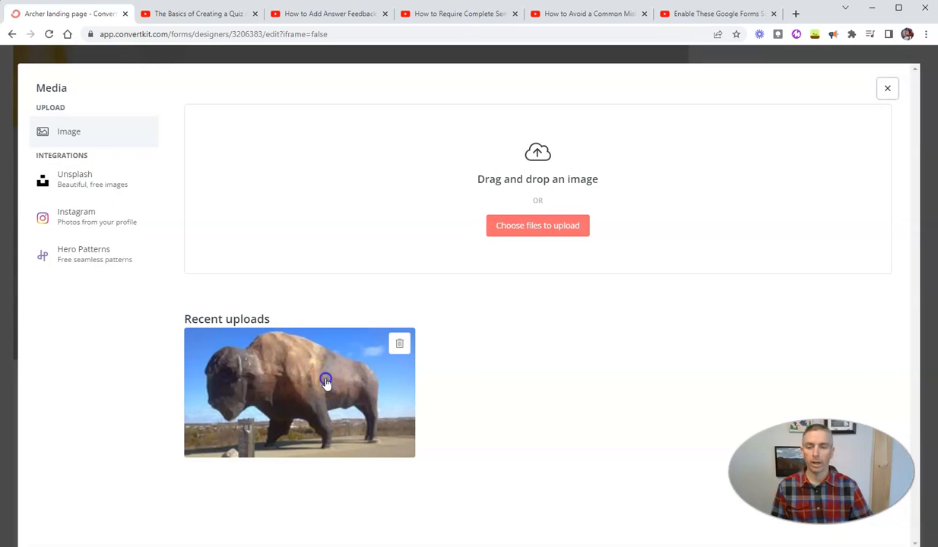
pyautogui.click(325, 381)
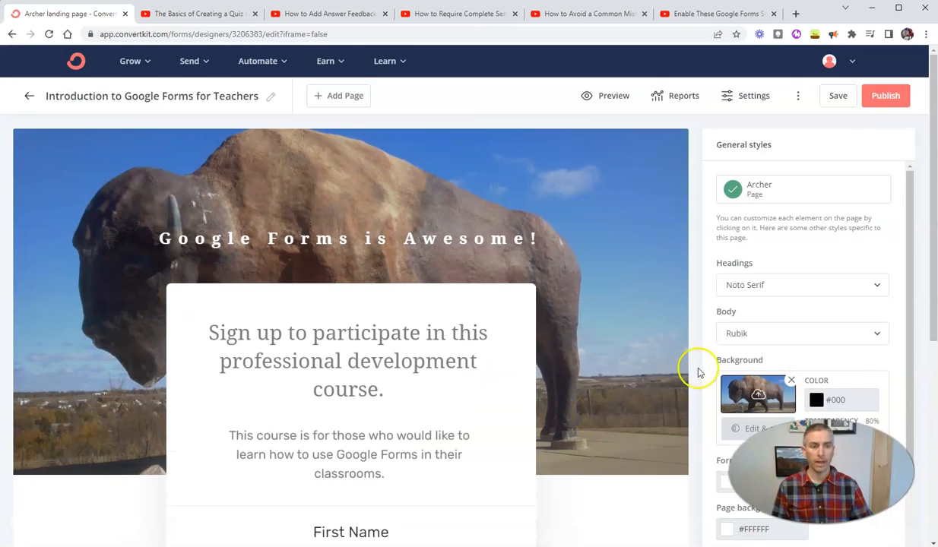
pyautogui.click(837, 95)
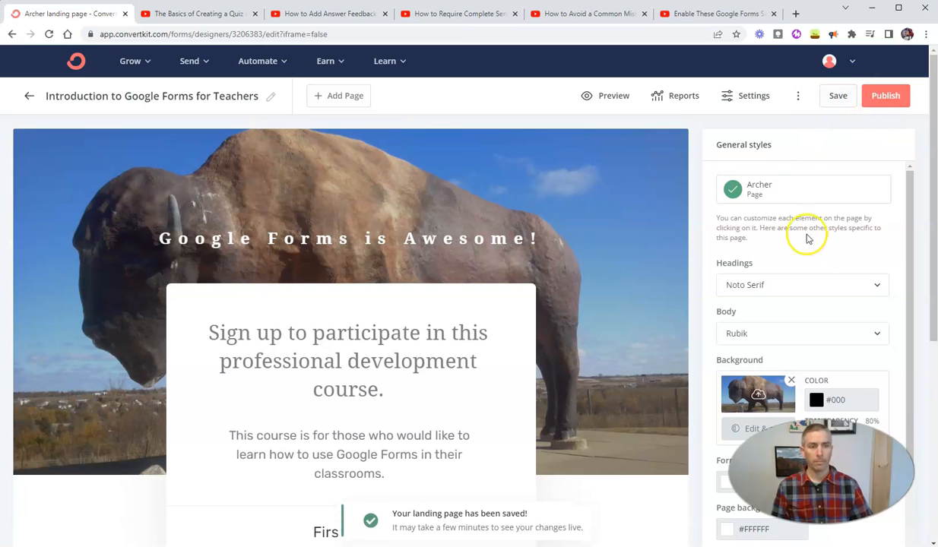
# - Publish the landing page and open its public URL in a new tab
pyautogui.click(886, 95)
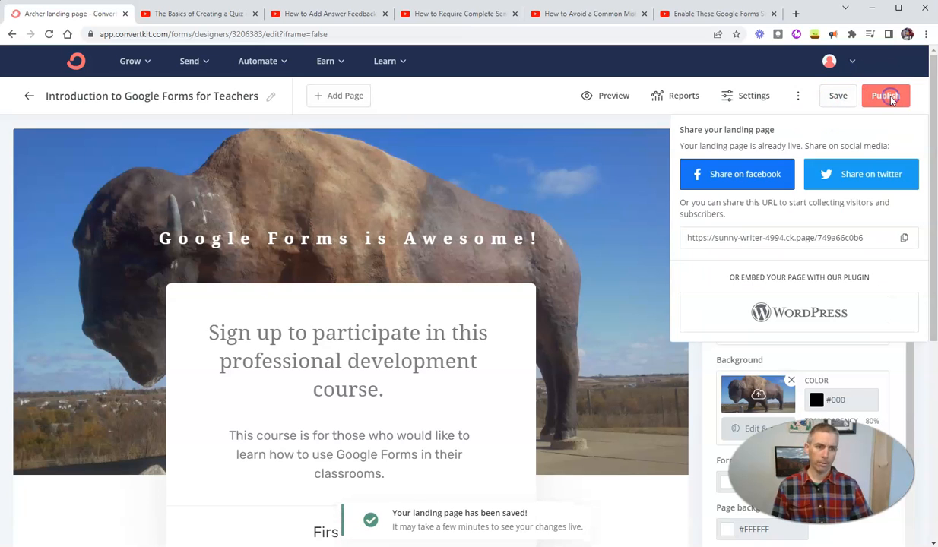
pyautogui.click(904, 238)
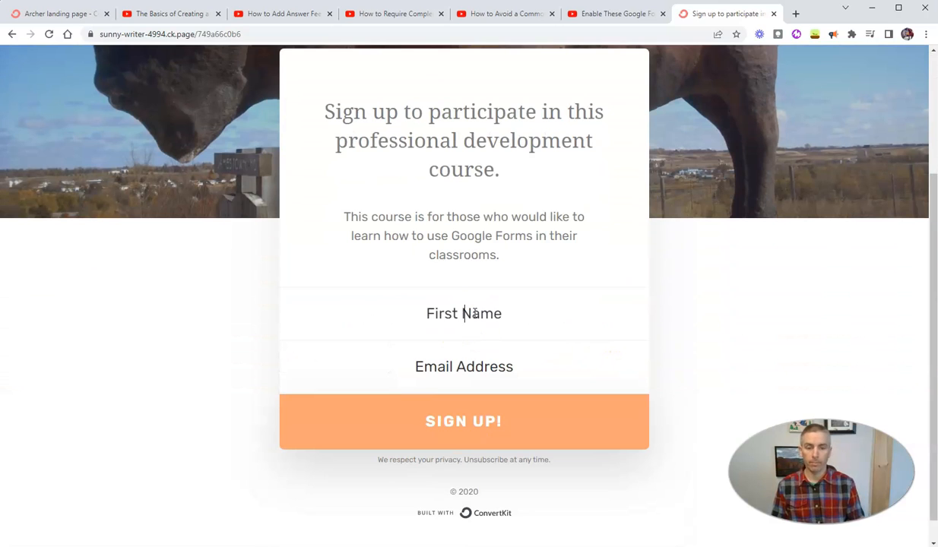
# - Submit a test sign-up using the autofilled first name and email address
pyautogui.write('Mo')
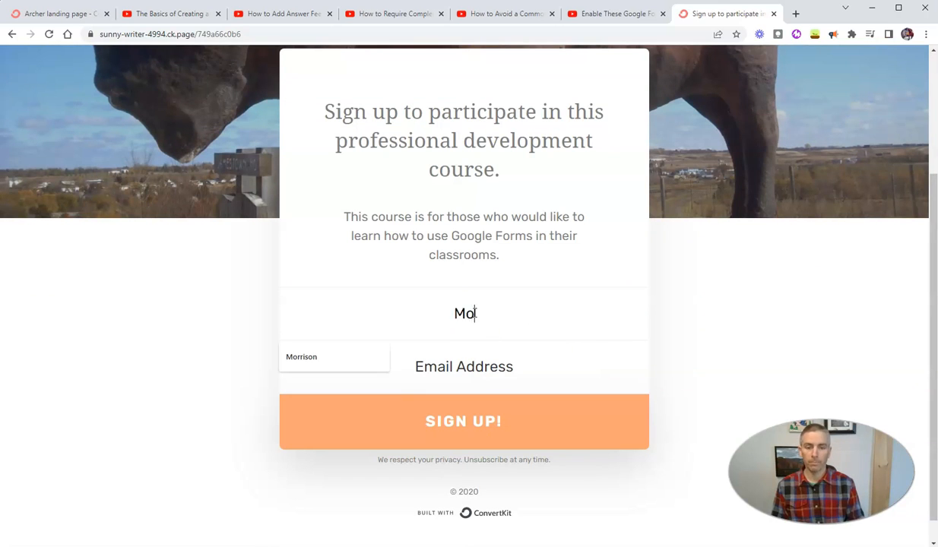
pyautogui.click(464, 367)
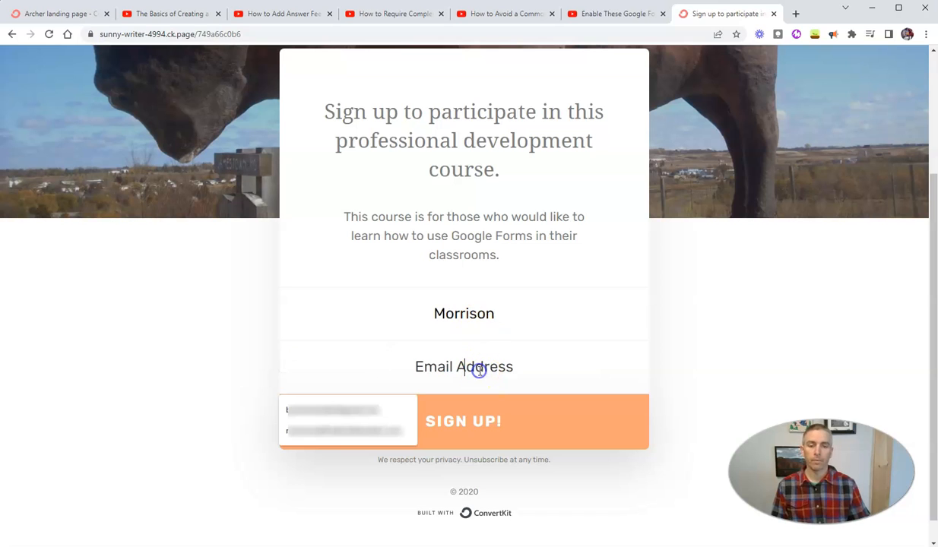
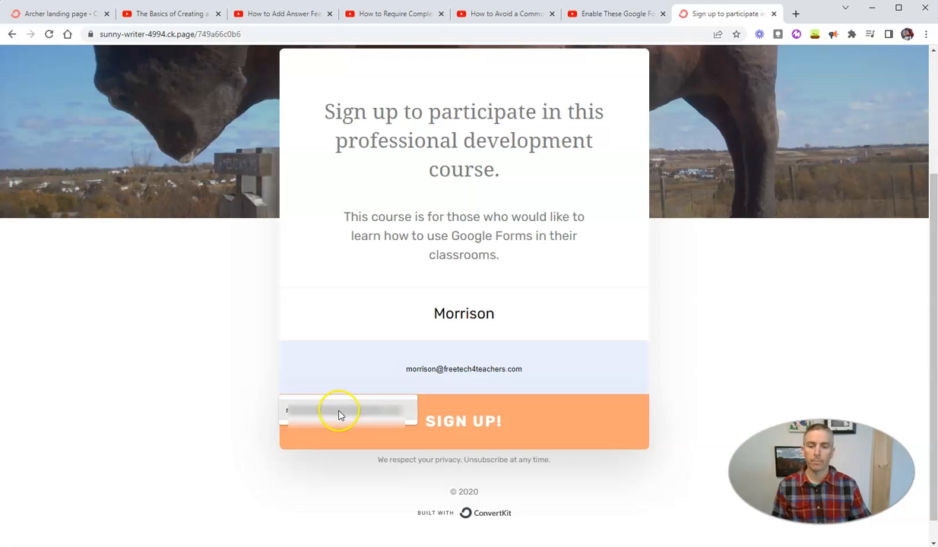
pyautogui.click(463, 421)
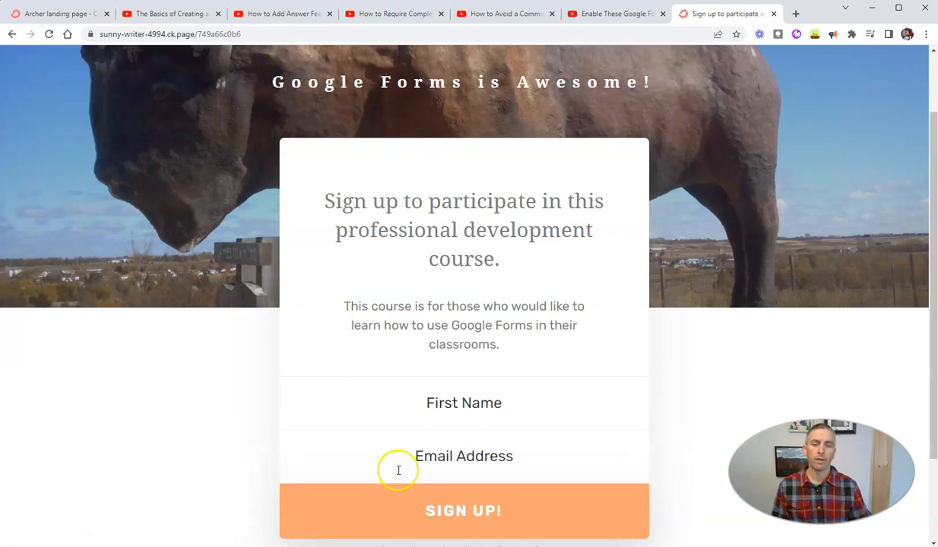
pyautogui.write('Richard')
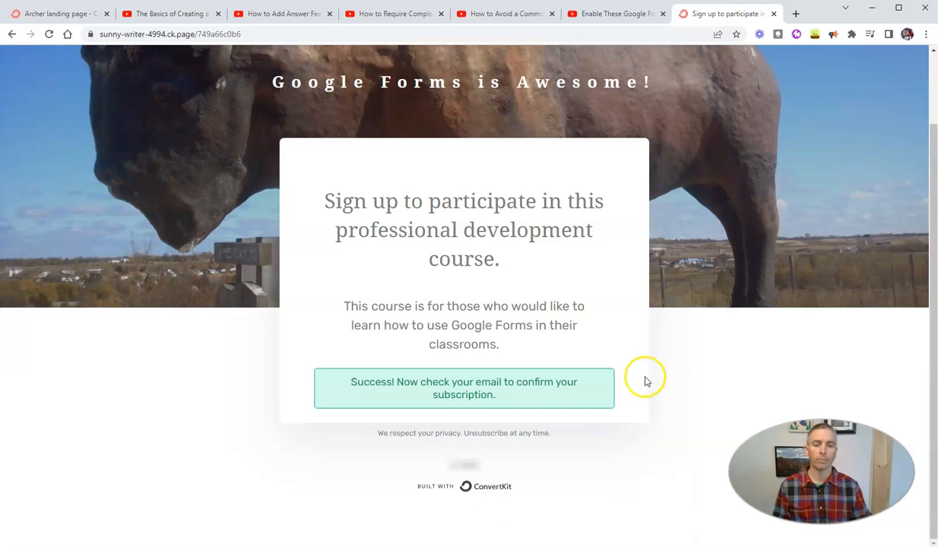
pyautogui.moveTo(623, 489)
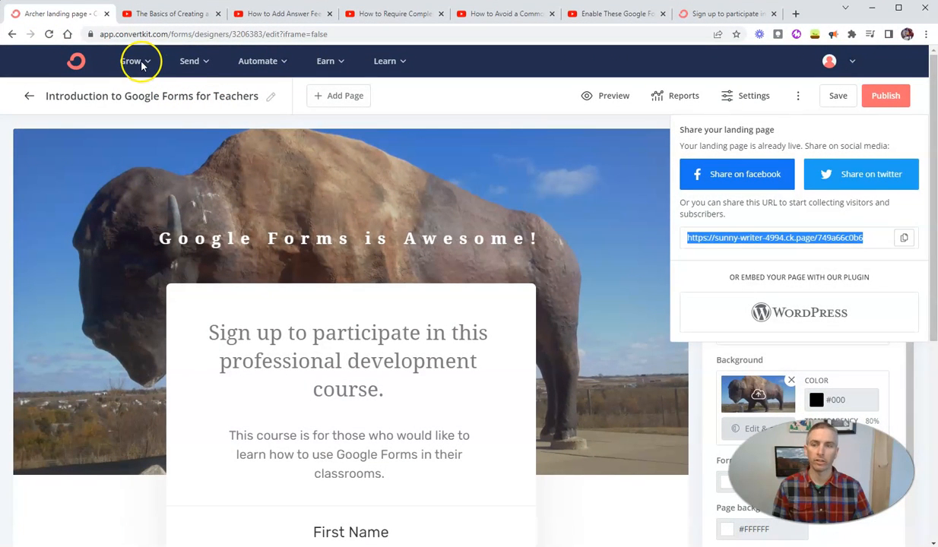
pyautogui.click(135, 61)
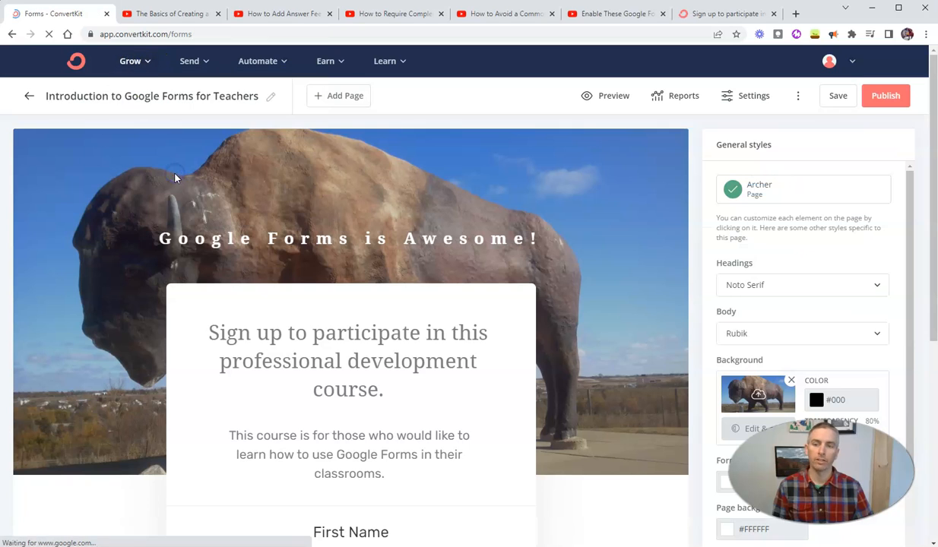
pyautogui.click(28, 95)
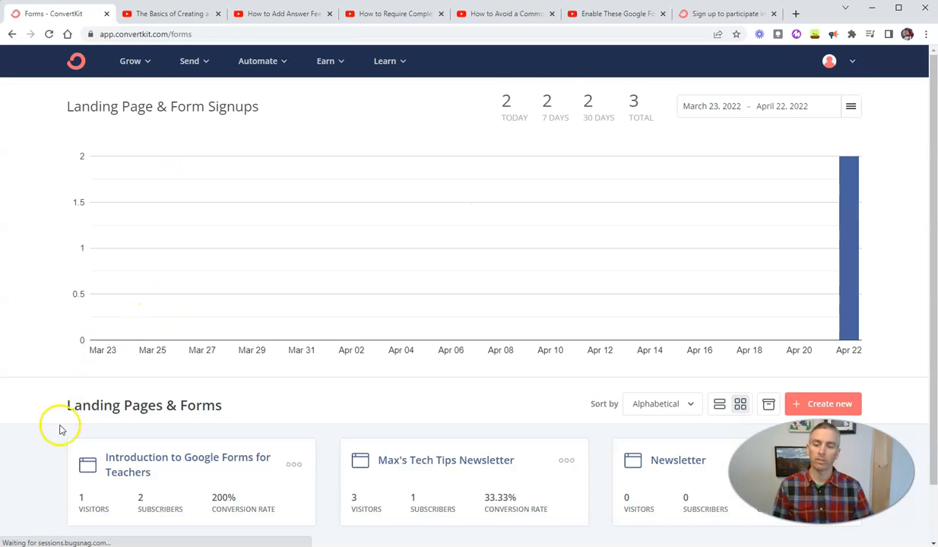
pyautogui.moveTo(149, 500)
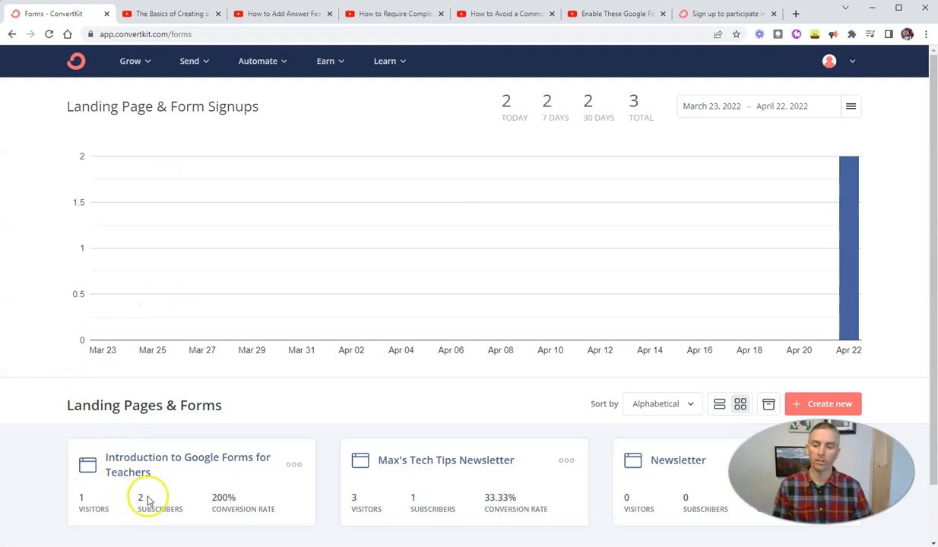
pyautogui.moveTo(189, 466)
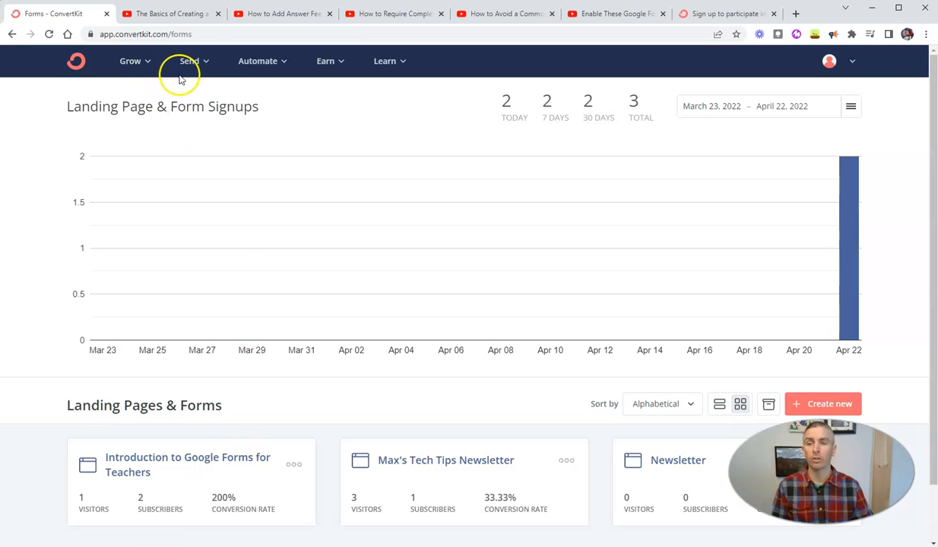
pyautogui.moveTo(212, 90)
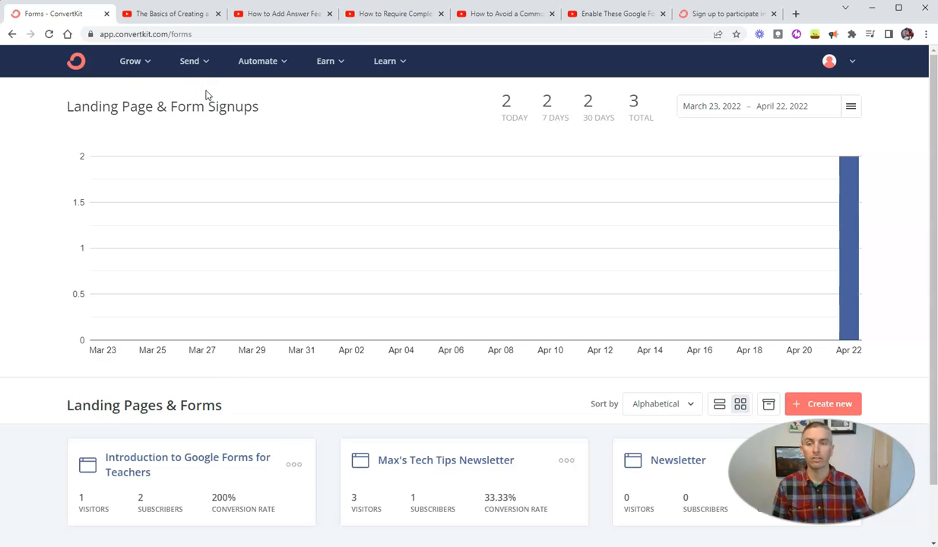
pyautogui.moveTo(210, 471)
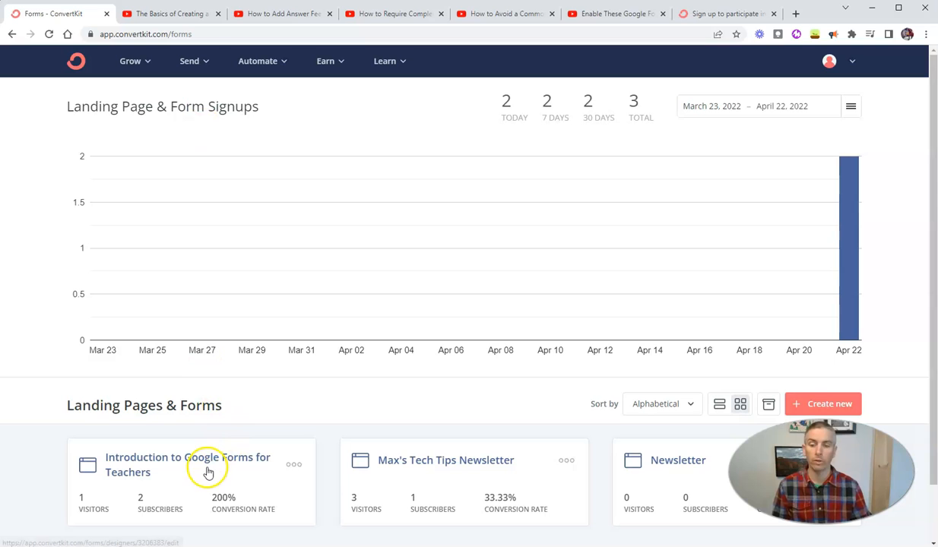
pyautogui.moveTo(188, 474)
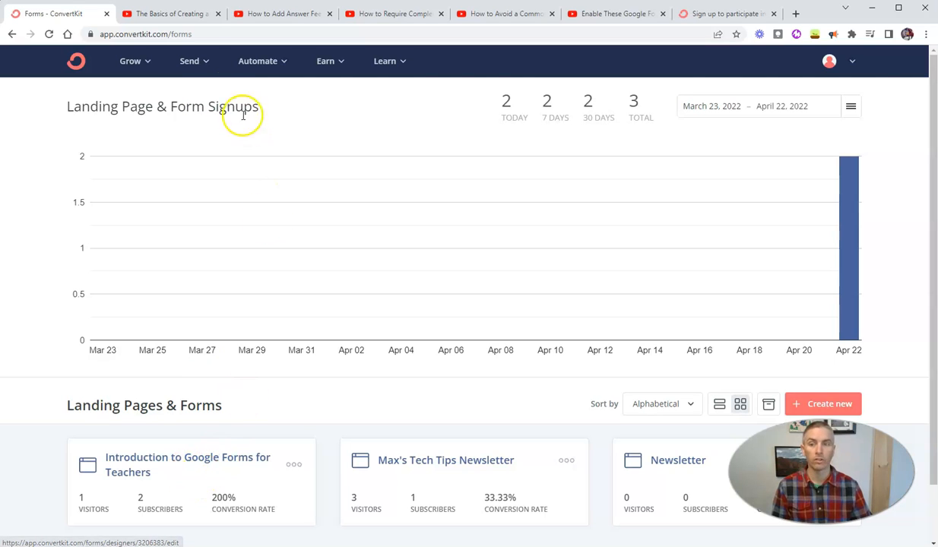
# - Open Broadcasts from the Send menu
pyautogui.click(189, 61)
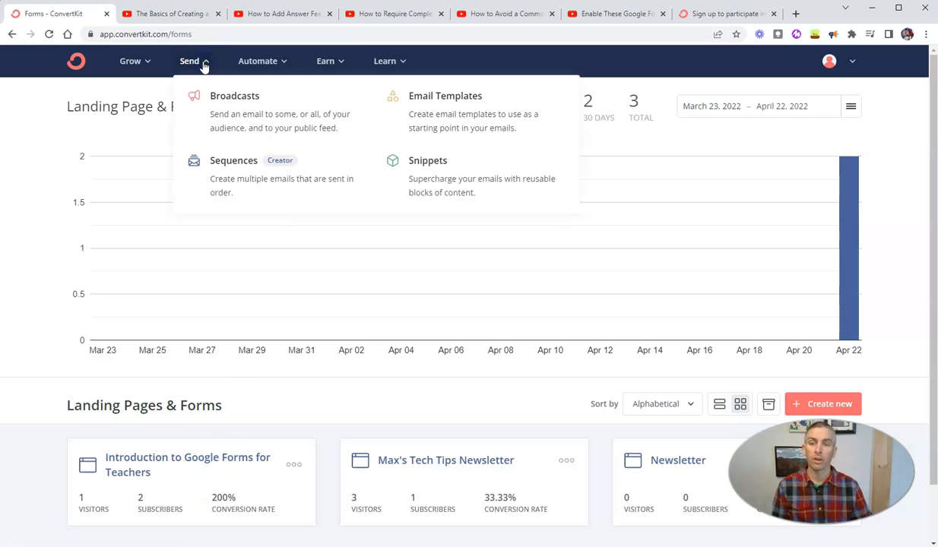
pyautogui.moveTo(254, 114)
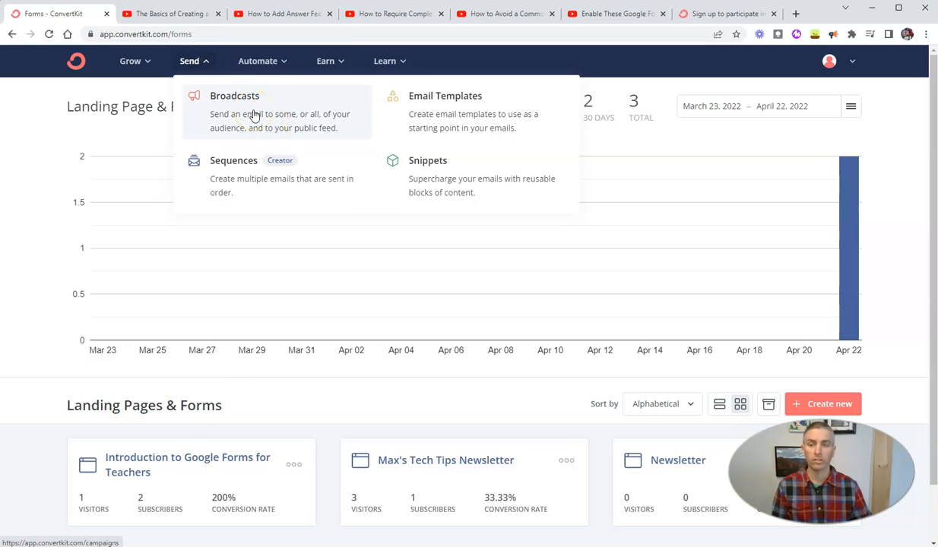
pyautogui.moveTo(426, 113)
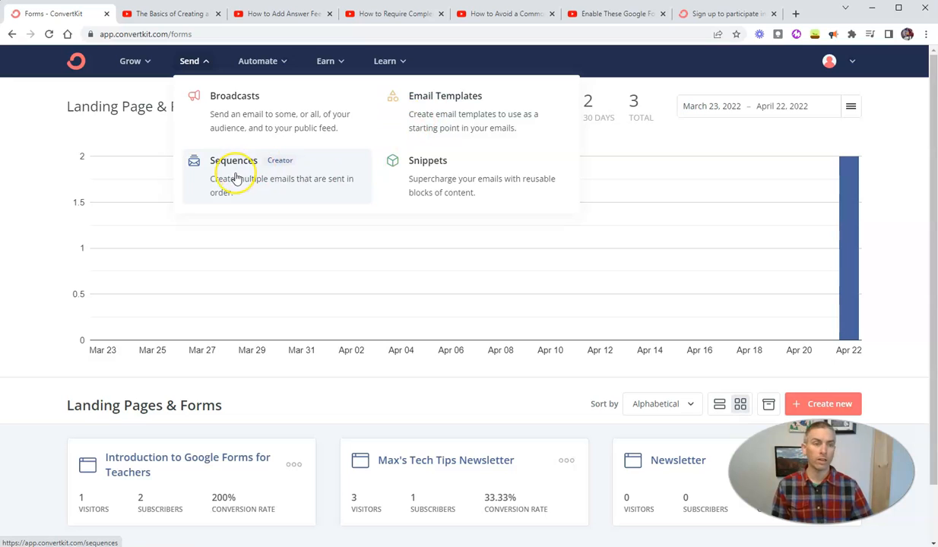
pyautogui.moveTo(238, 179)
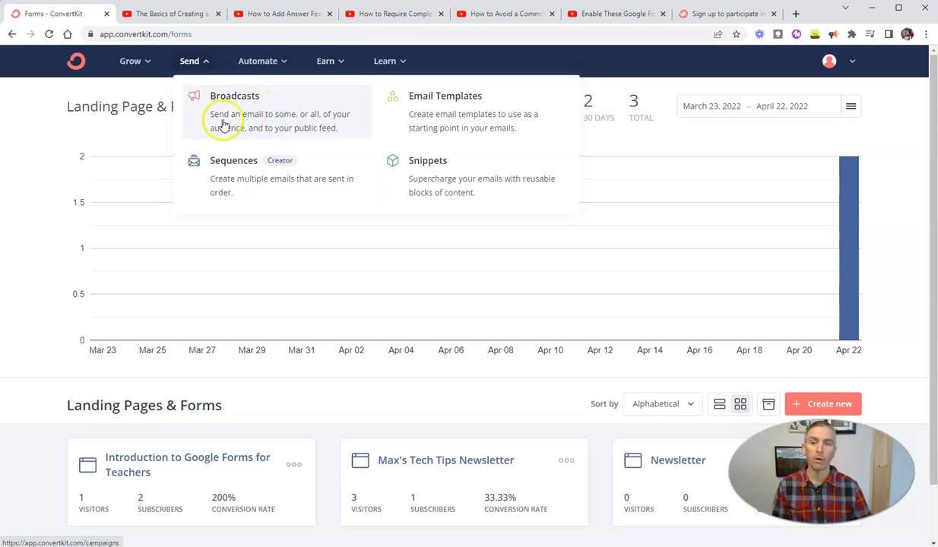
pyautogui.click(234, 99)
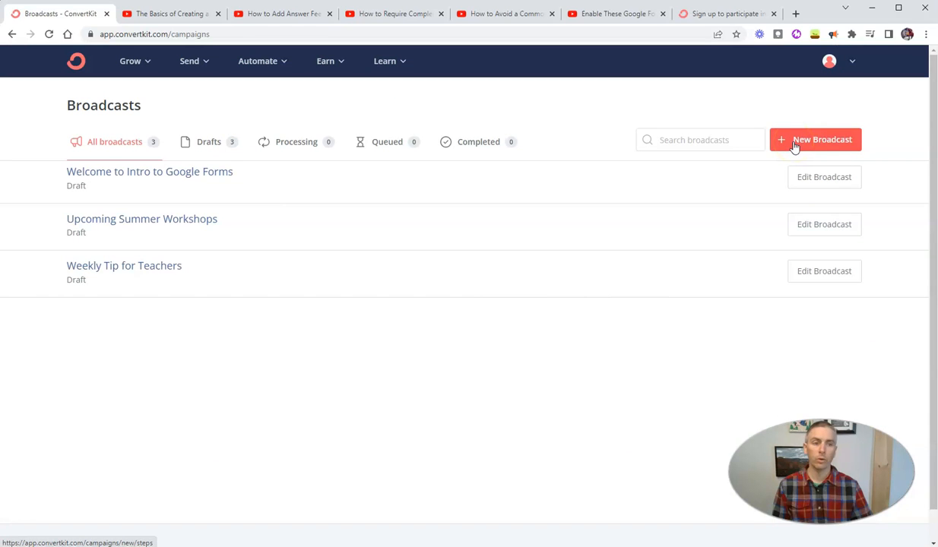
# - Create a new broadcast titled 'Welcome to Introduction to Google Forms - Part 1'
pyautogui.click(816, 139)
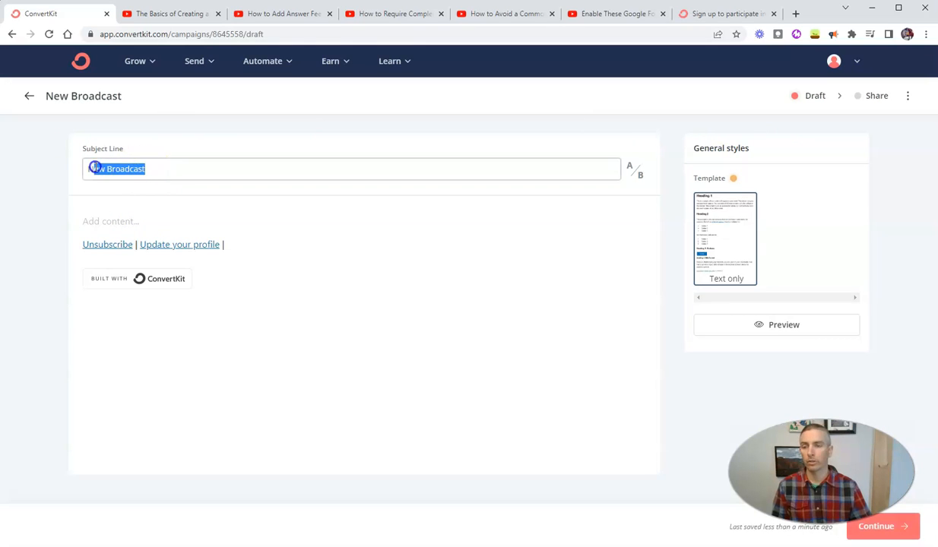
pyautogui.write('Welcome to')
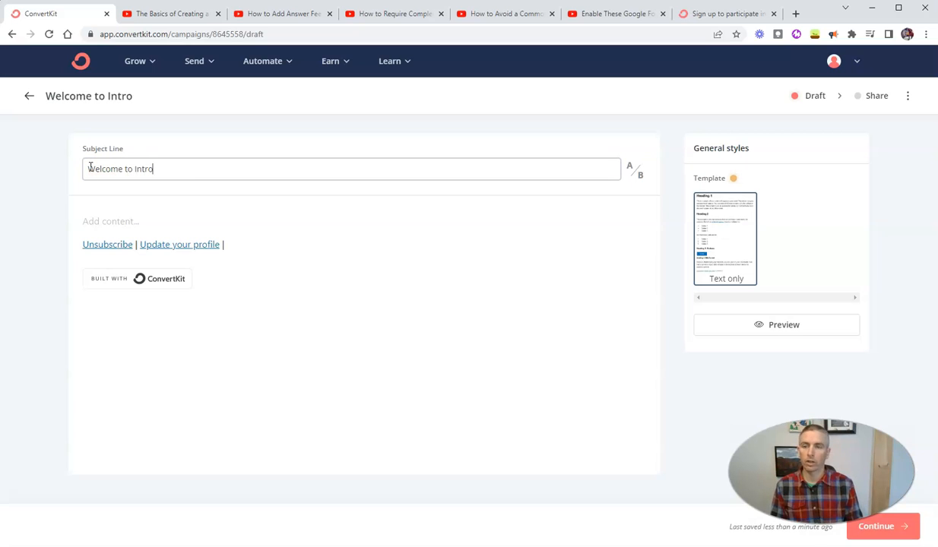
pyautogui.write('Introduction to Gogole')
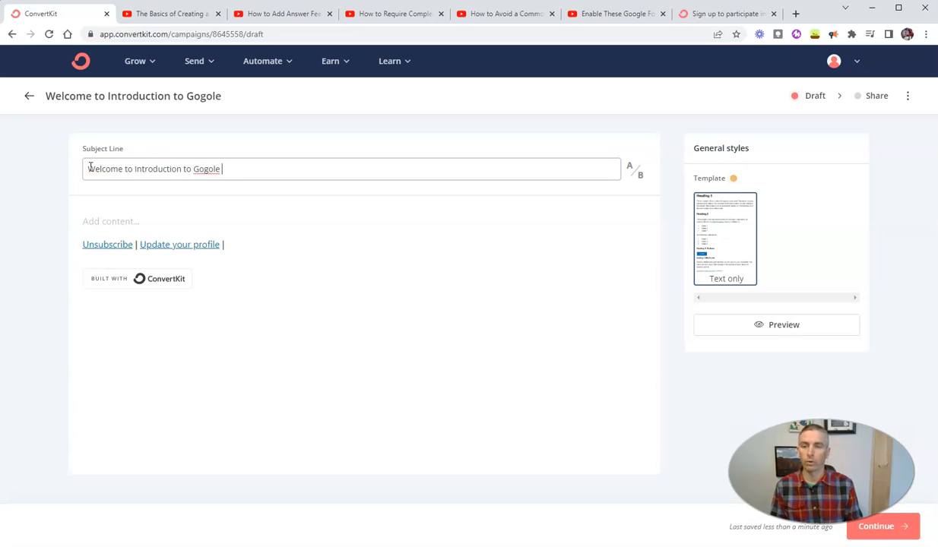
pyautogui.write('Google')
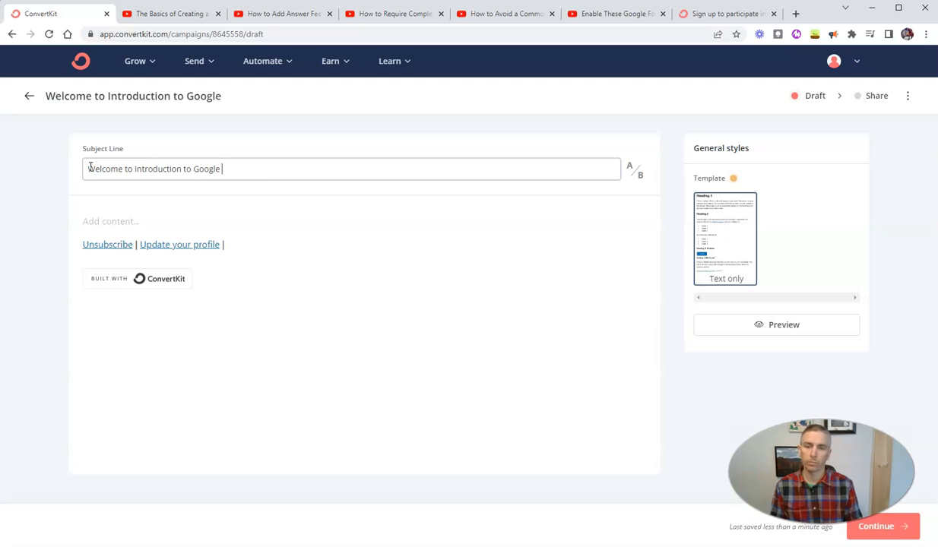
pyautogui.write('Form')
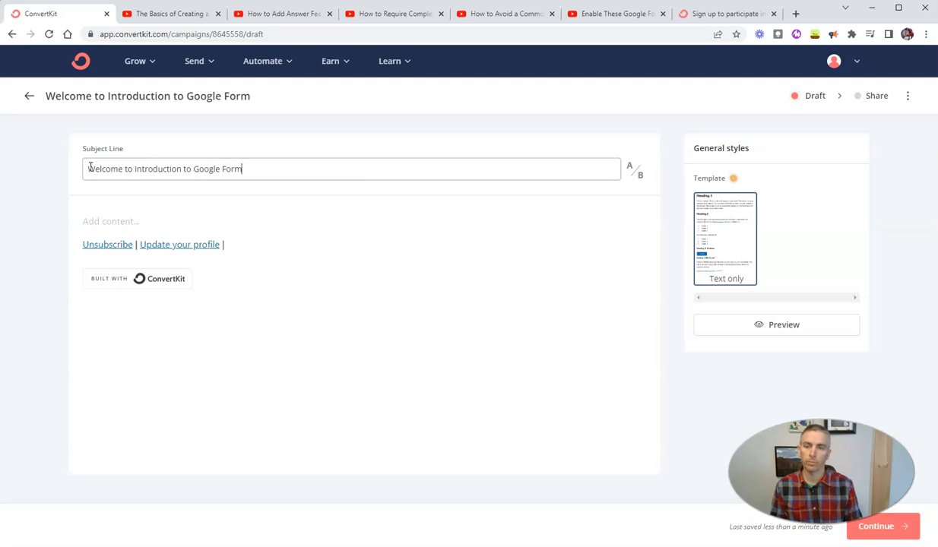
pyautogui.write('s -')
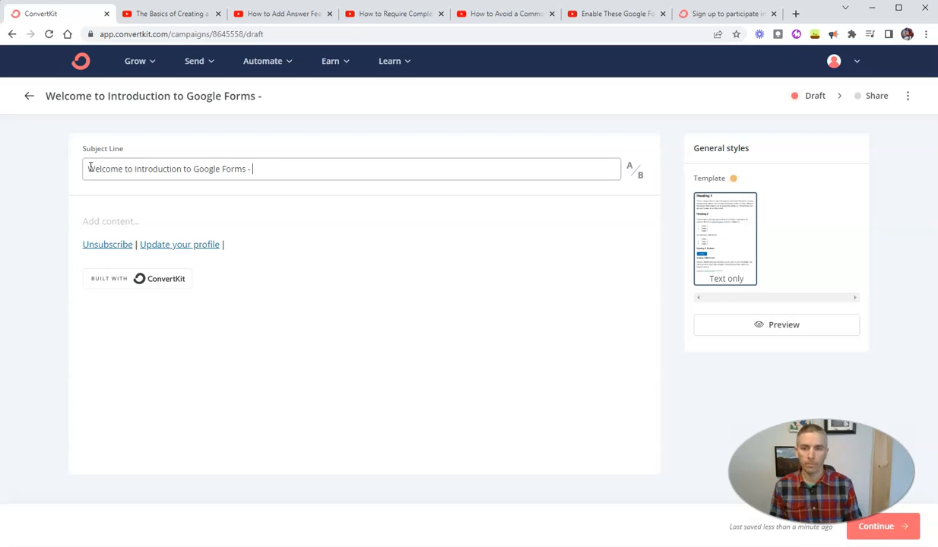
pyautogui.write('Part 1')
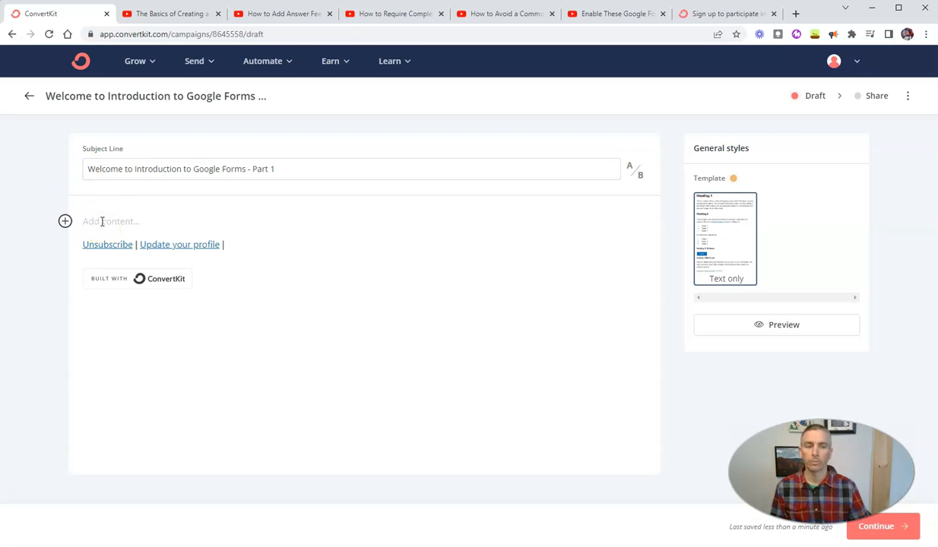
# - Write the welcome paragraph on weekly emails, video tutorials and a "do now" practice activity
pyautogui.write('W')
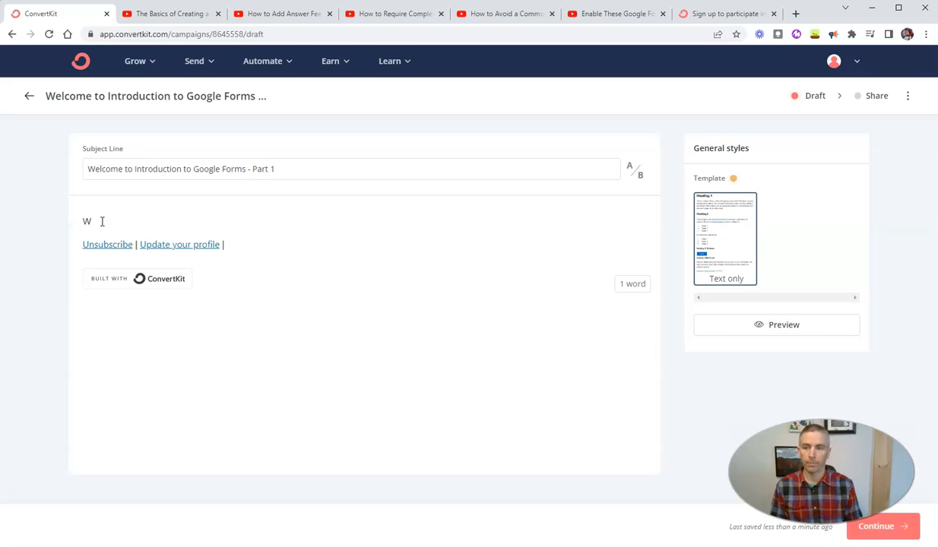
pyautogui.write('elcome')
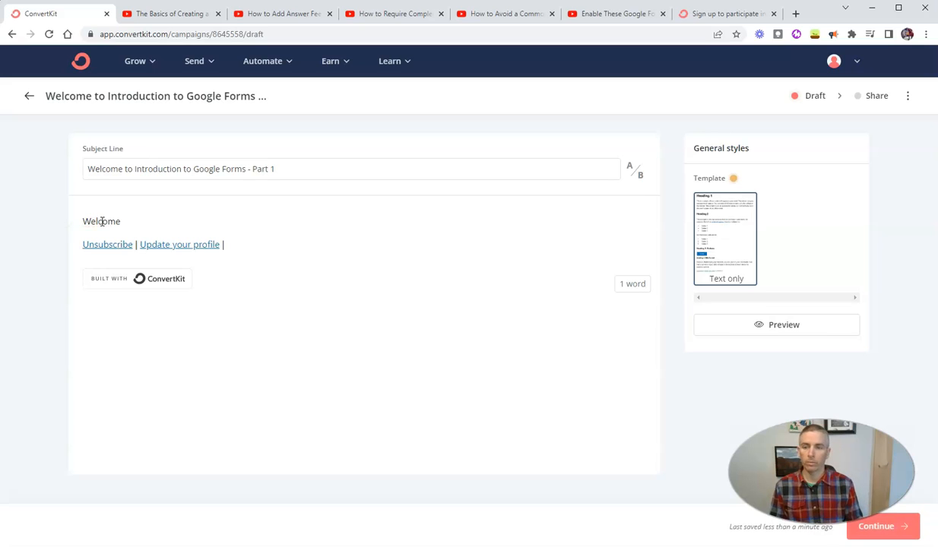
pyautogui.write('to the course')
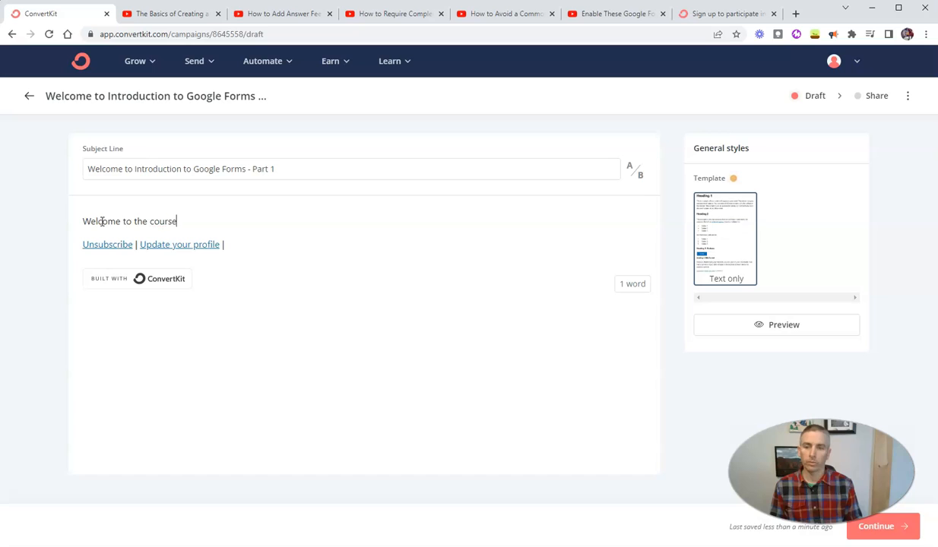
pyautogui.write('.')
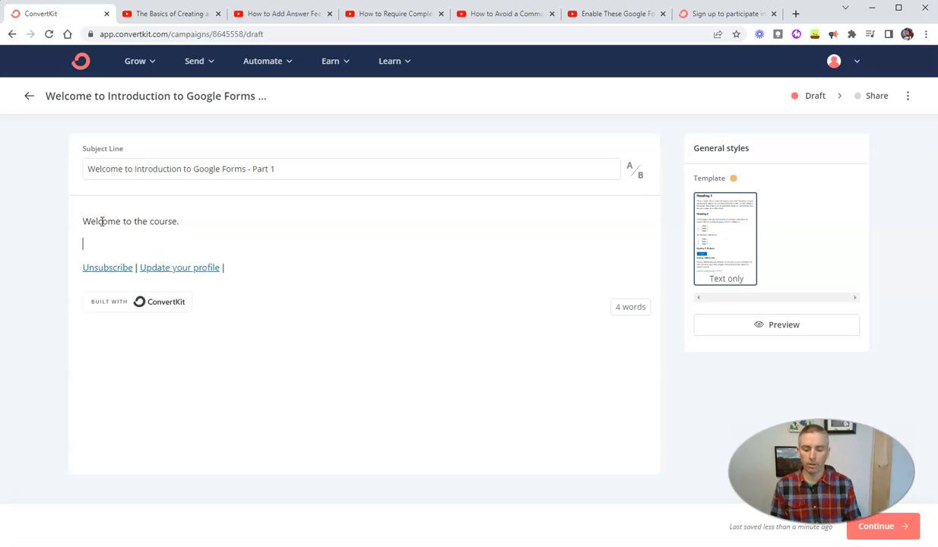
pyautogui.write('Every week')
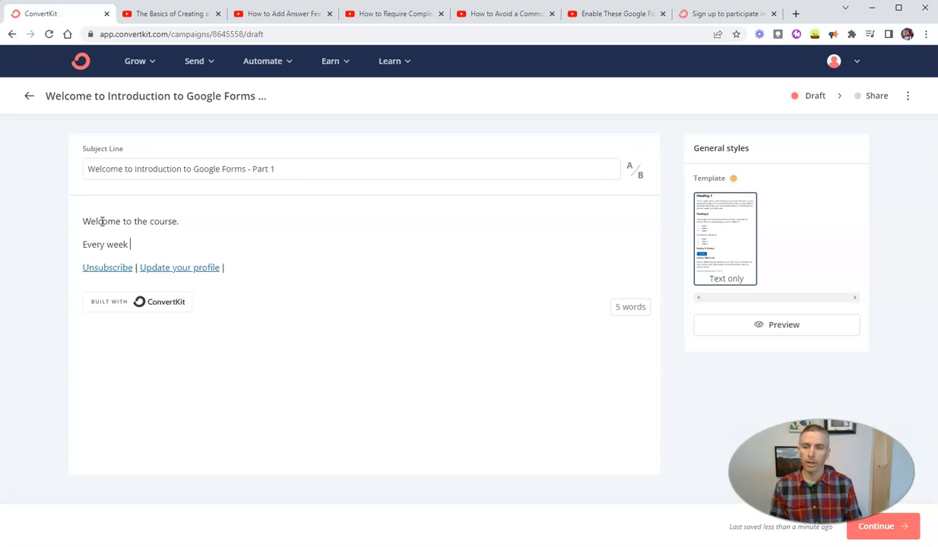
pyautogui.write('you will get a new emai')
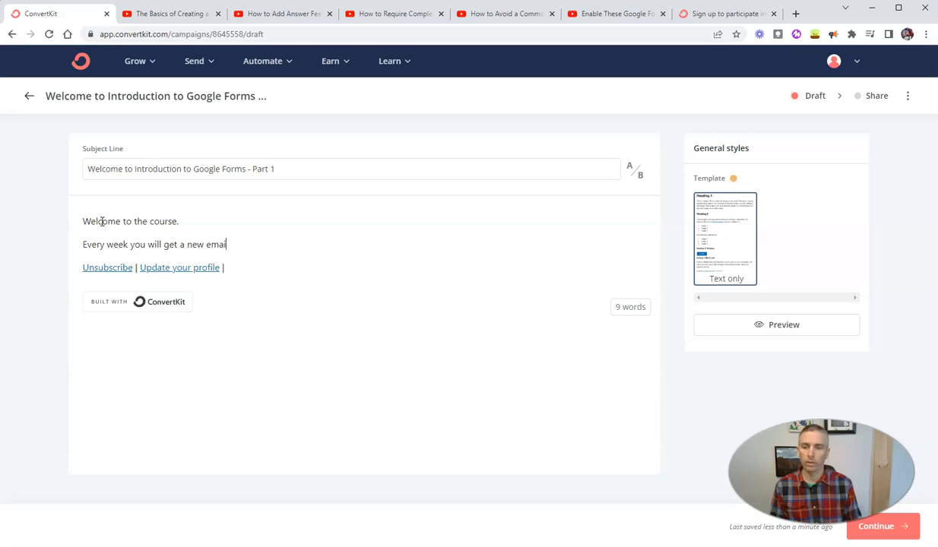
pyautogui.write('from me.')
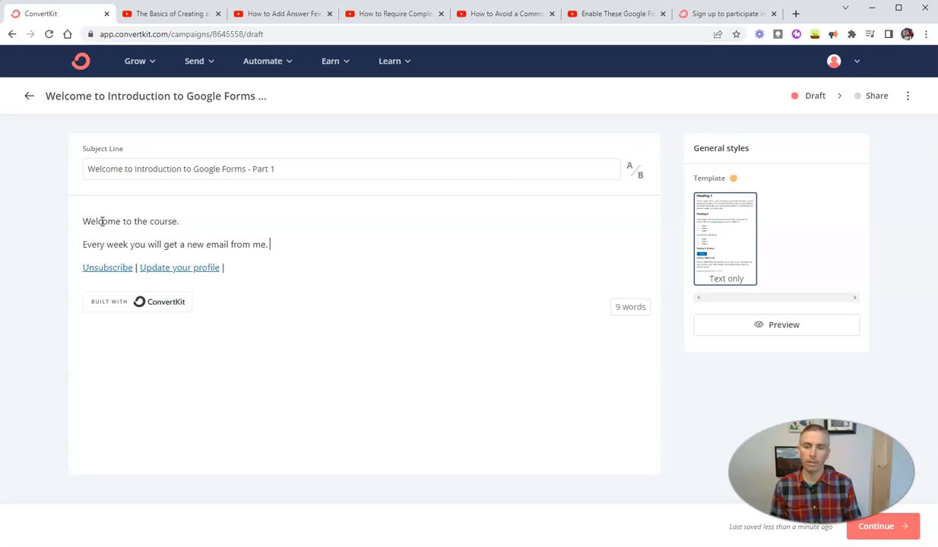
pyautogui.write('Each eamil will')
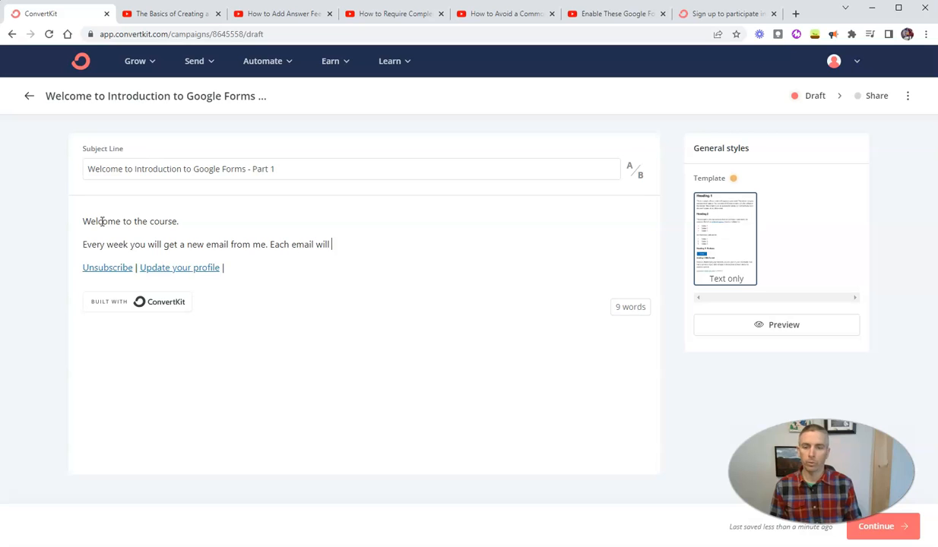
pyautogui.write('have some written directions and a vi')
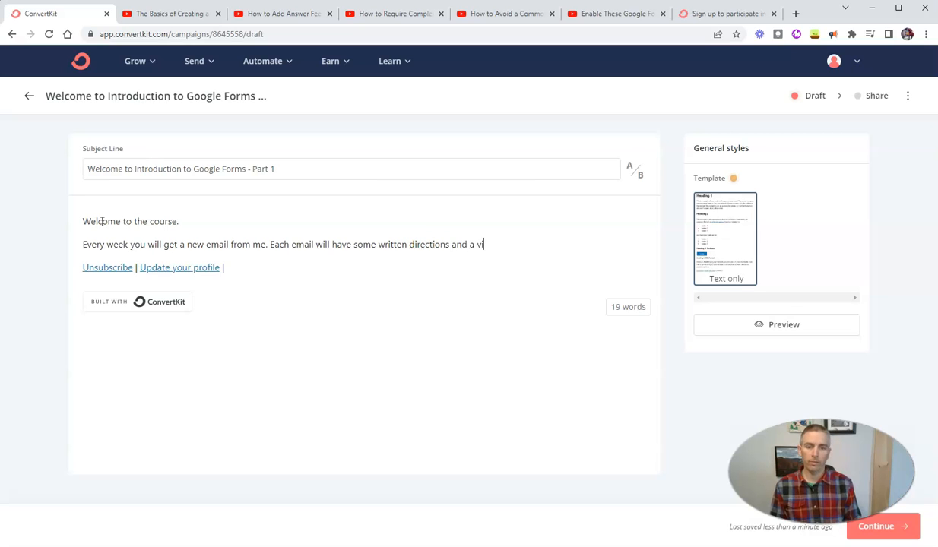
pyautogui.write('deo tutoria')
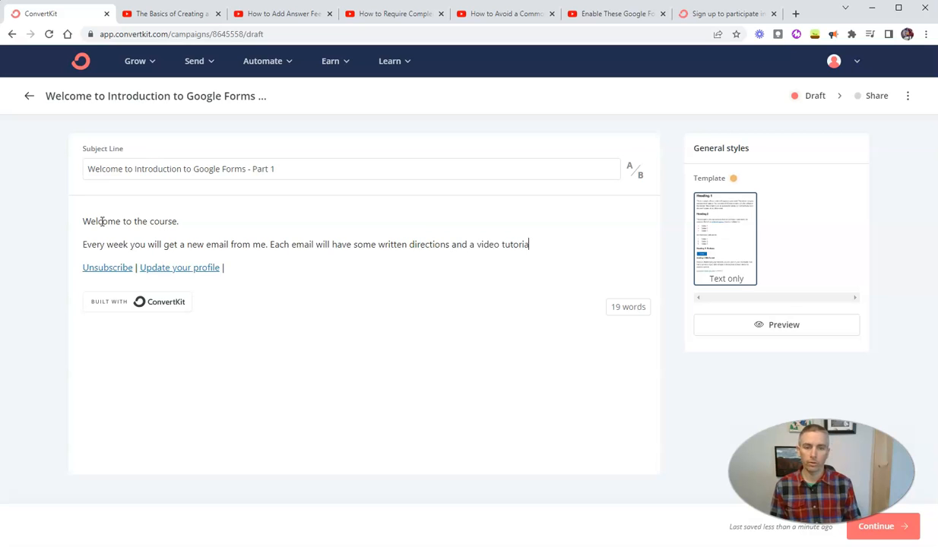
pyautogui.write('. After watching the')
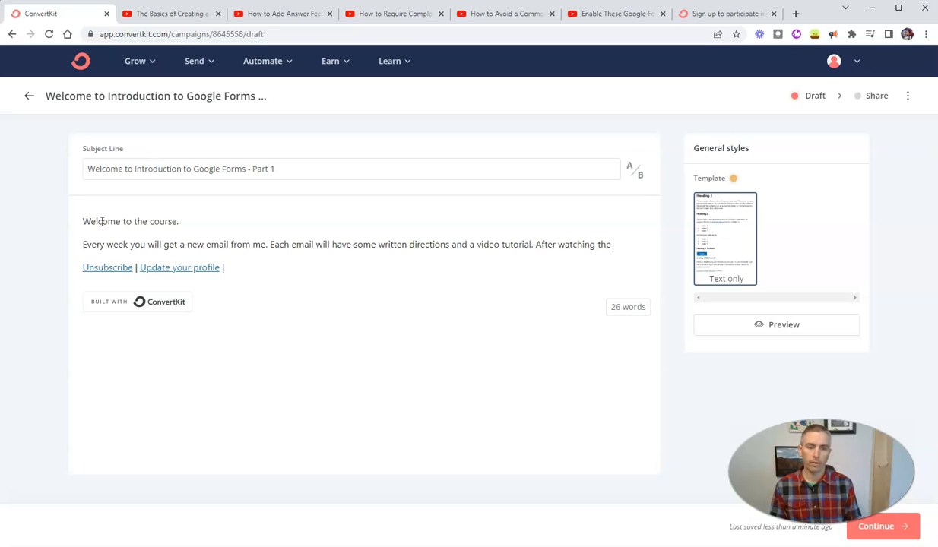
pyautogui.write('video tutorial there will be a')
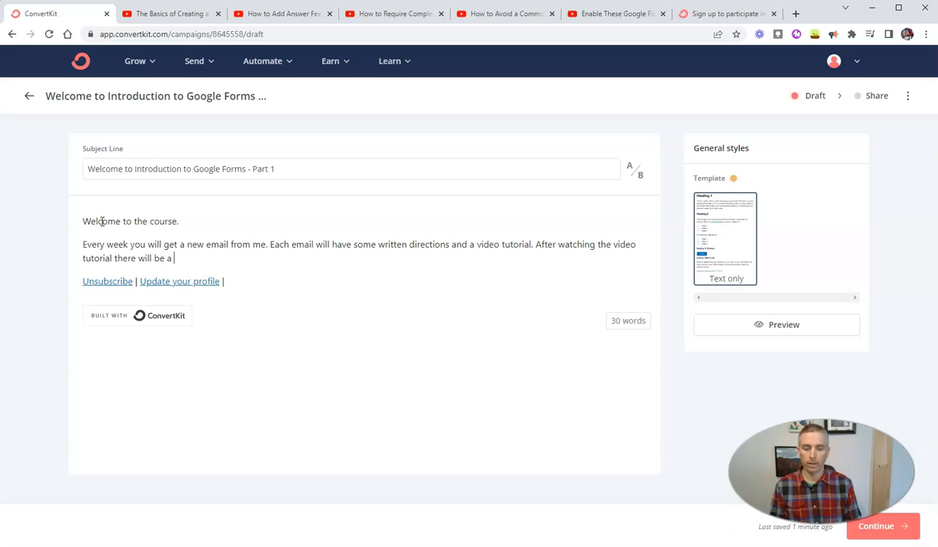
pyautogui.write('"do now"')
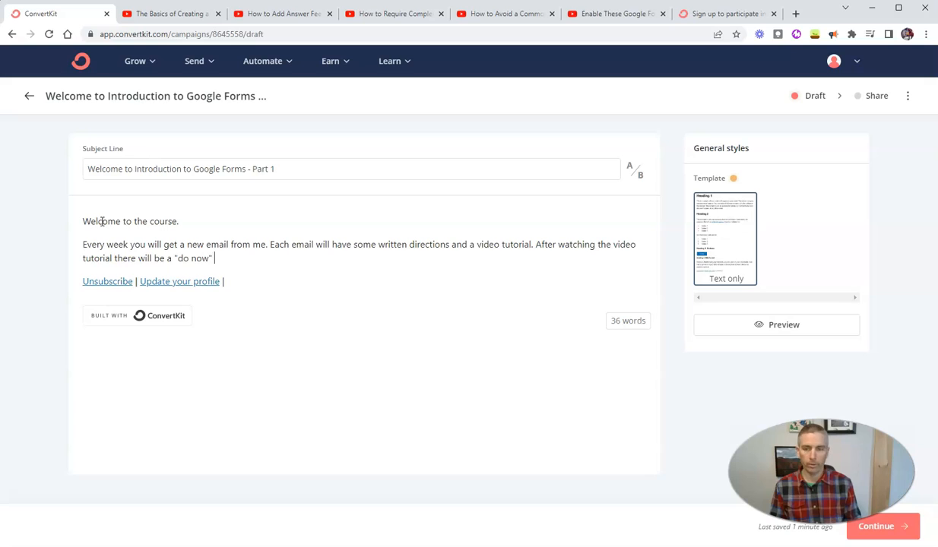
pyautogui.write('practice activity for you to')
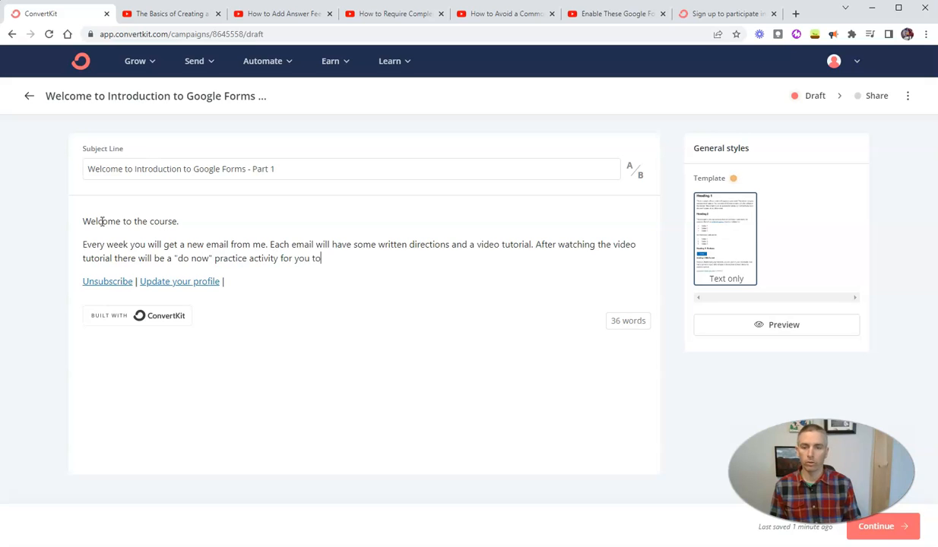
pyautogui.write('complete.')
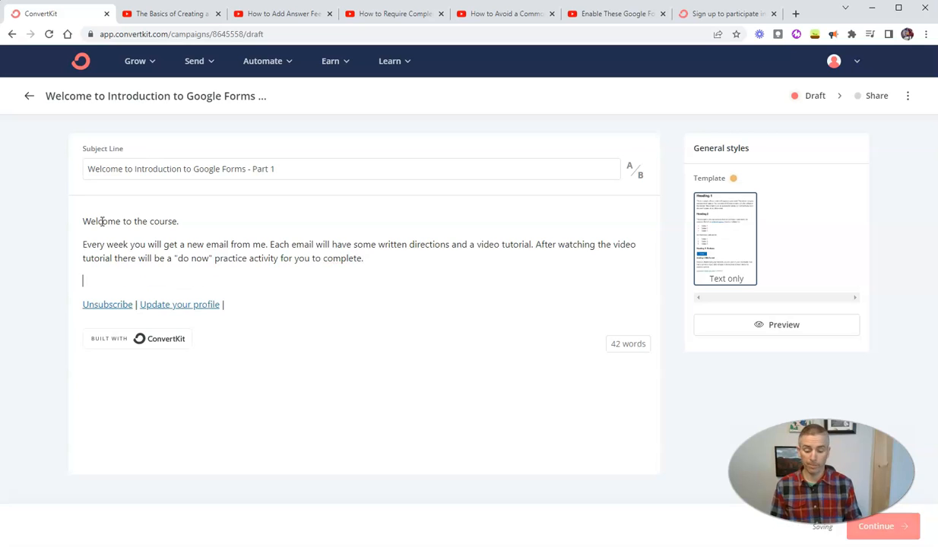
# - Add the line "If you get stuck or need help, just hit reply on the email."
pyautogui.write('If you')
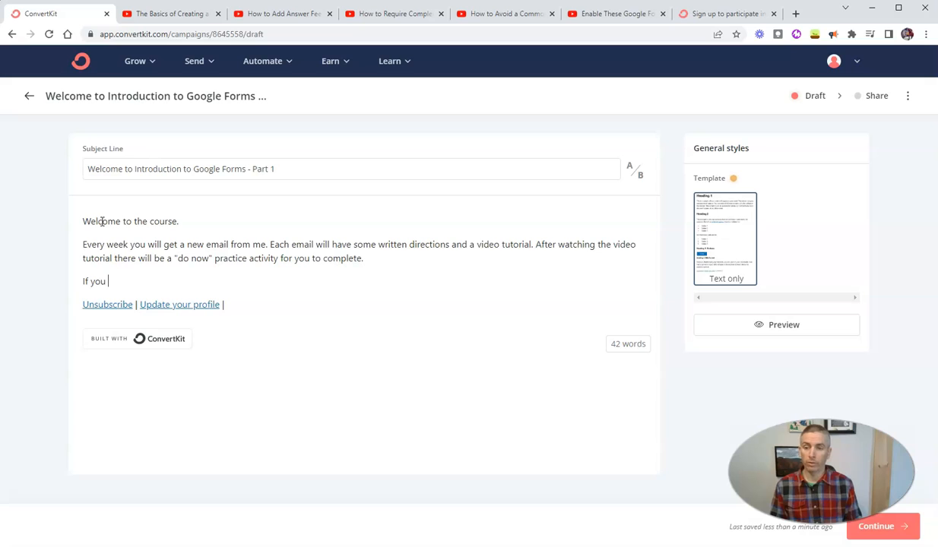
pyautogui.write('get stuck')
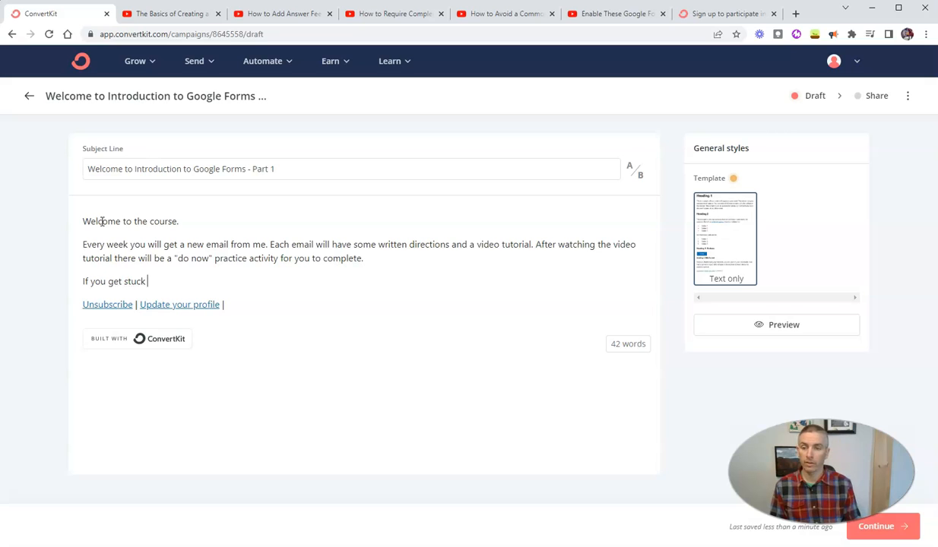
pyautogui.write('or need help')
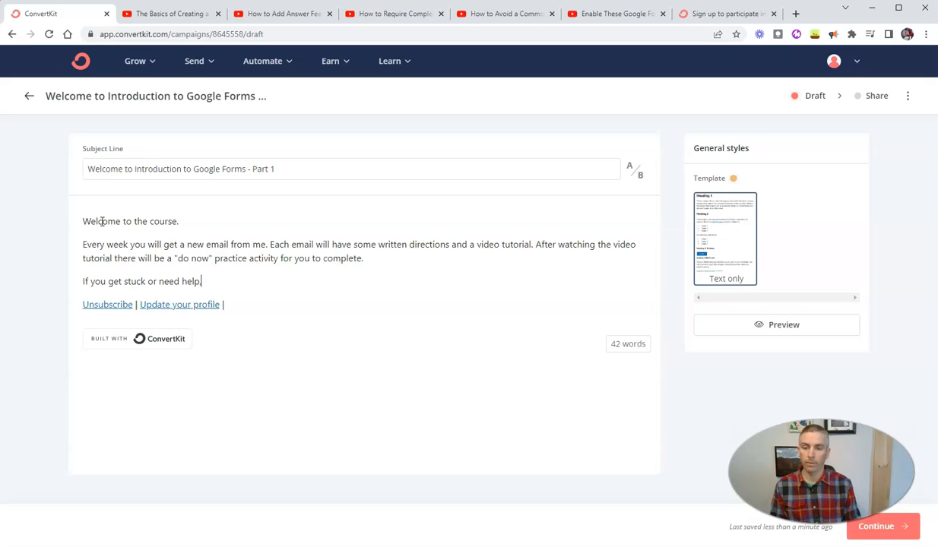
pyautogui.write(', just h')
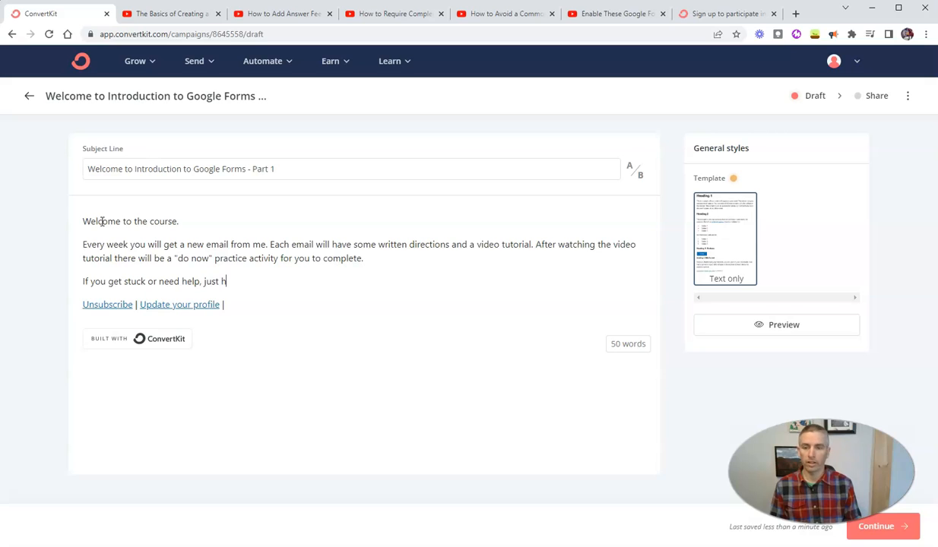
pyautogui.write('it reply on')
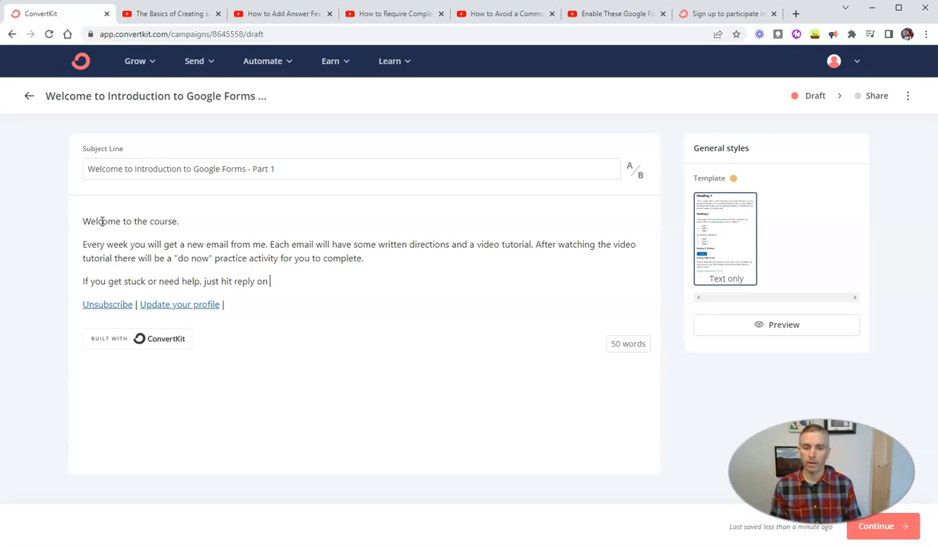
pyautogui.write('the email.')
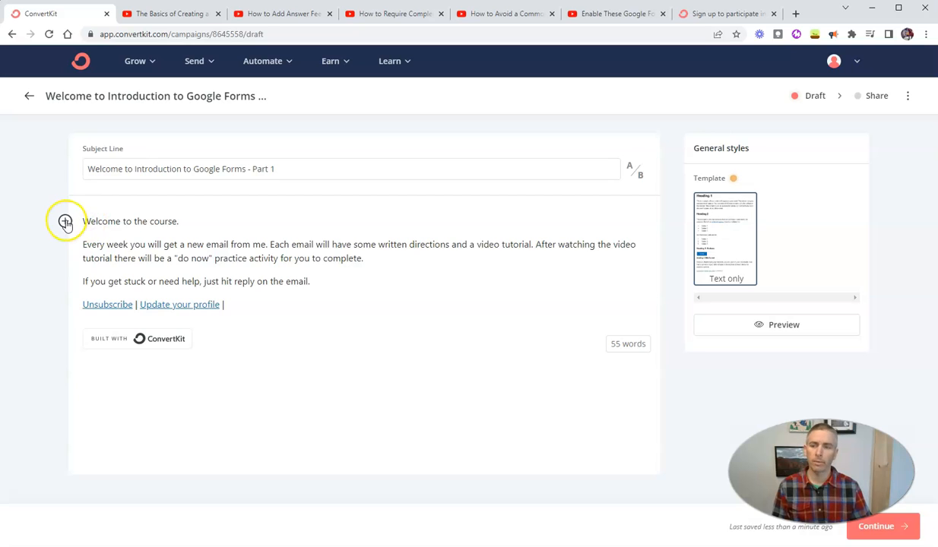
# - Show the Personalization insert options, such as subscriber first name, beside the welcome line
pyautogui.click(66, 222)
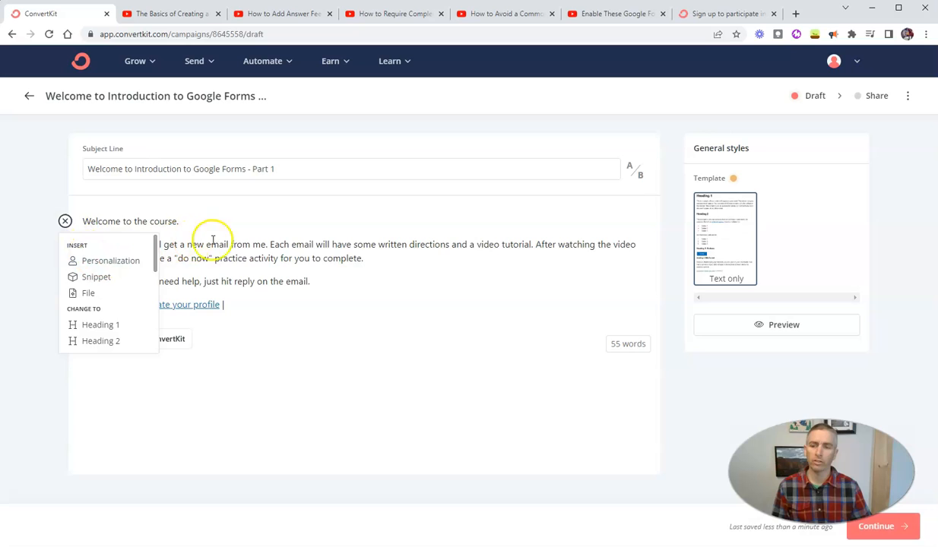
pyautogui.click(72, 221)
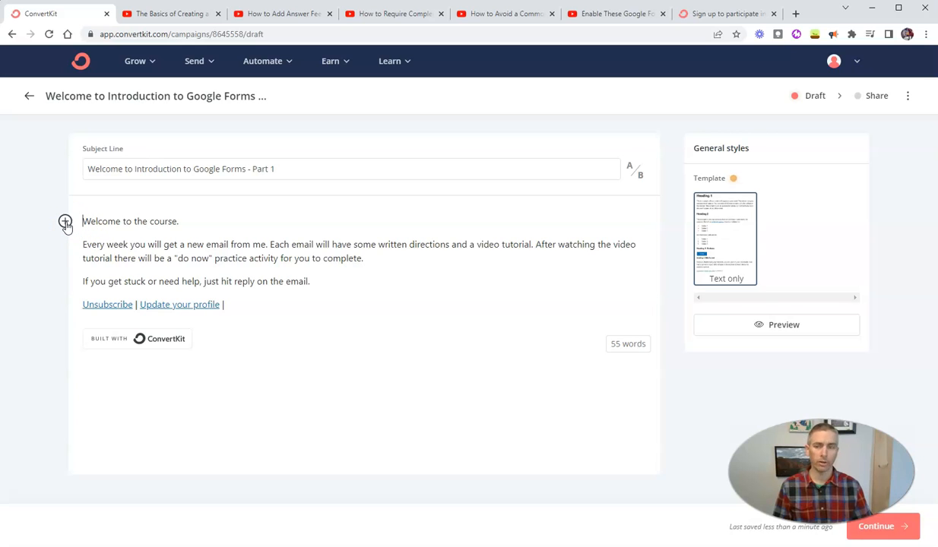
pyautogui.click(66, 222)
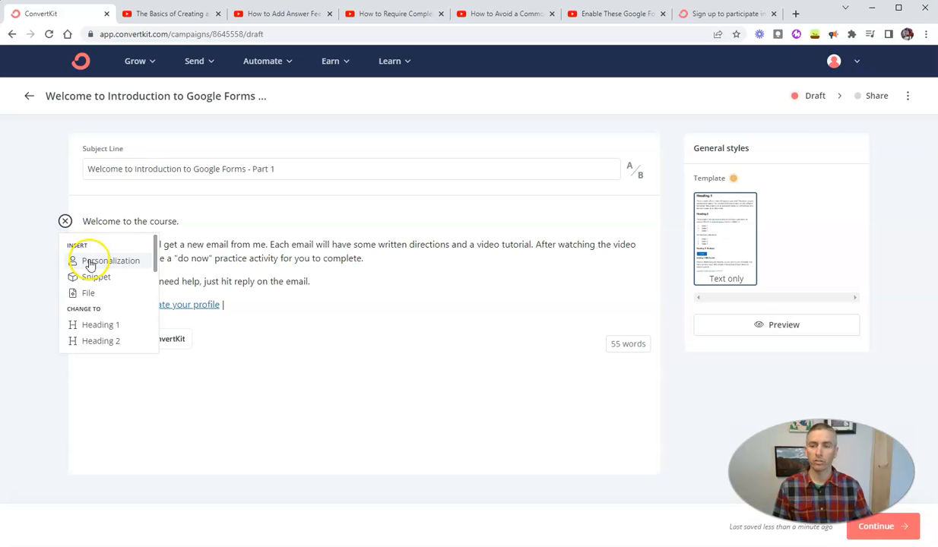
pyautogui.click(110, 261)
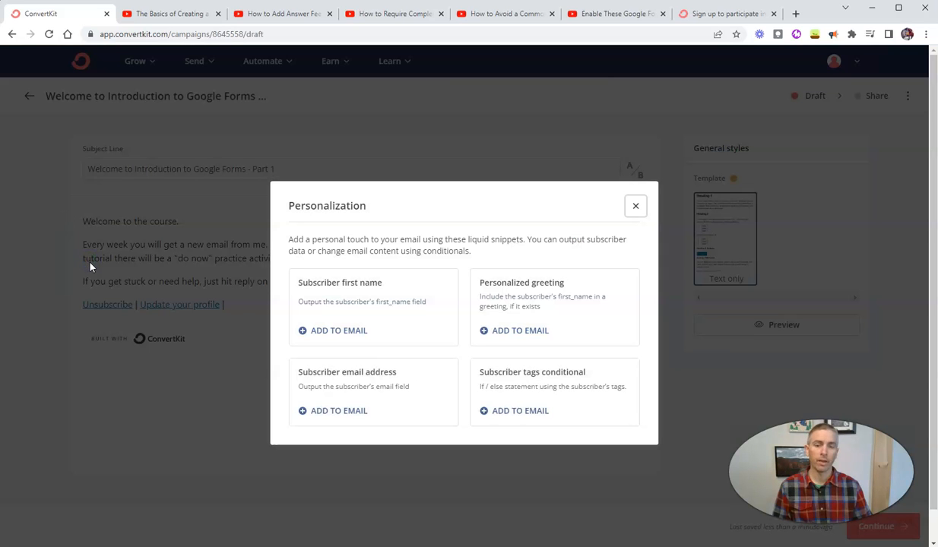
pyautogui.moveTo(328, 287)
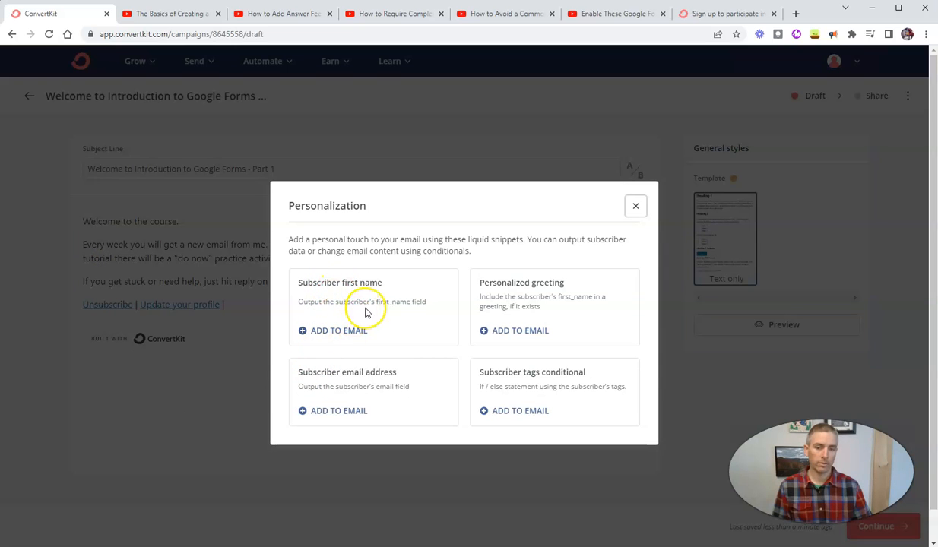
pyautogui.moveTo(404, 319)
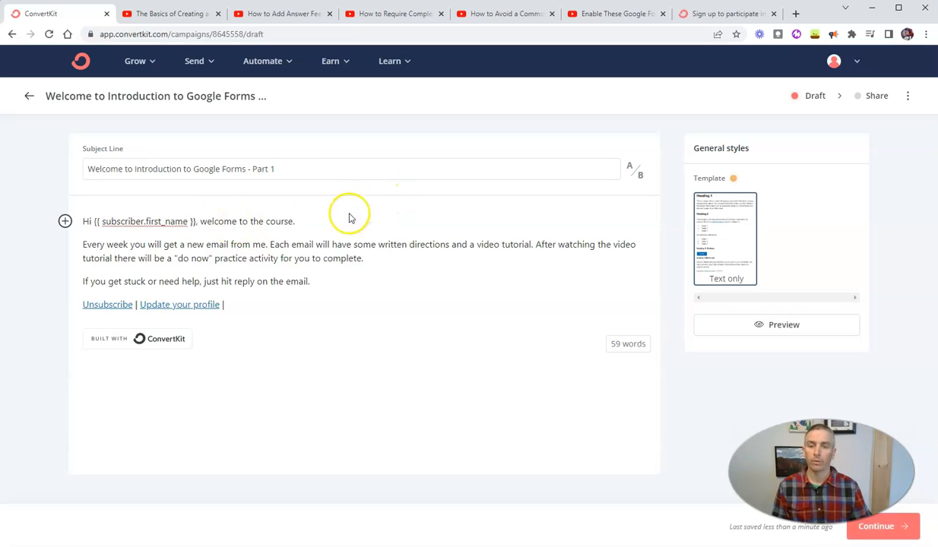
# - End the greeting with "!", add a divider, and type "Part 1" below
pyautogui.click(297, 221)
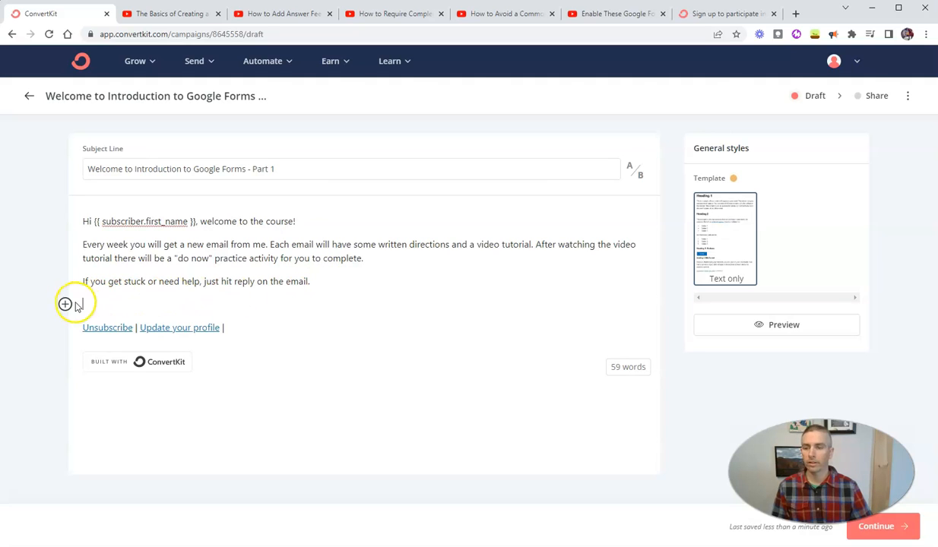
pyautogui.click(64, 305)
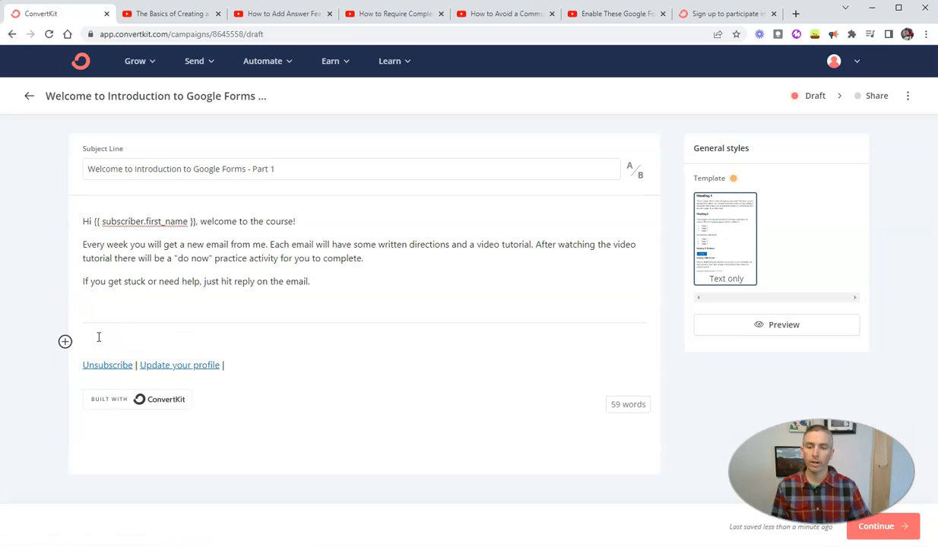
pyautogui.write('Part')
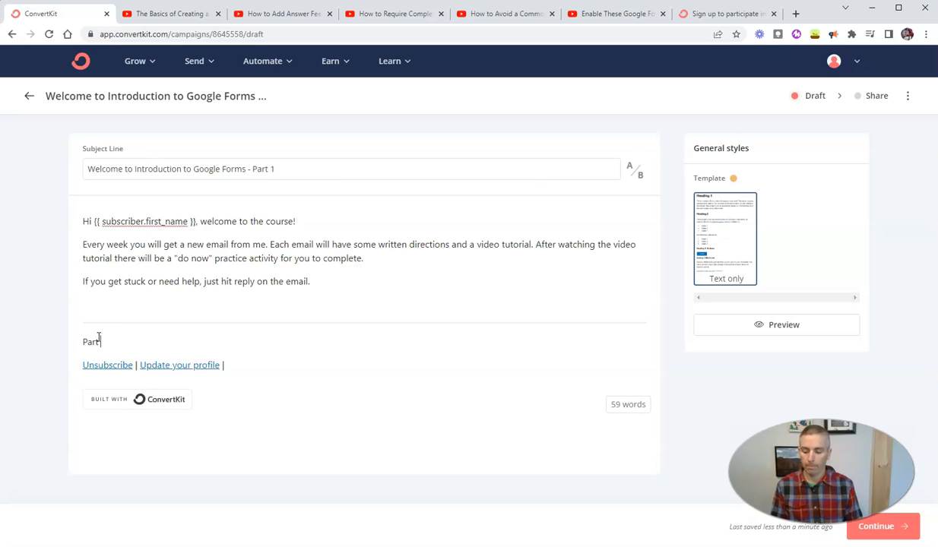
pyautogui.write('1')
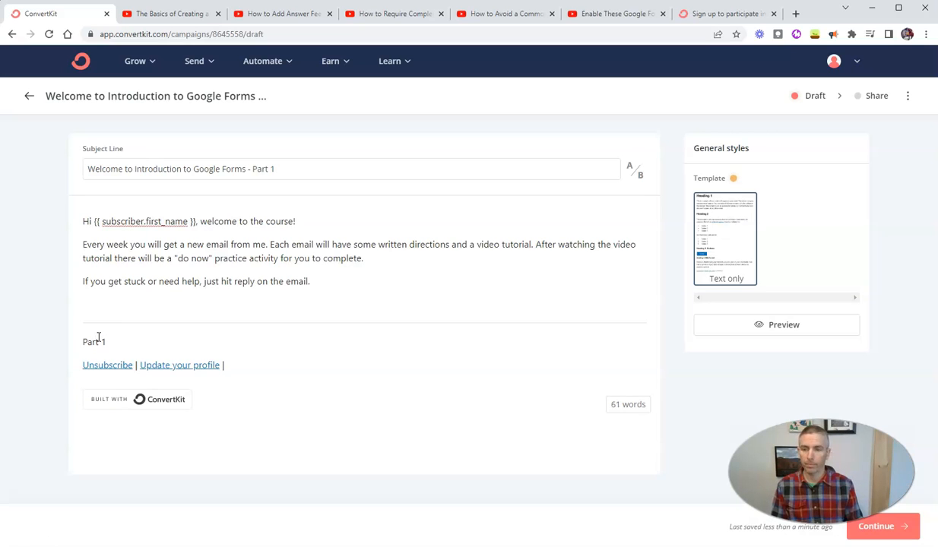
# - Make "Part 1" a heading and insert a video block beneath it
pyautogui.click(93, 342)
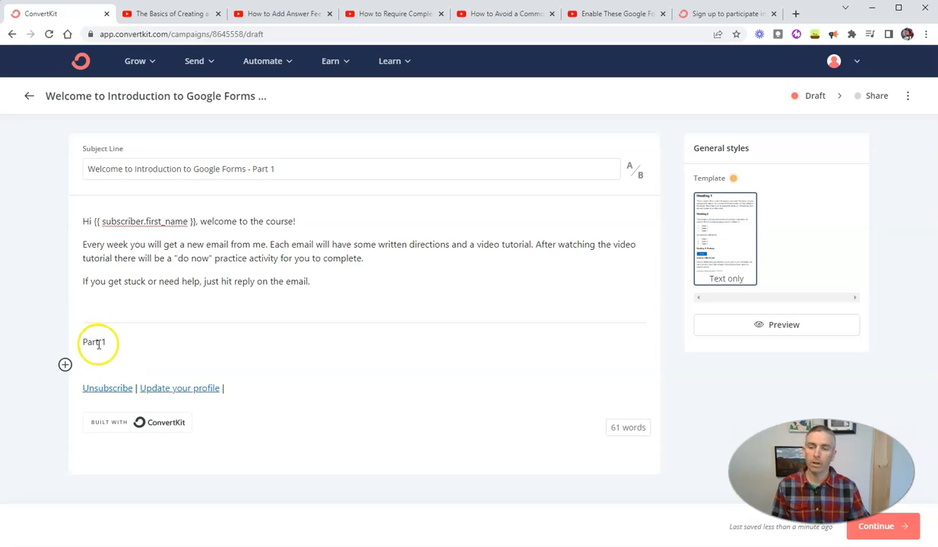
pyautogui.click(64, 365)
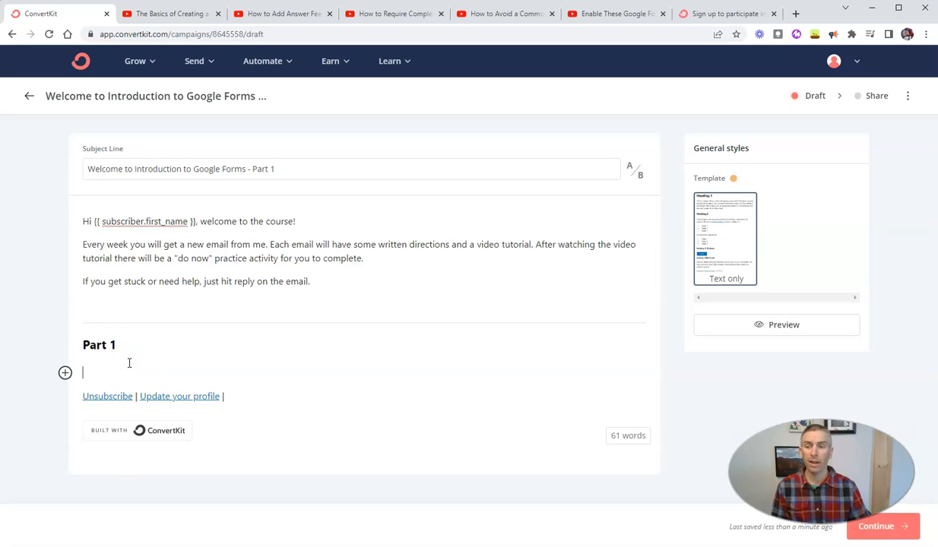
pyautogui.click(64, 373)
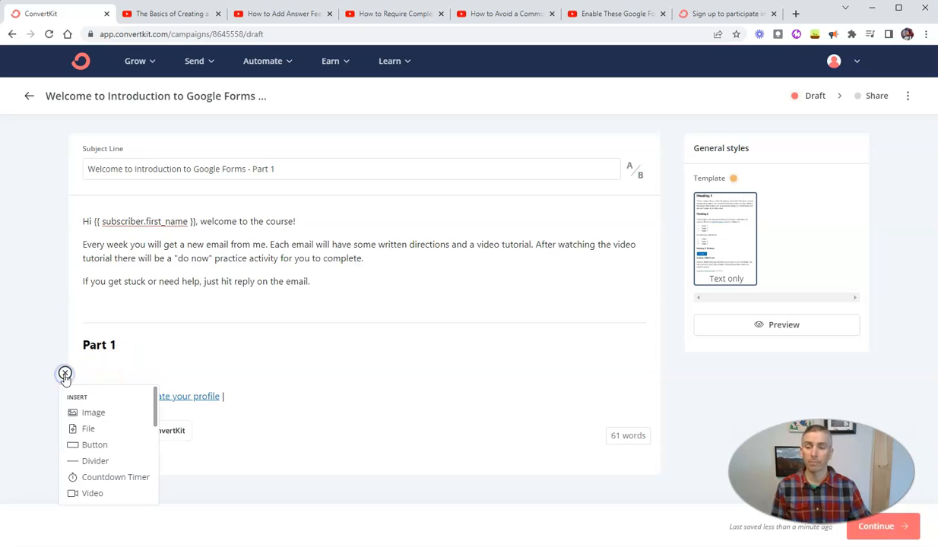
pyautogui.moveTo(93, 494)
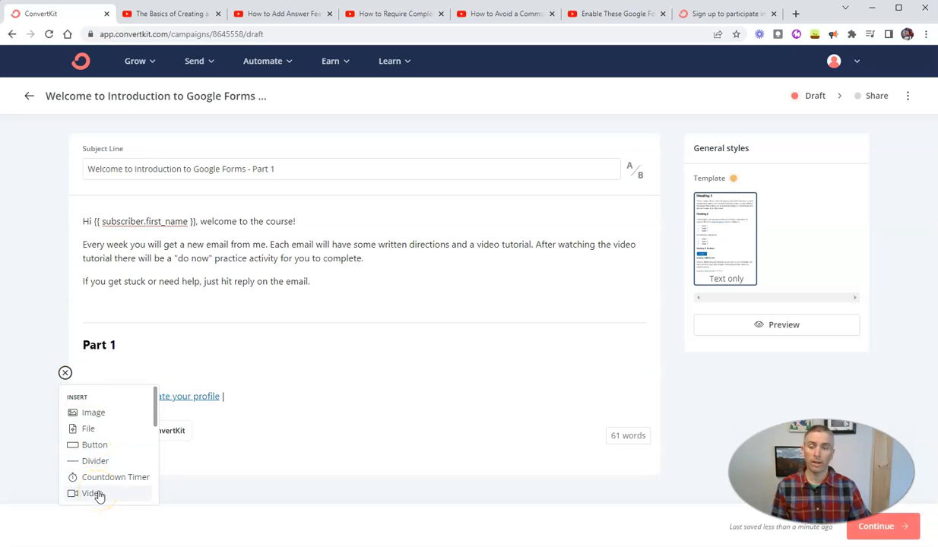
pyautogui.click(179, 14)
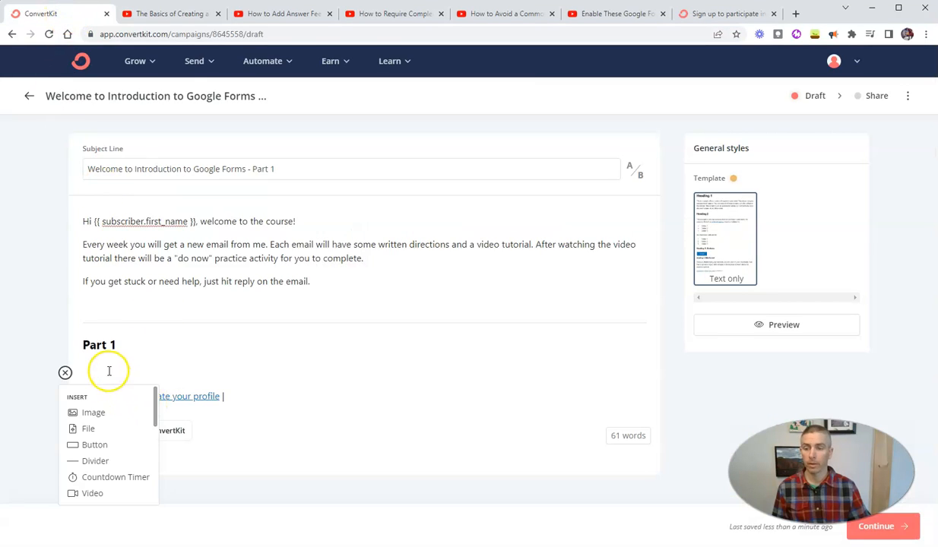
# - Embed the YouTube Google Forms sample quiz video under "Part 1" and close its settings
pyautogui.click(89, 493)
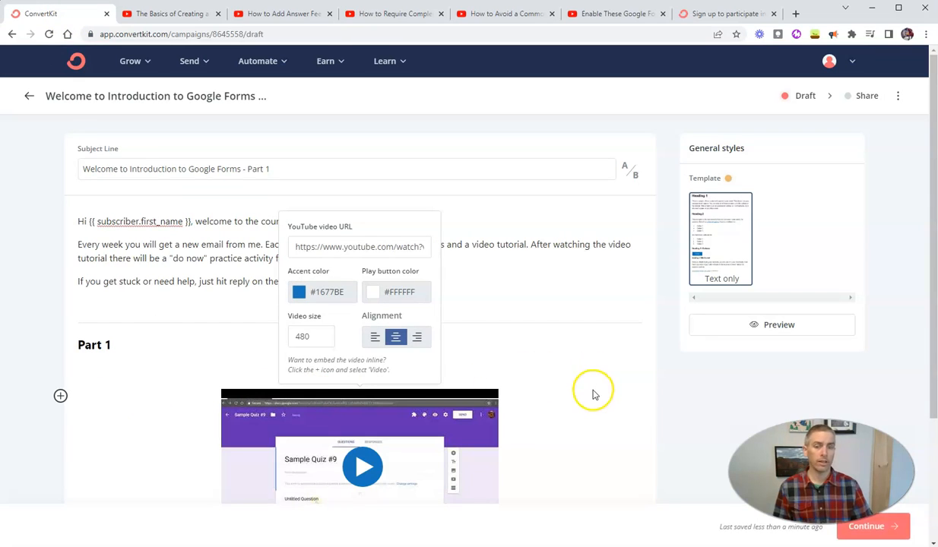
pyautogui.scroll(-3)
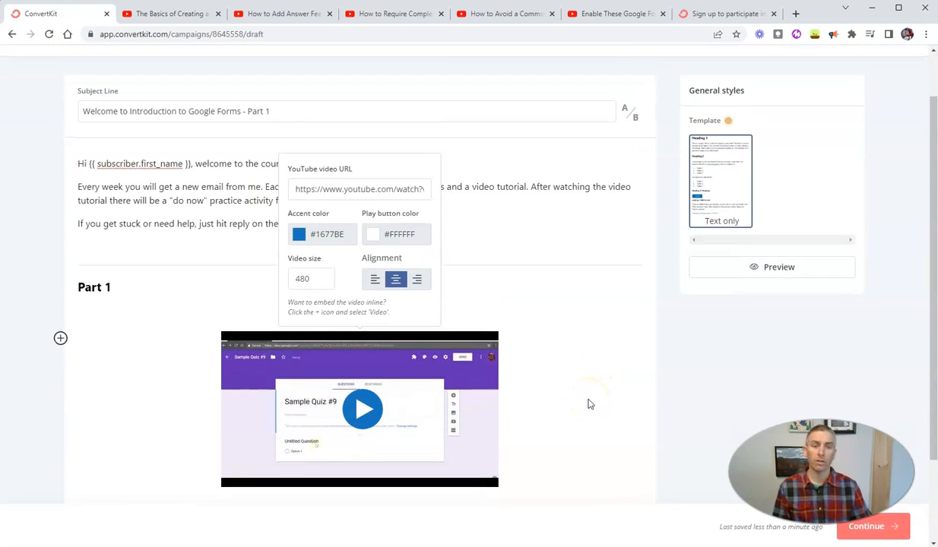
pyautogui.moveTo(285, 272)
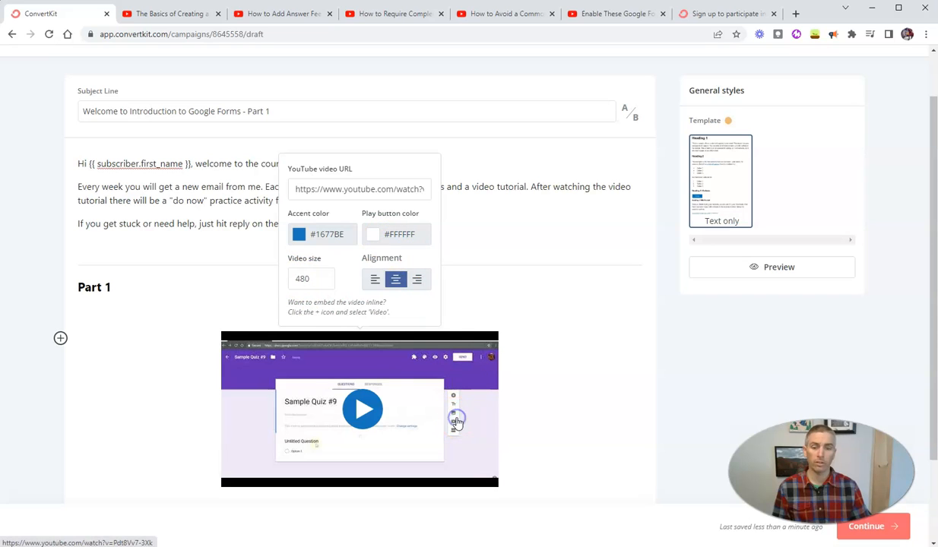
pyautogui.scroll(-3)
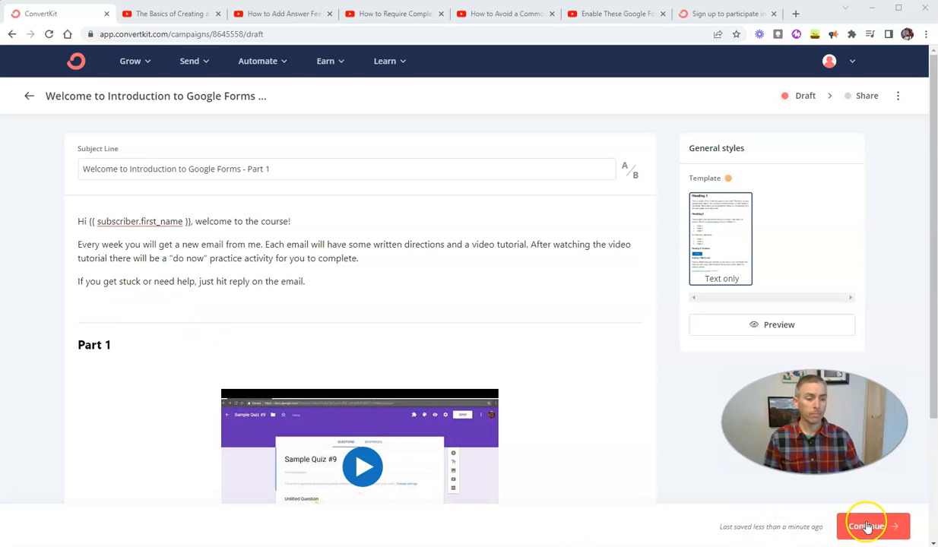
# - Continue to the sending settings, briefly checking the course sign-up page tab
pyautogui.click(872, 526)
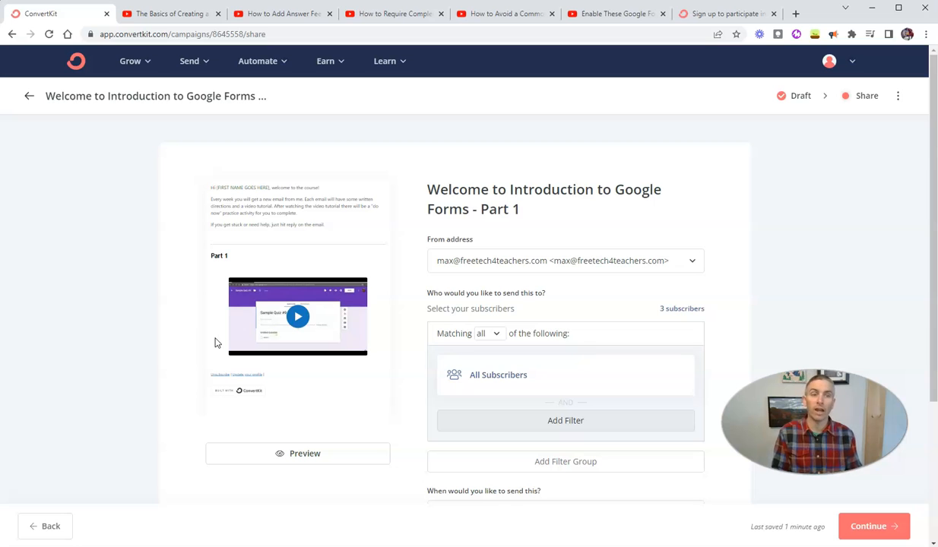
pyautogui.click(732, 13)
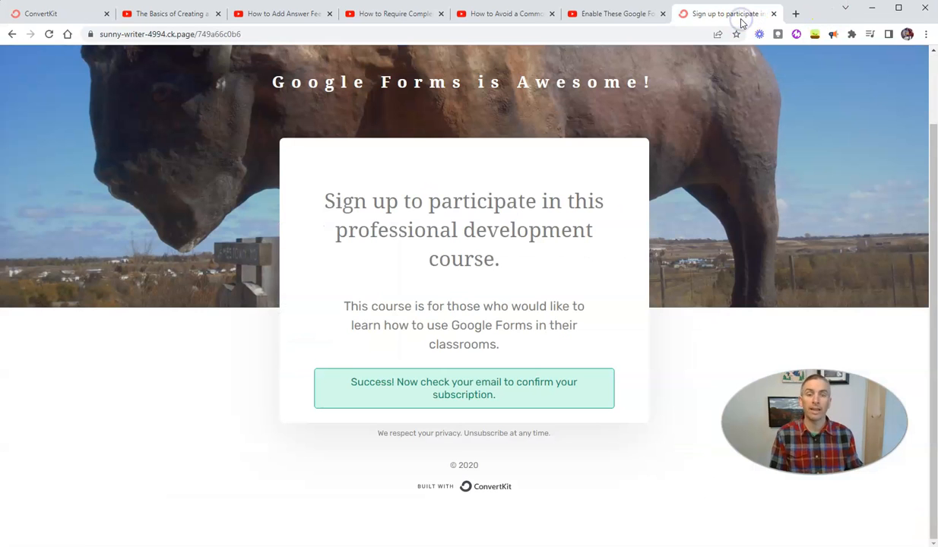
pyautogui.moveTo(545, 240)
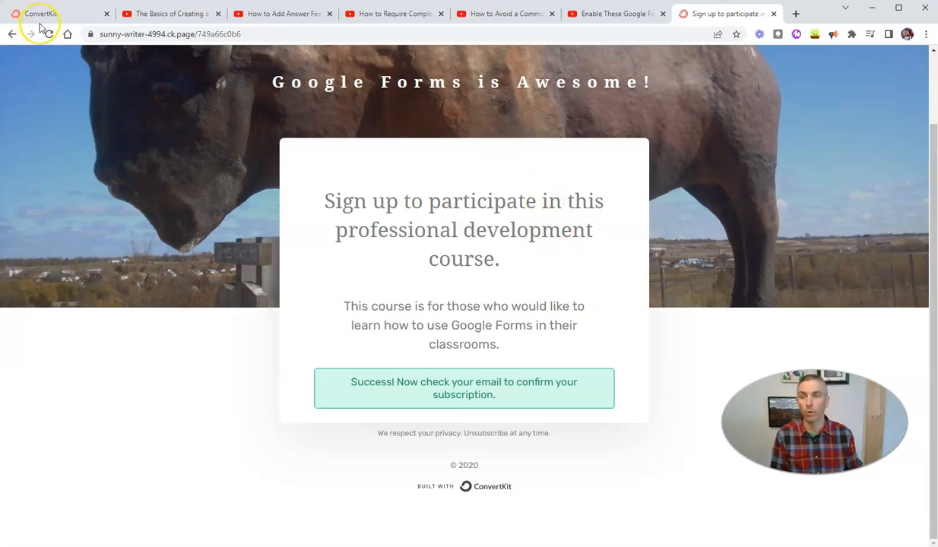
pyautogui.click(41, 14)
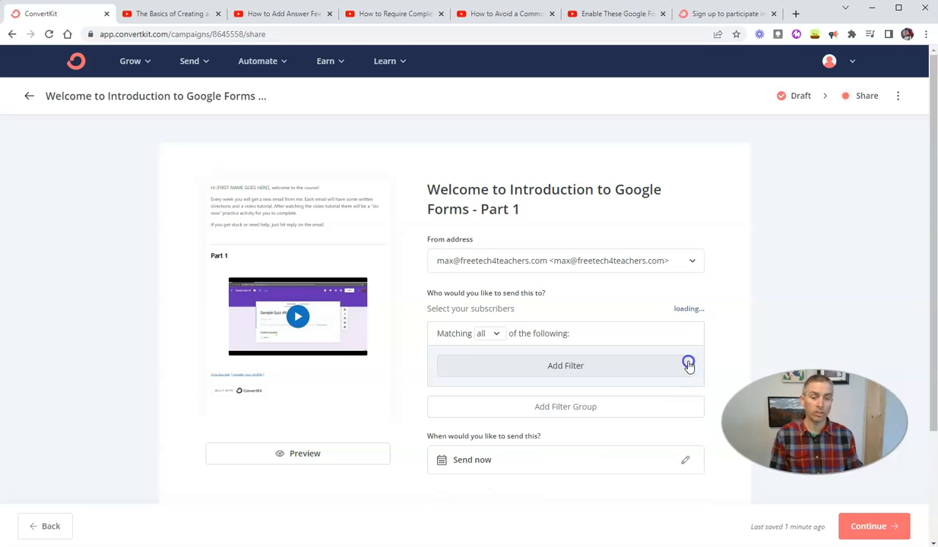
# - Filter recipients to the "Introduction to Google Forms for Teachers" form subscribers (2 matches)
pyautogui.click(564, 366)
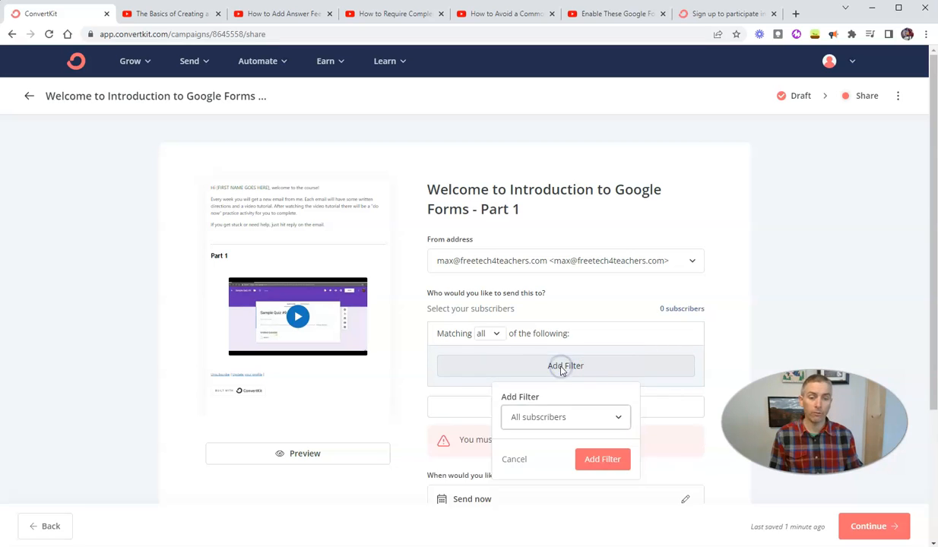
pyautogui.click(566, 418)
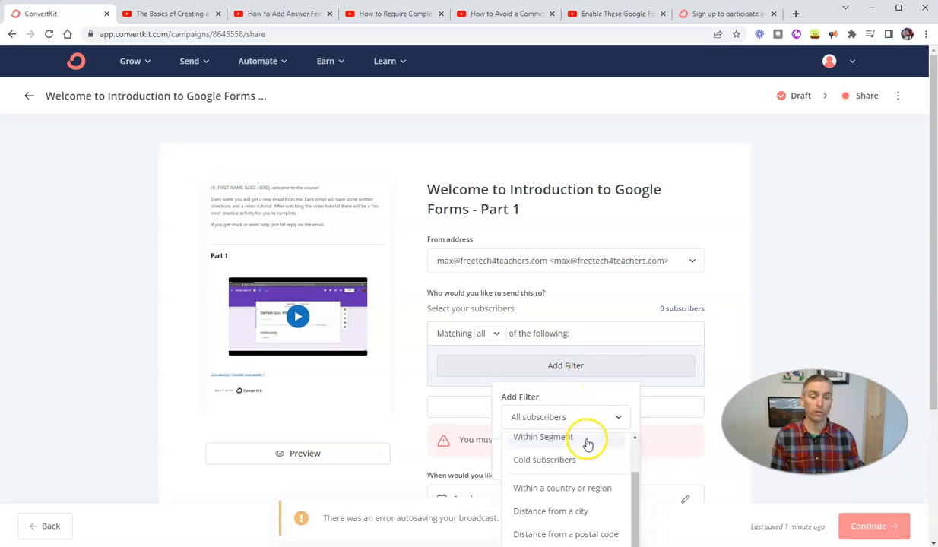
pyautogui.click(566, 417)
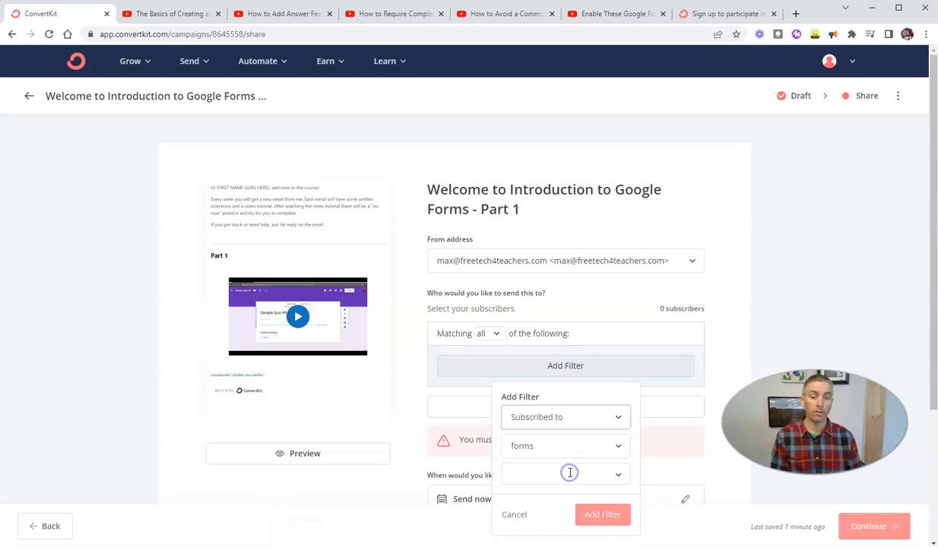
pyautogui.click(565, 473)
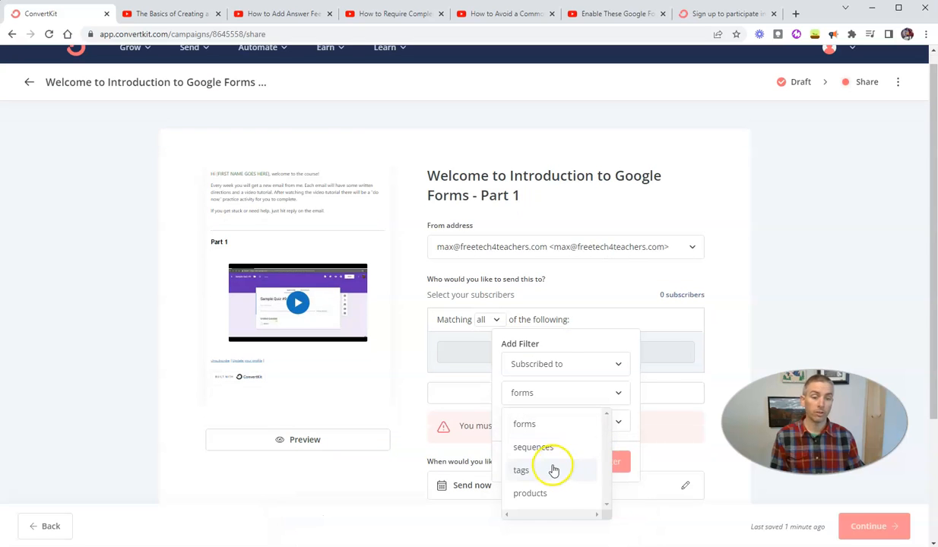
pyautogui.moveTo(542, 426)
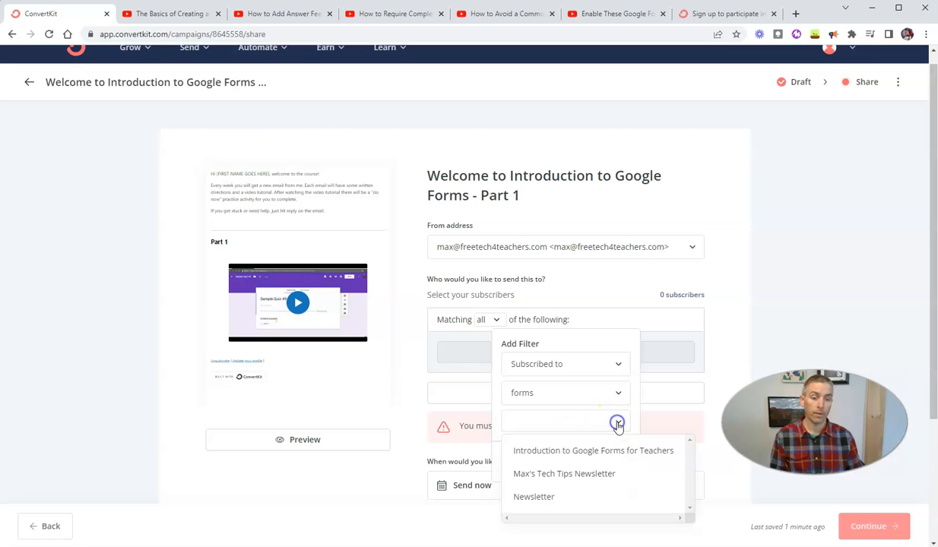
pyautogui.moveTo(607, 451)
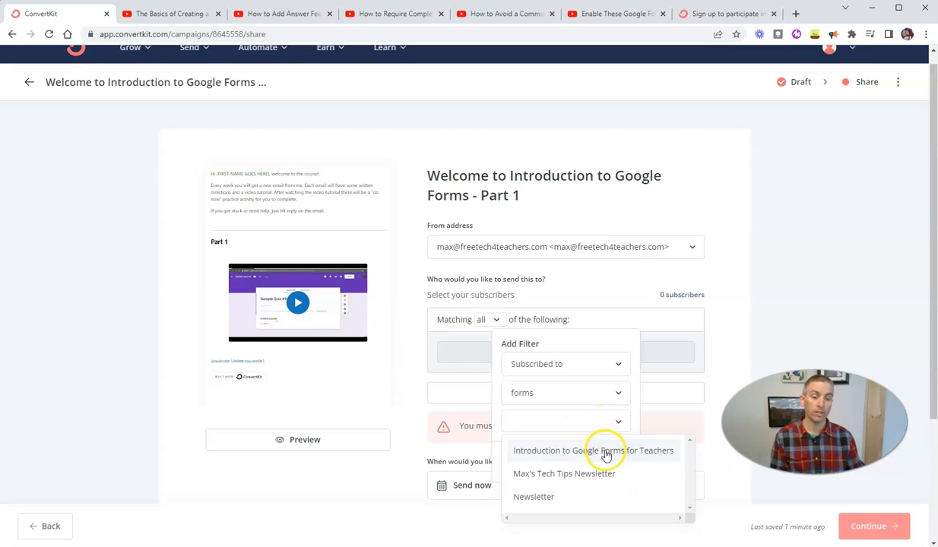
pyautogui.click(594, 451)
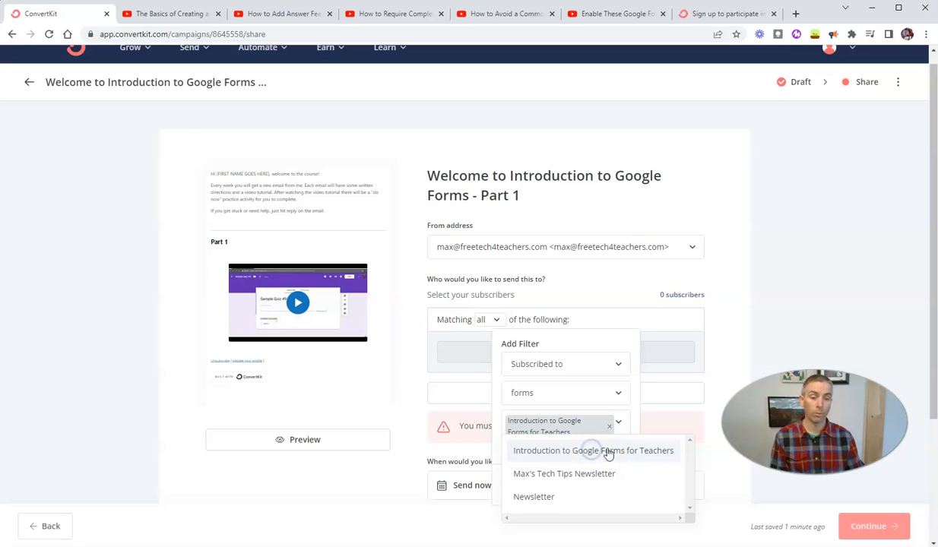
pyautogui.click(593, 451)
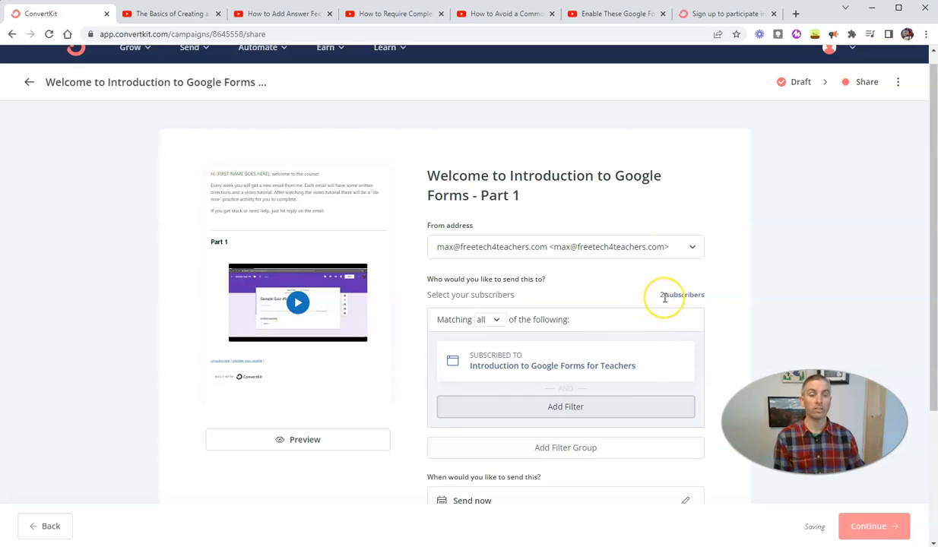
pyautogui.scroll(-3)
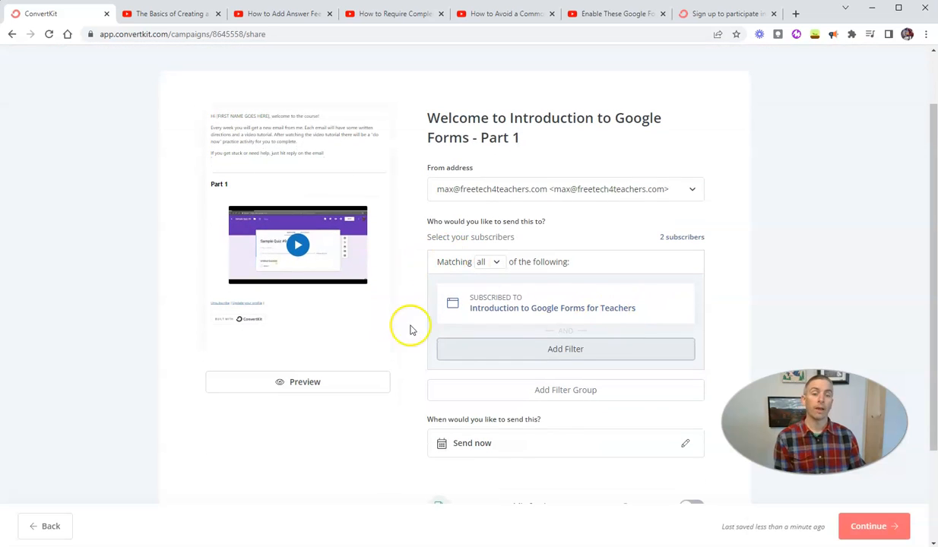
pyautogui.scroll(-3)
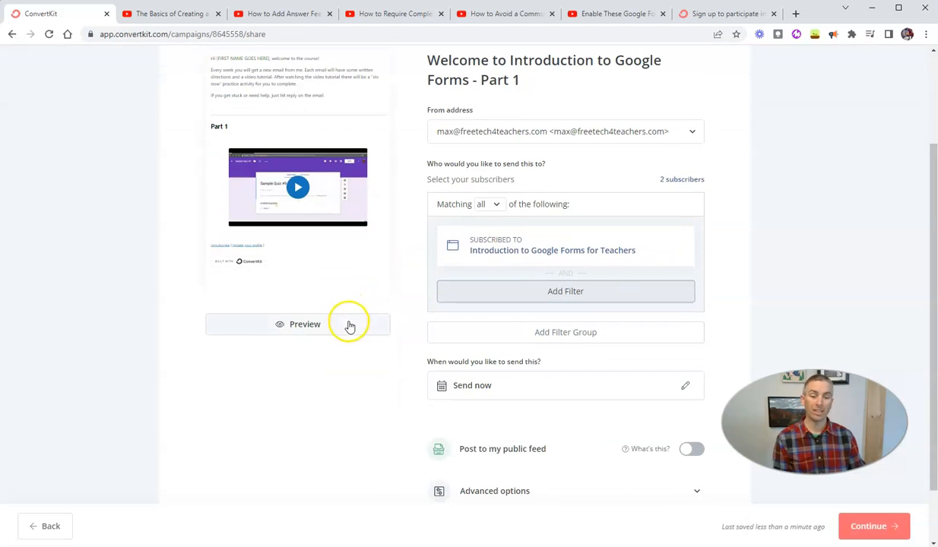
pyautogui.moveTo(683, 388)
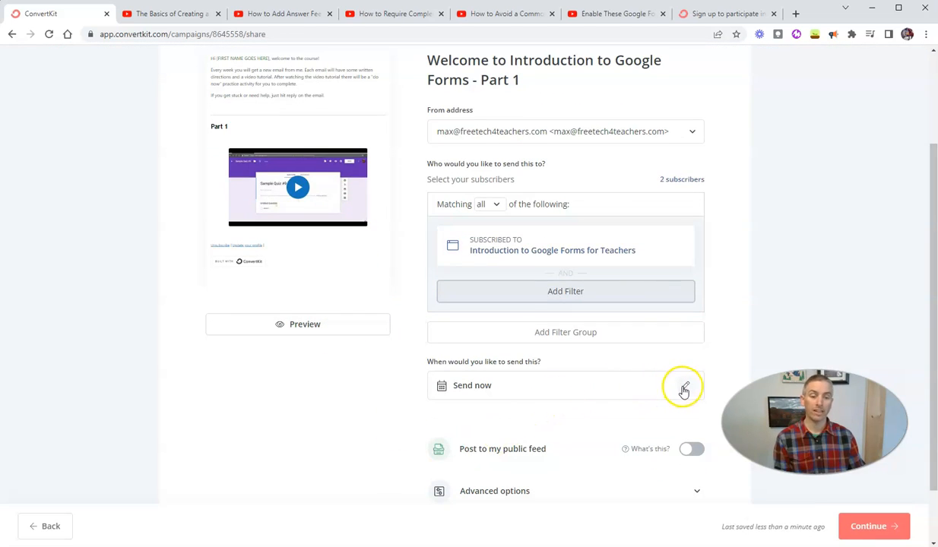
# - Set the send schedule to April 25, 2022 at 5:00 AM EDT
pyautogui.click(684, 387)
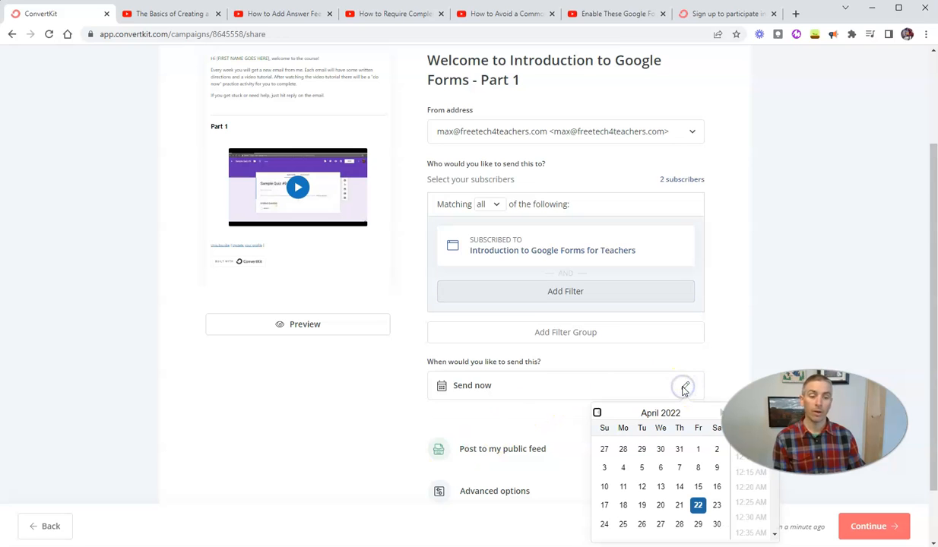
pyautogui.scroll(-3)
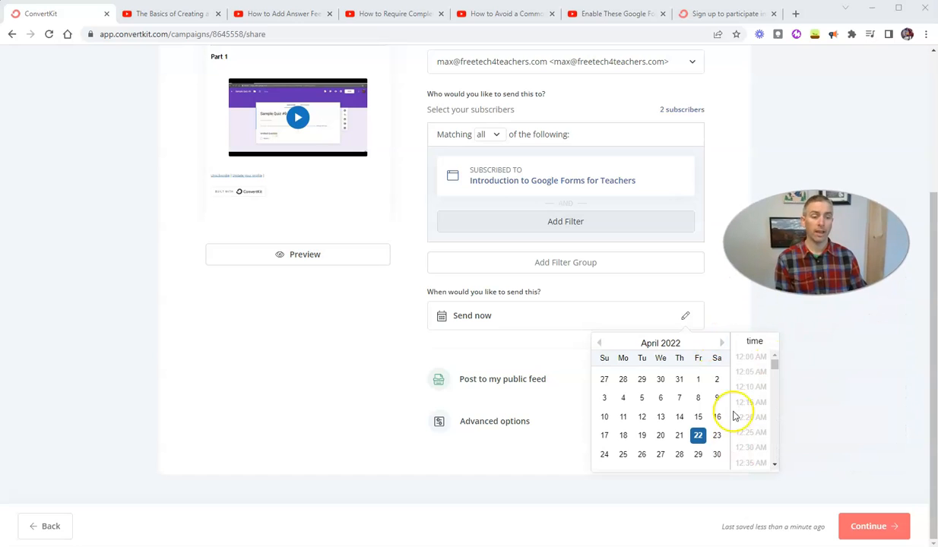
pyautogui.scroll(-3)
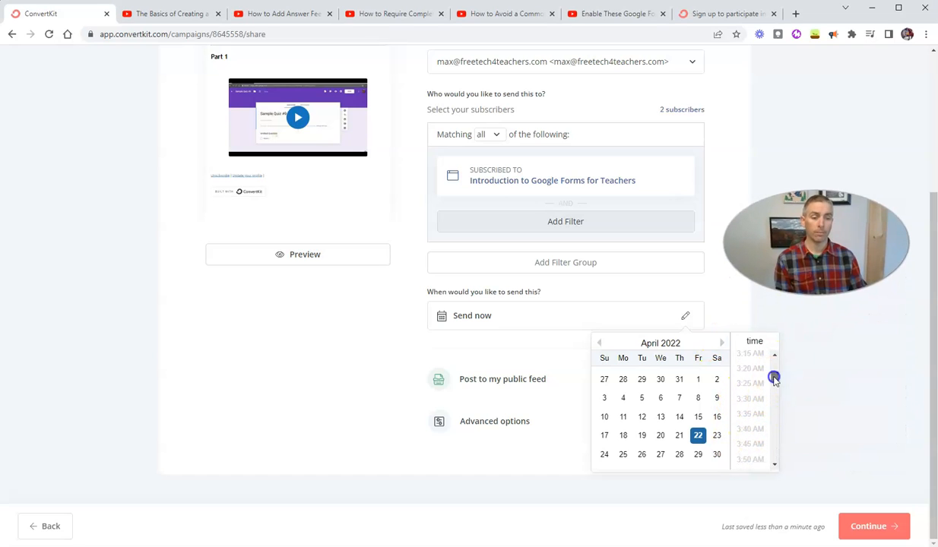
pyautogui.scroll(-3)
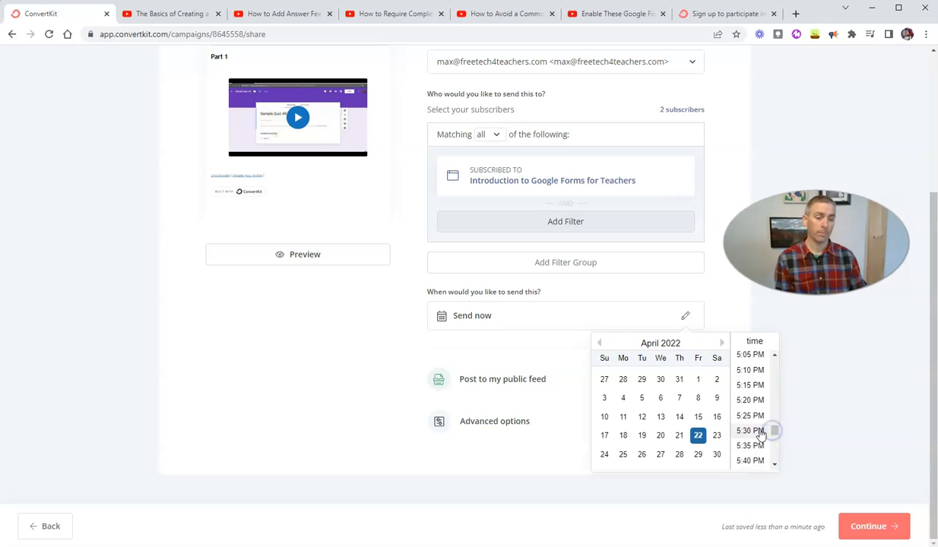
pyautogui.click(751, 431)
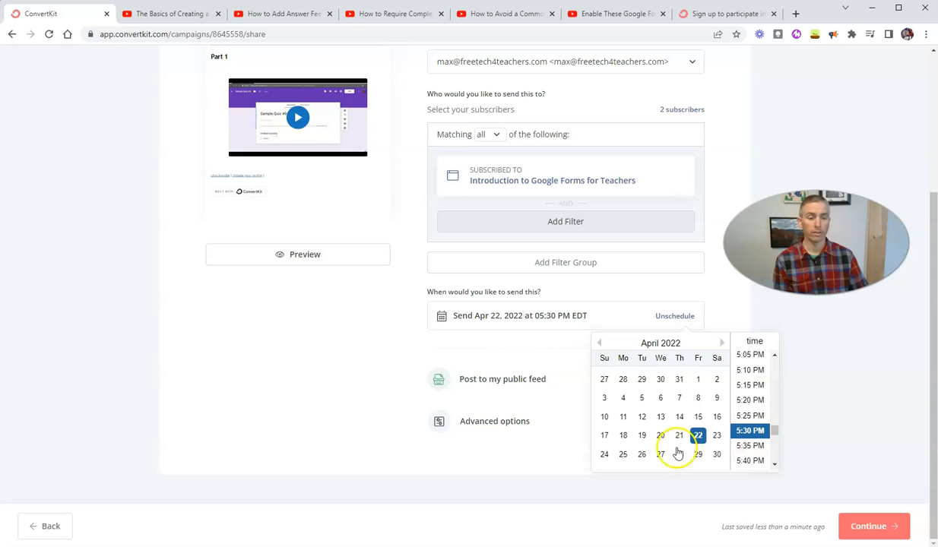
pyautogui.click(622, 454)
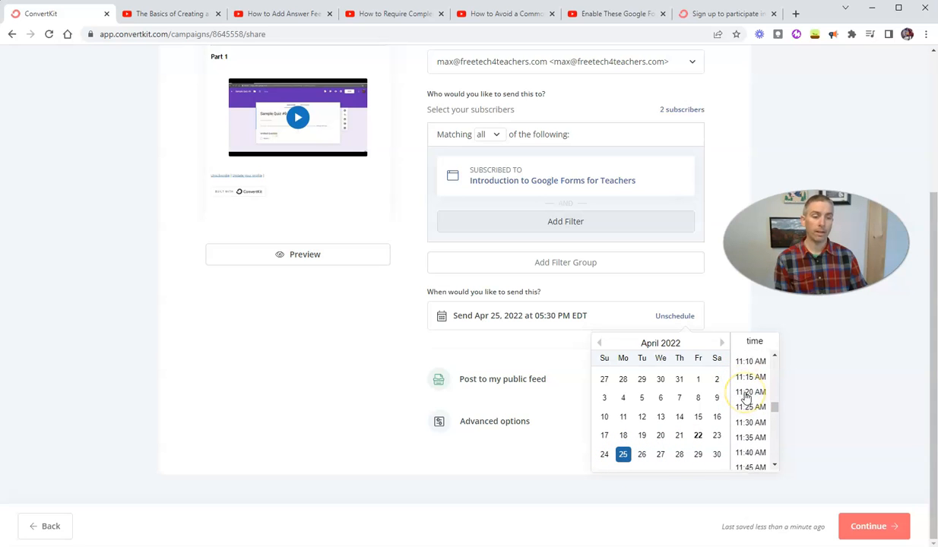
pyautogui.scroll(-3)
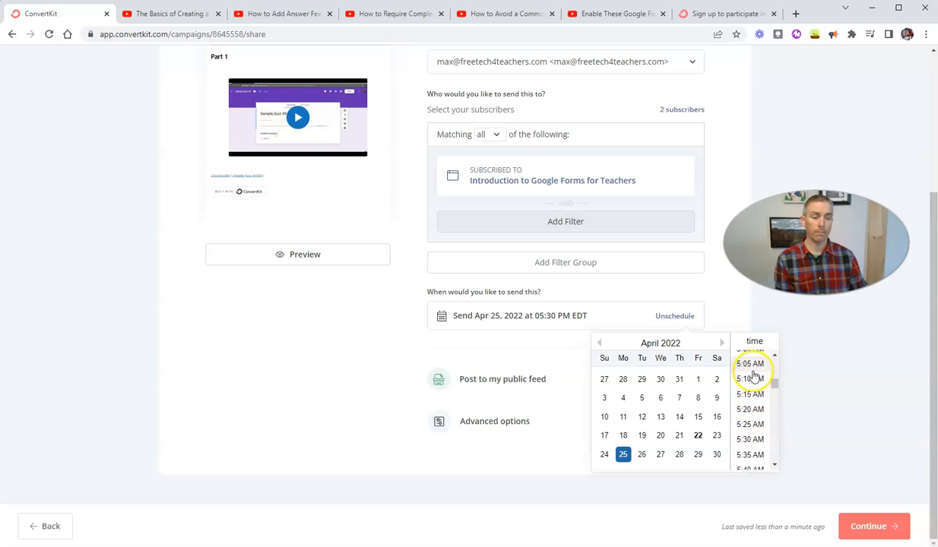
pyautogui.click(750, 406)
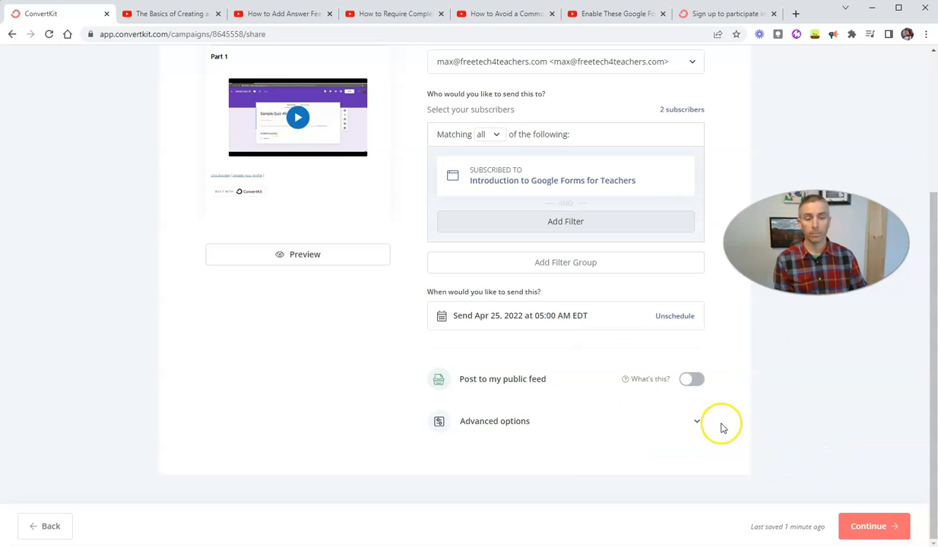
pyautogui.moveTo(539, 420)
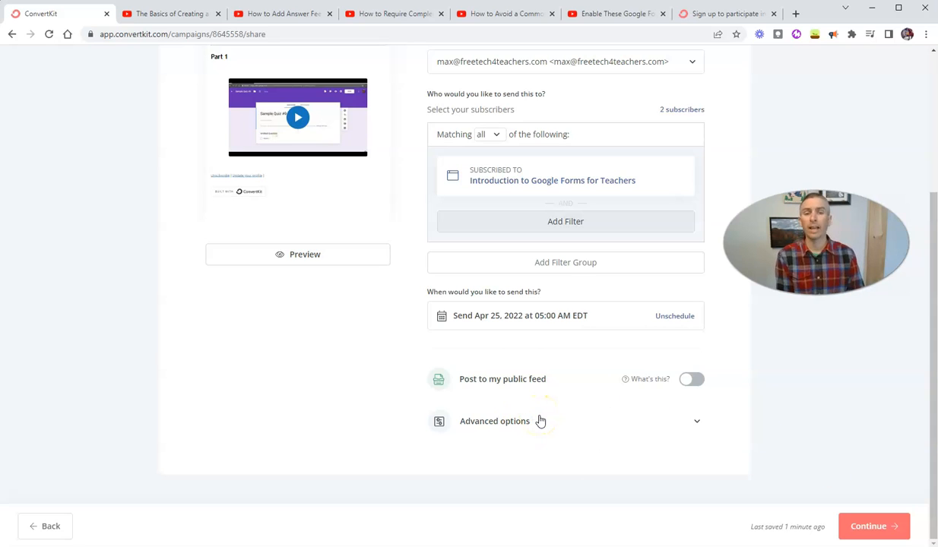